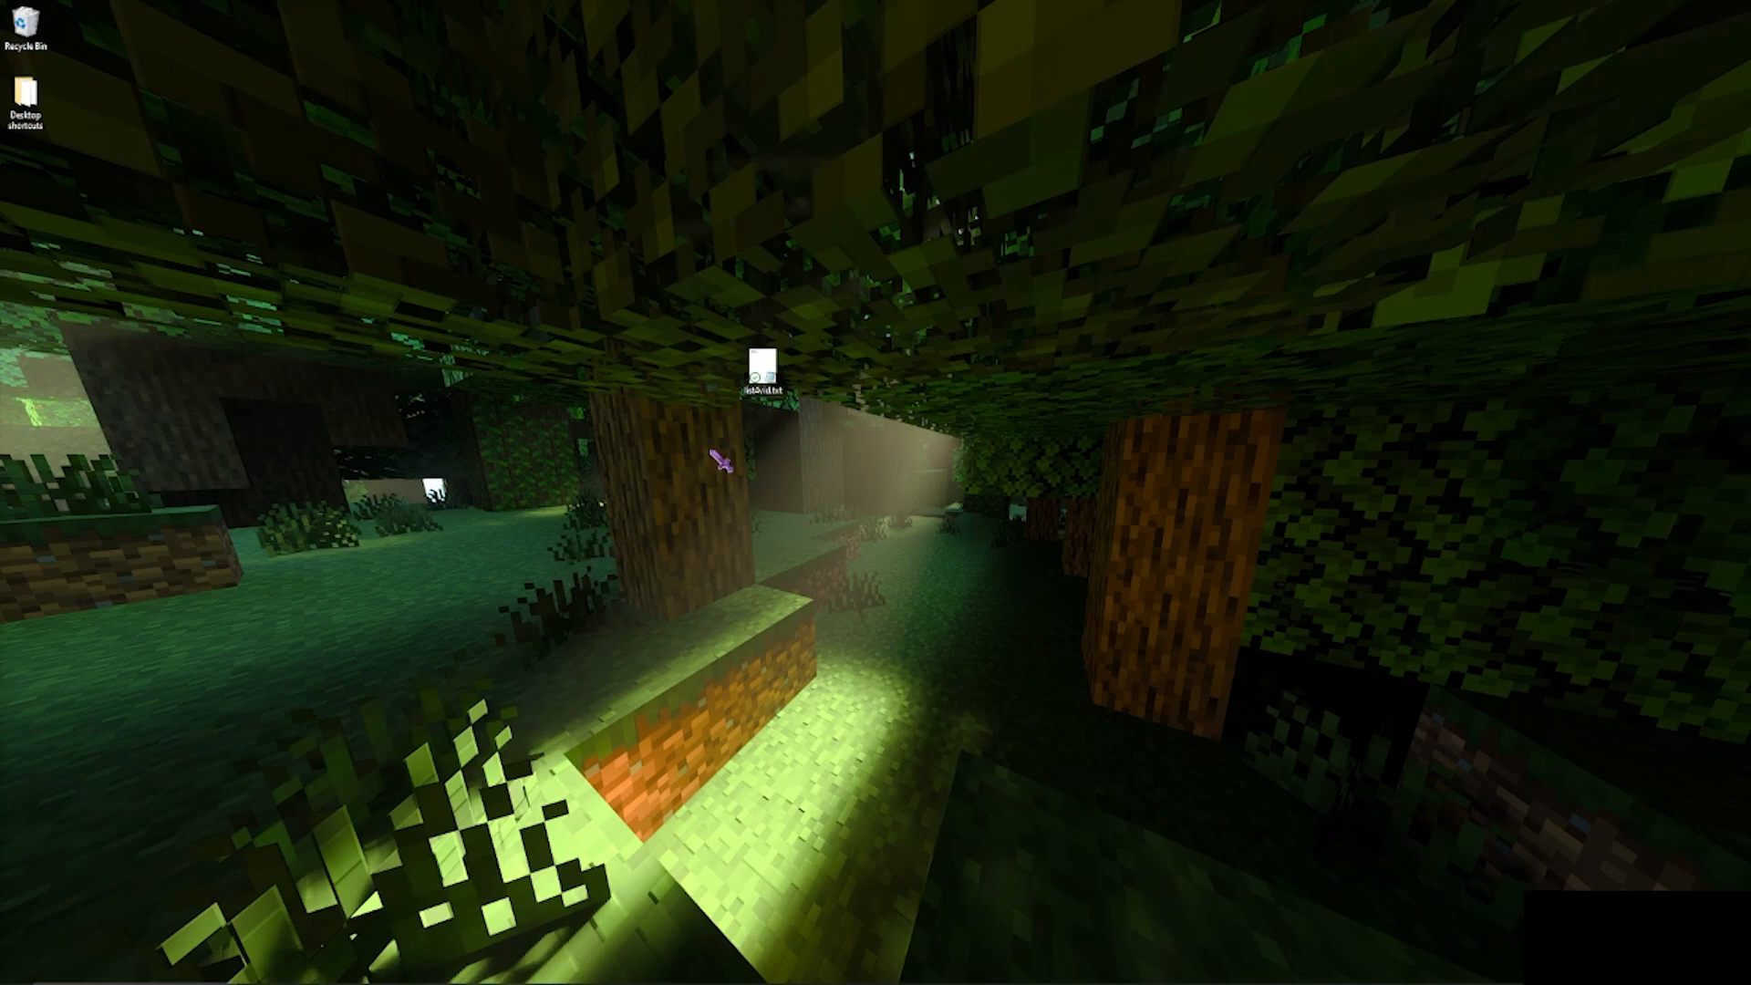
Open the requirements file and highlight the Discord account and iobit unlocker lines.
double_click(763, 379)
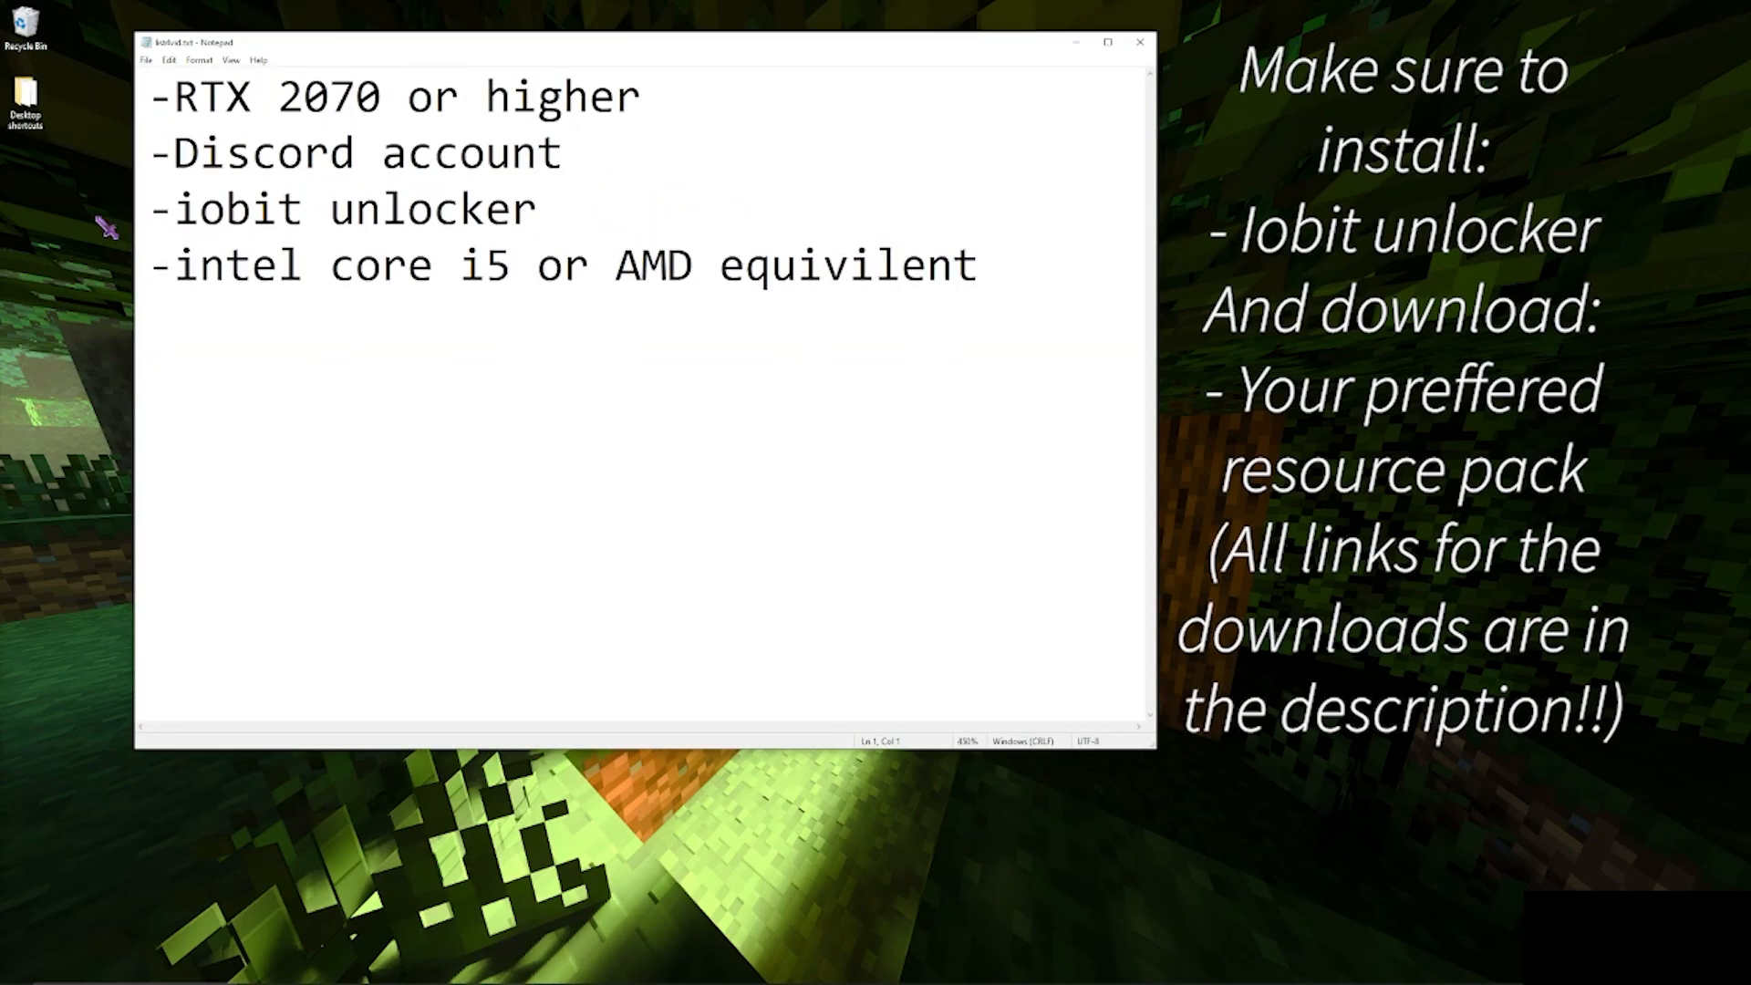
left_click_drag(175, 96, 329, 96)
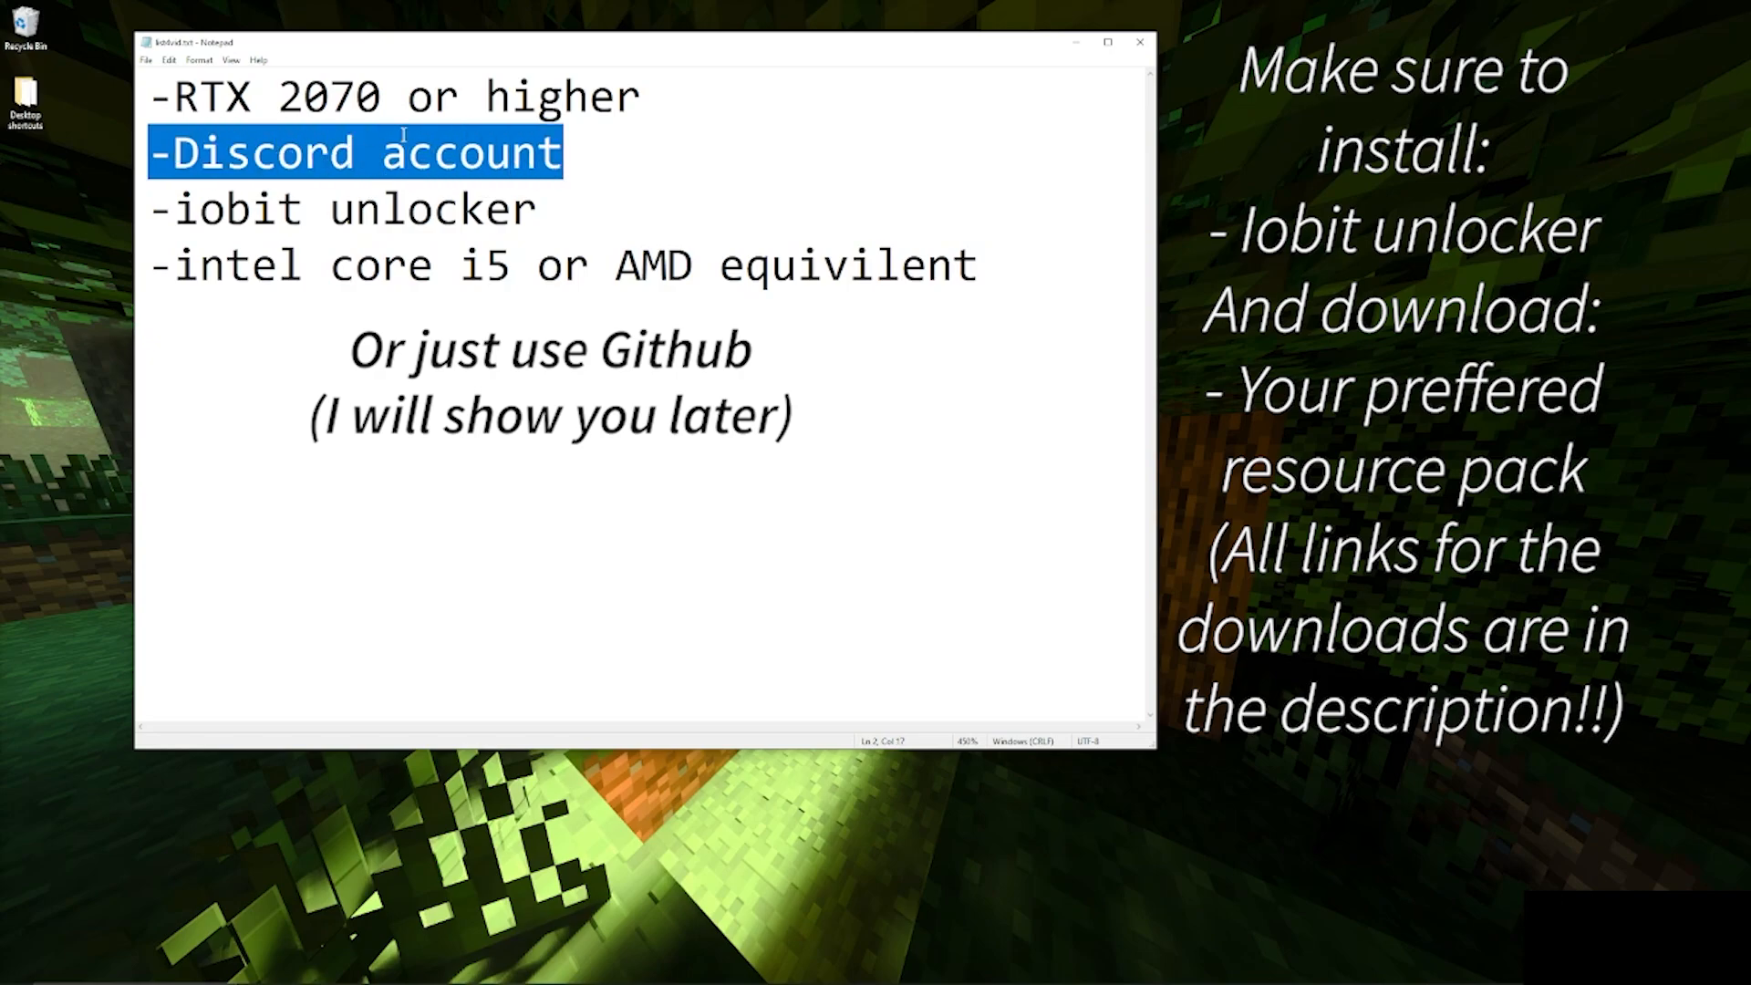
left_click(564, 153)
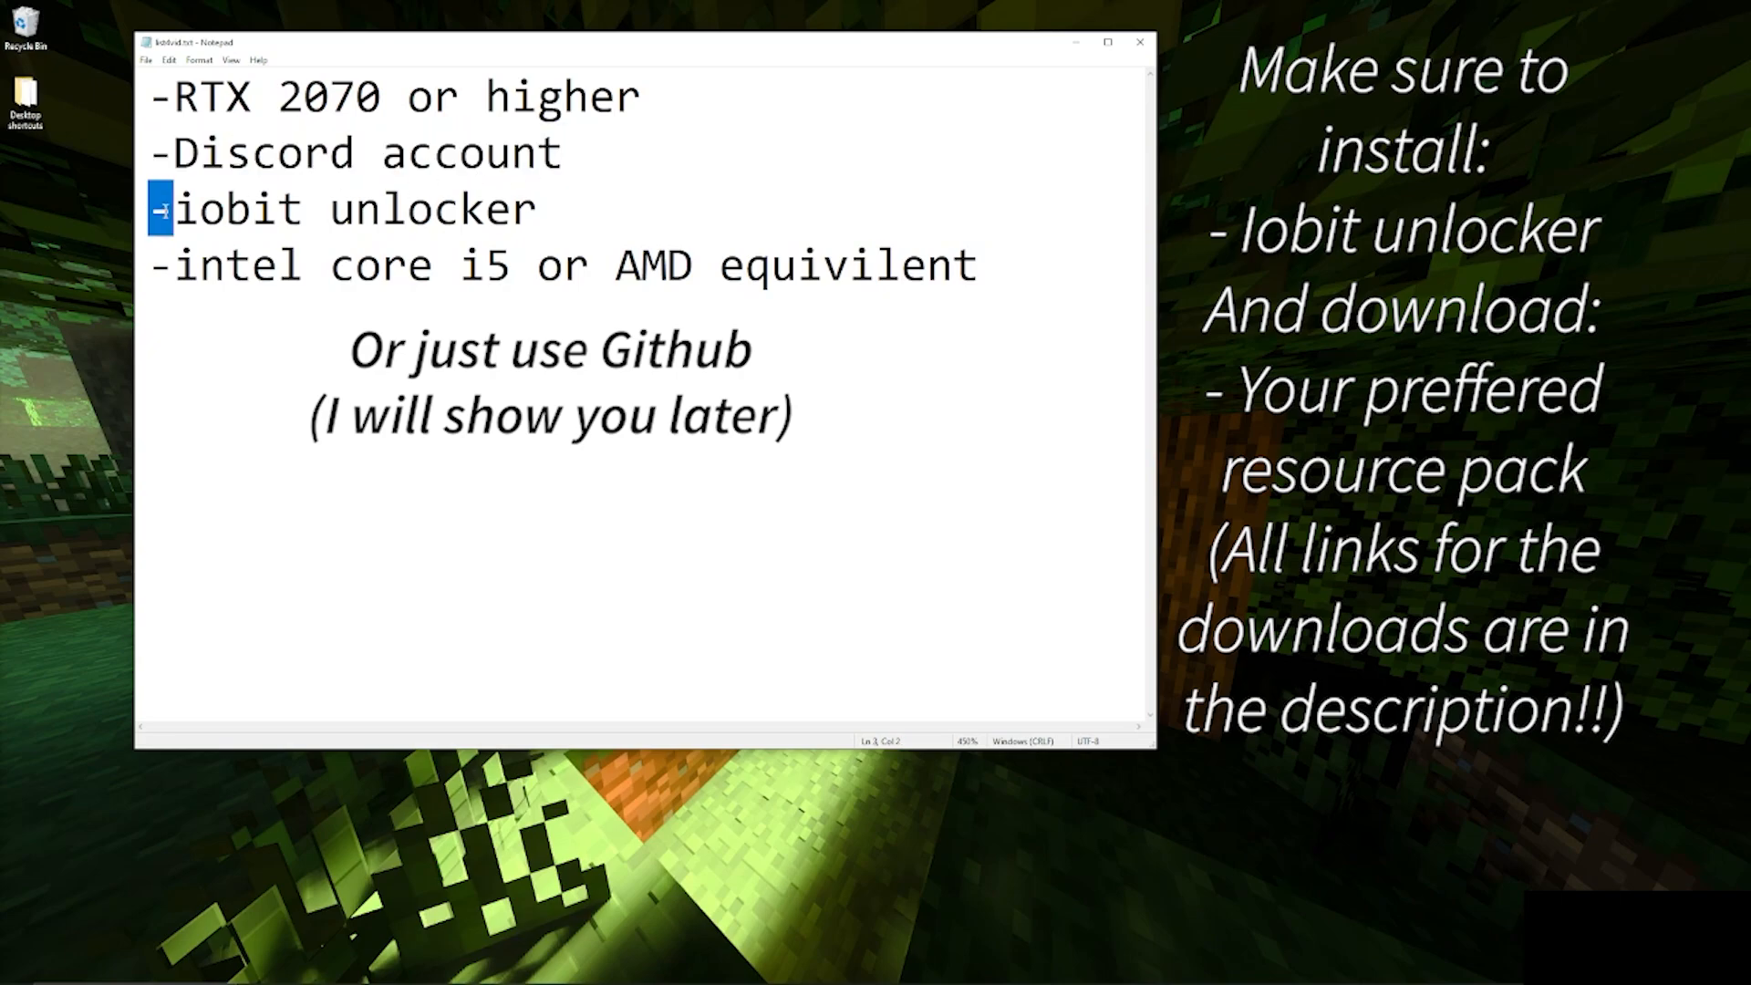
triple_click(335, 209)
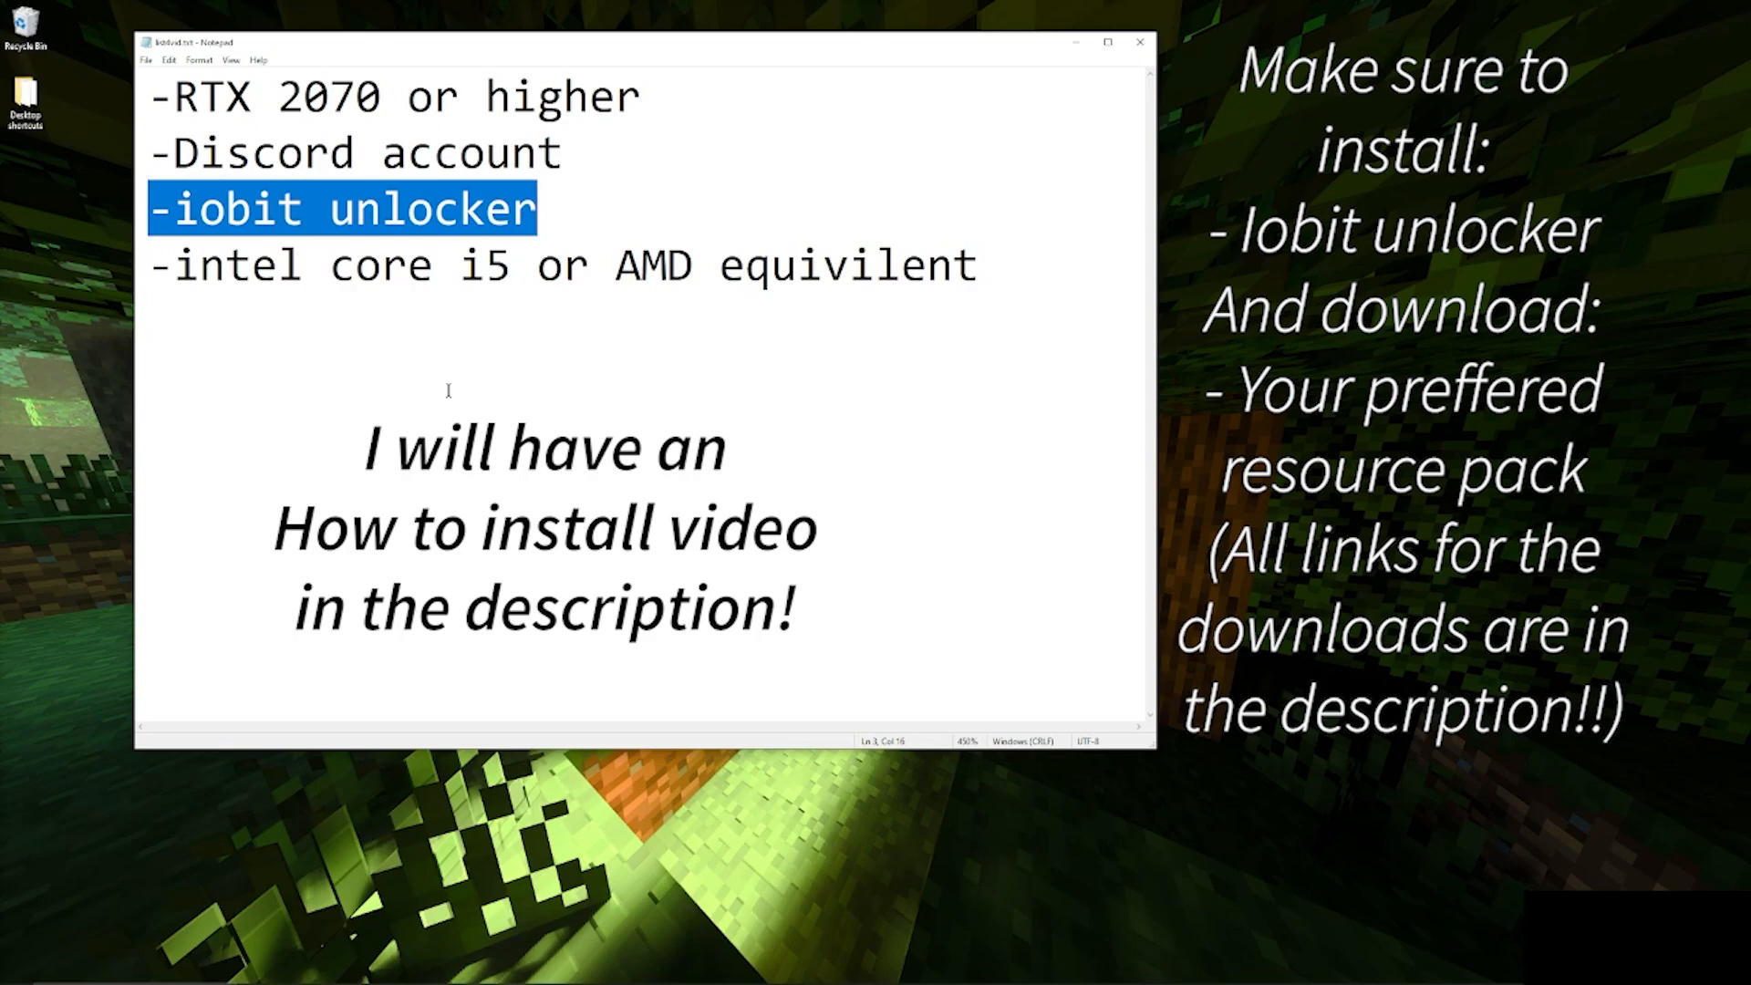
mouse_move(407, 548)
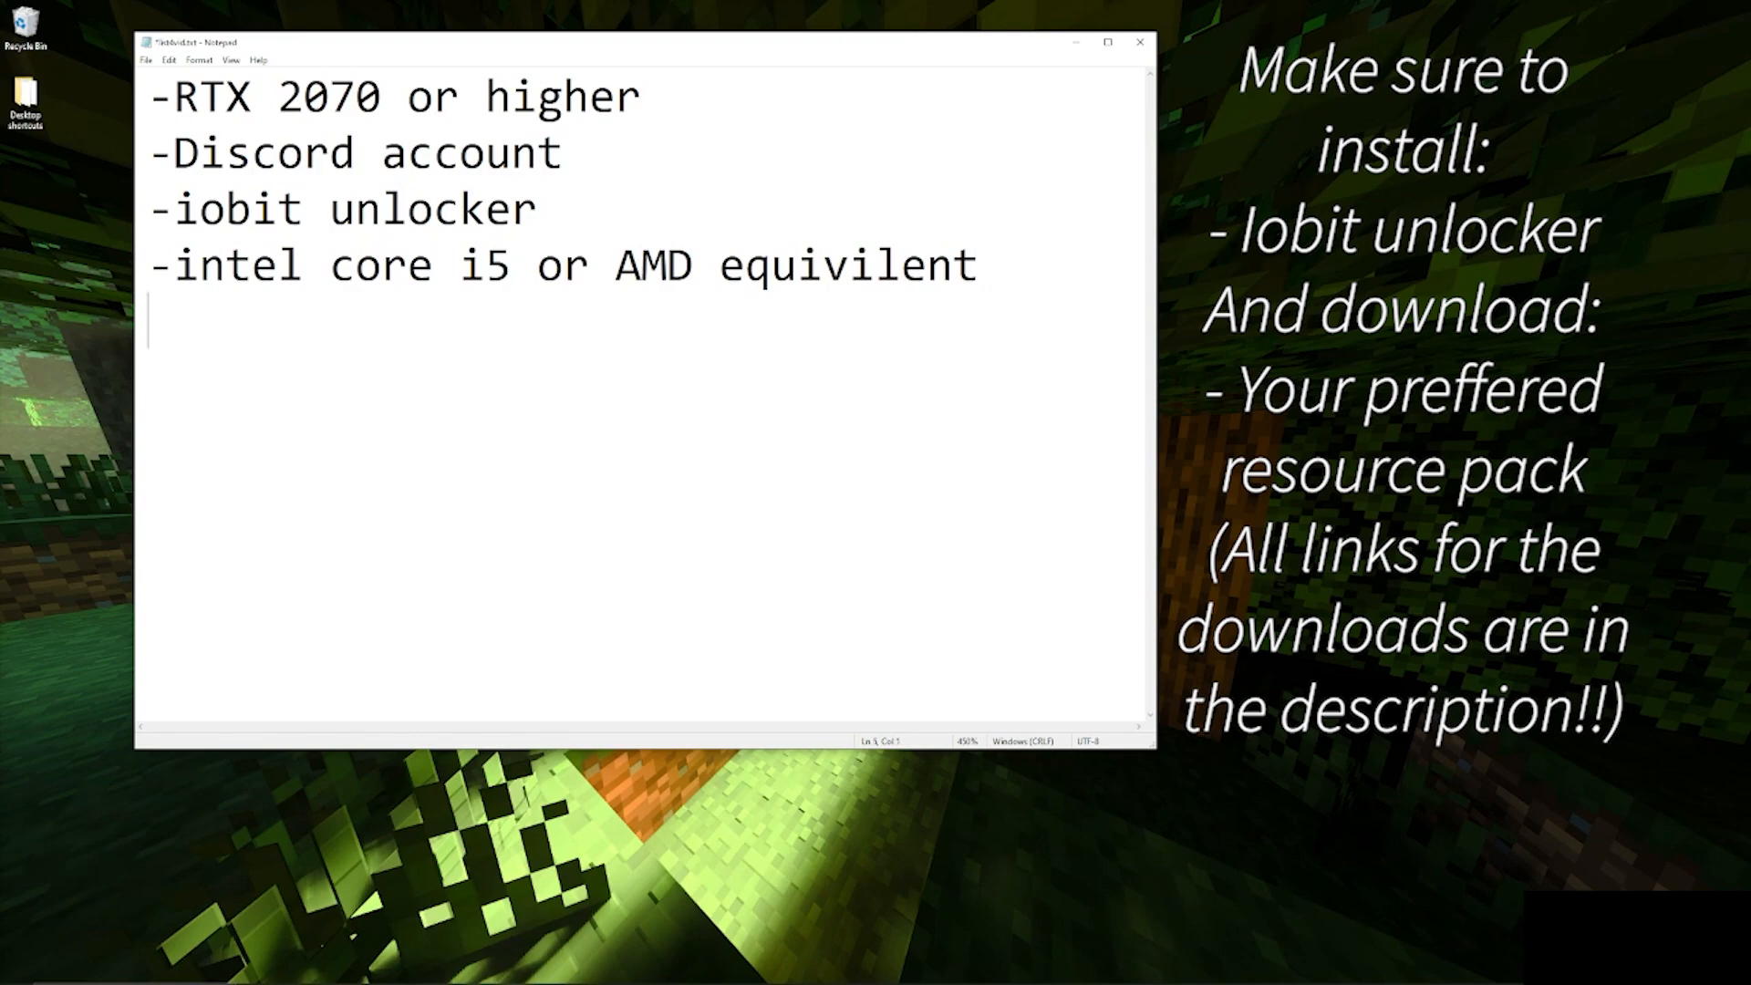
Add a '-github' line at the end and close Notepad.
type("-")
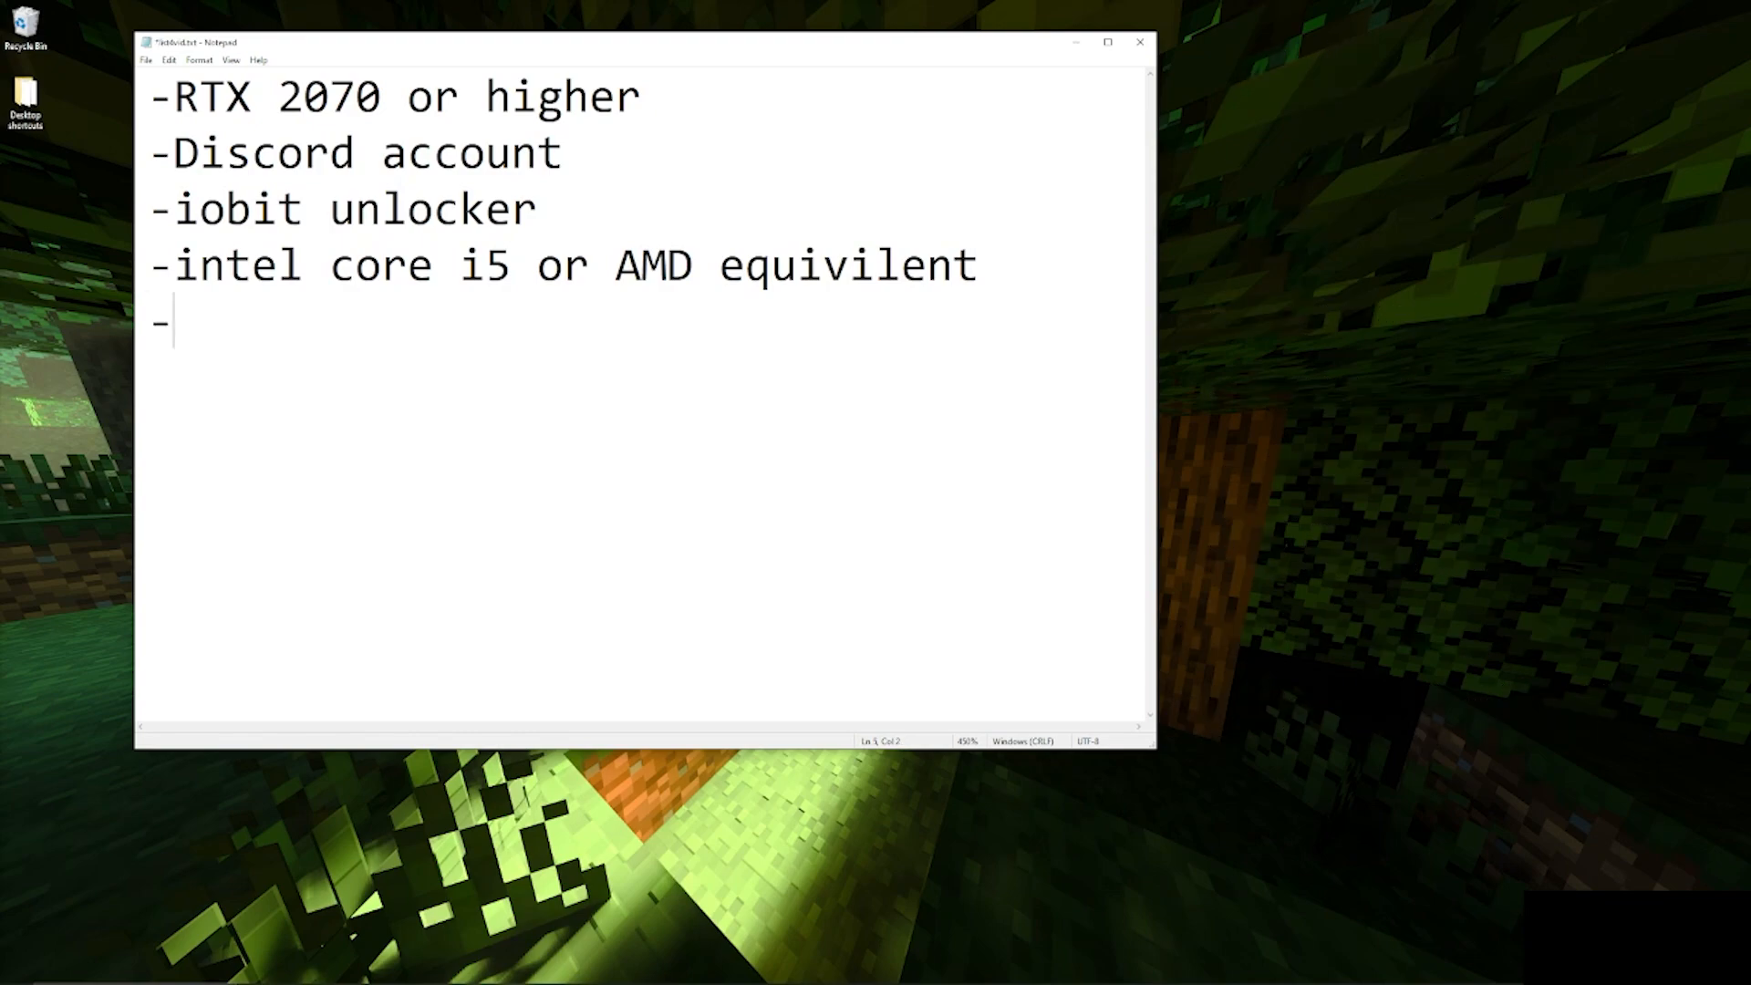
type("github")
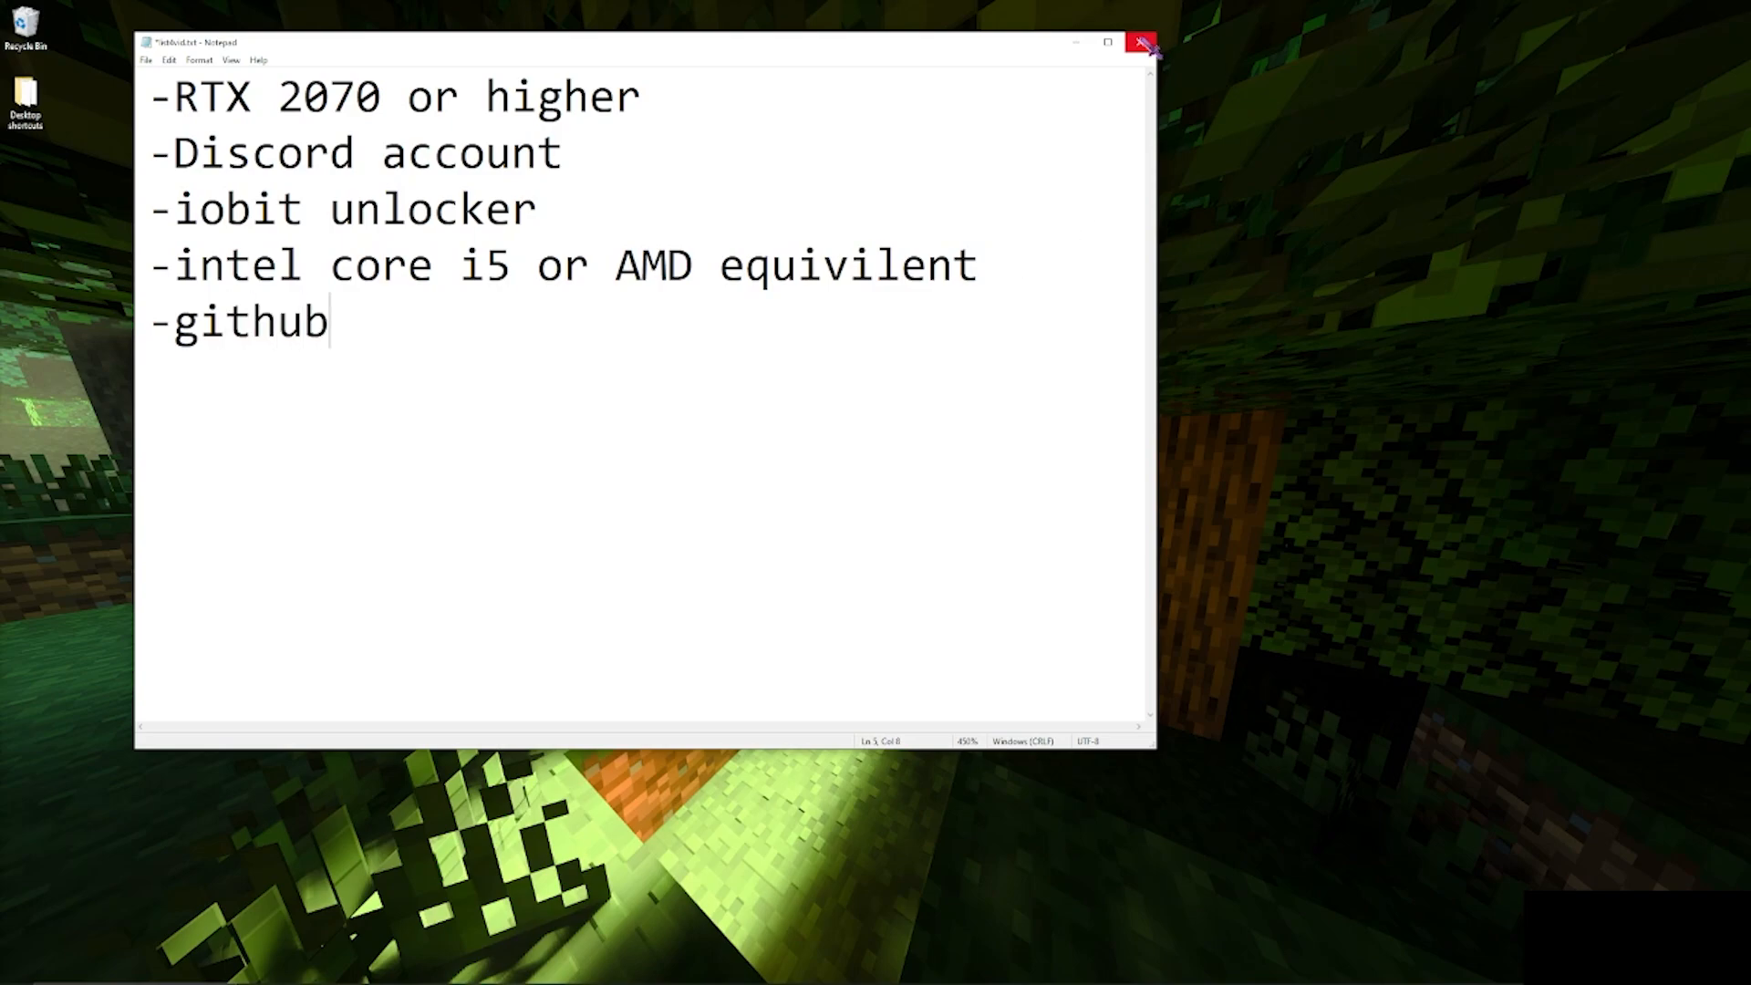
left_click(1141, 43)
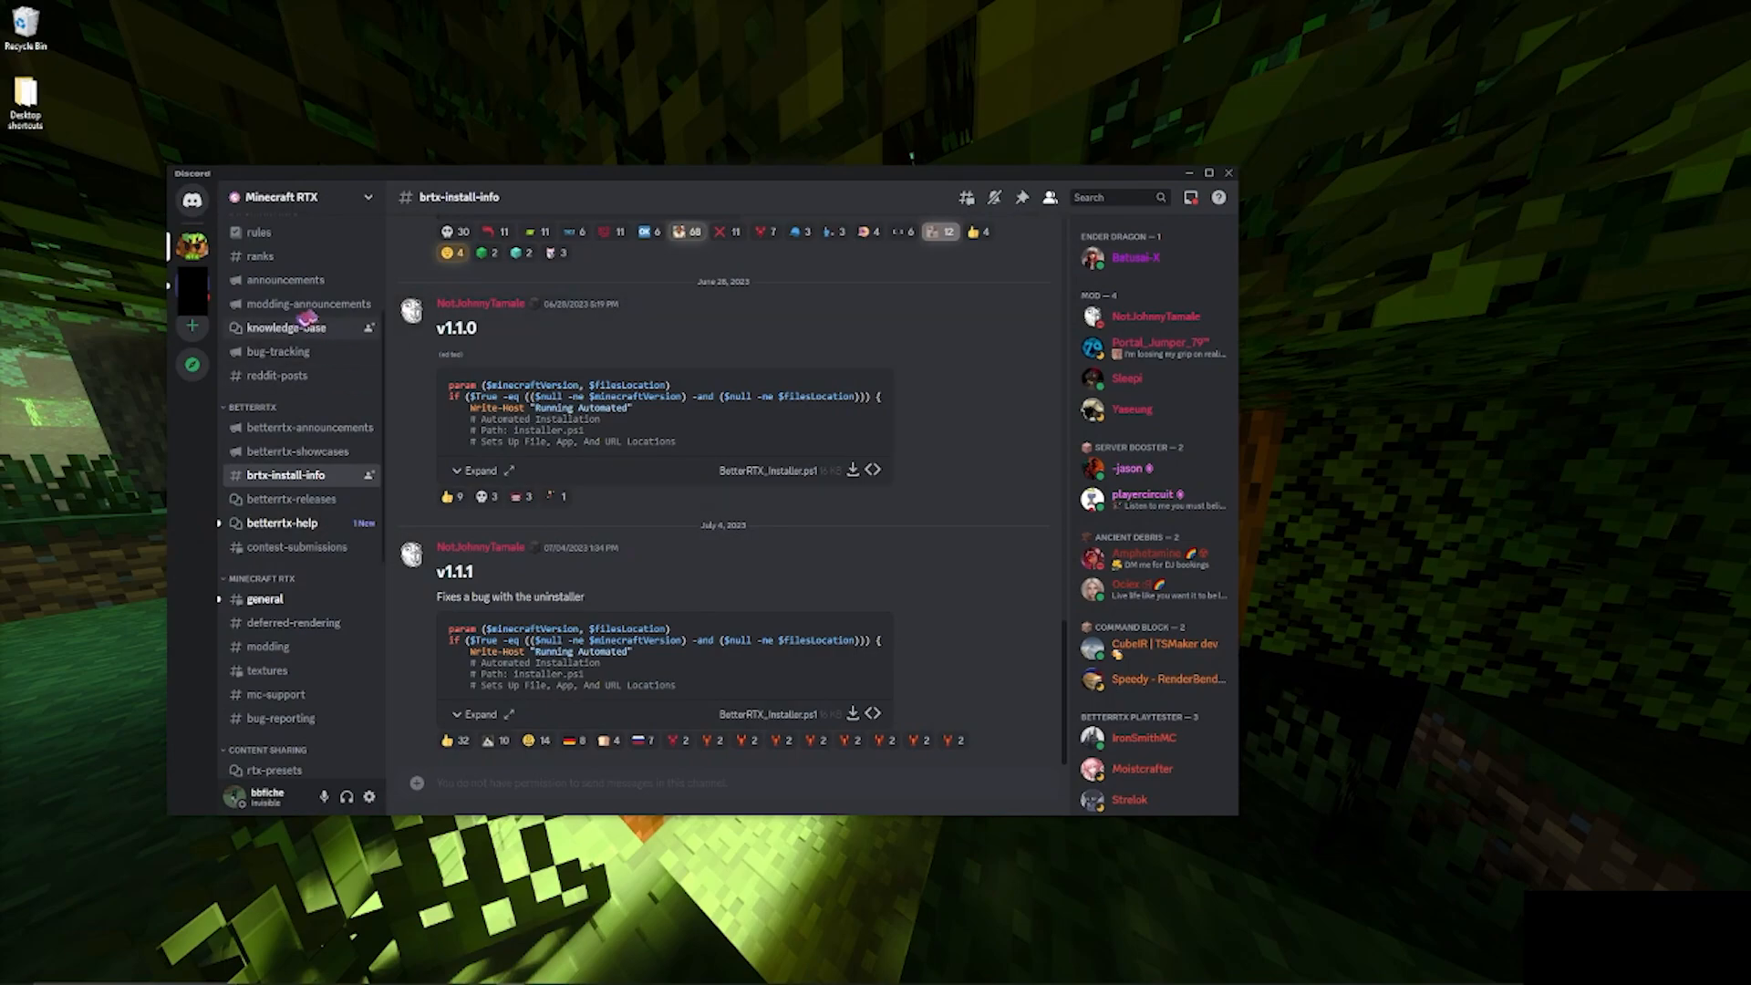
mouse_move(346, 427)
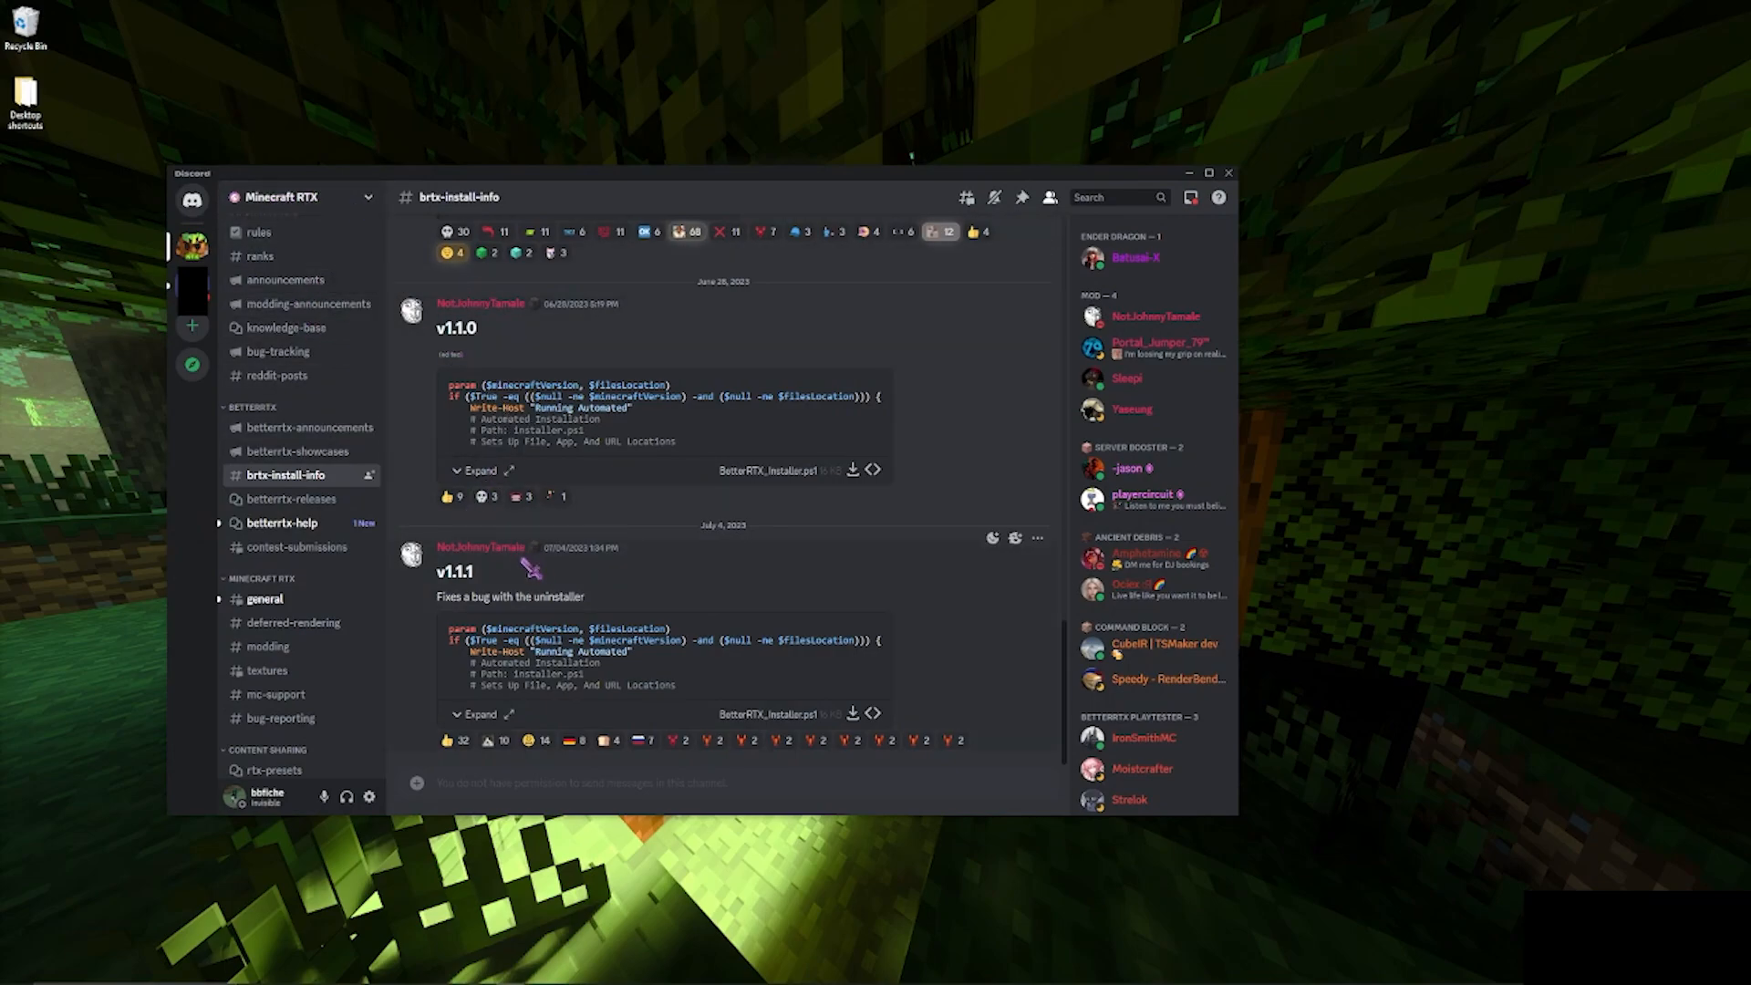
mouse_move(637, 581)
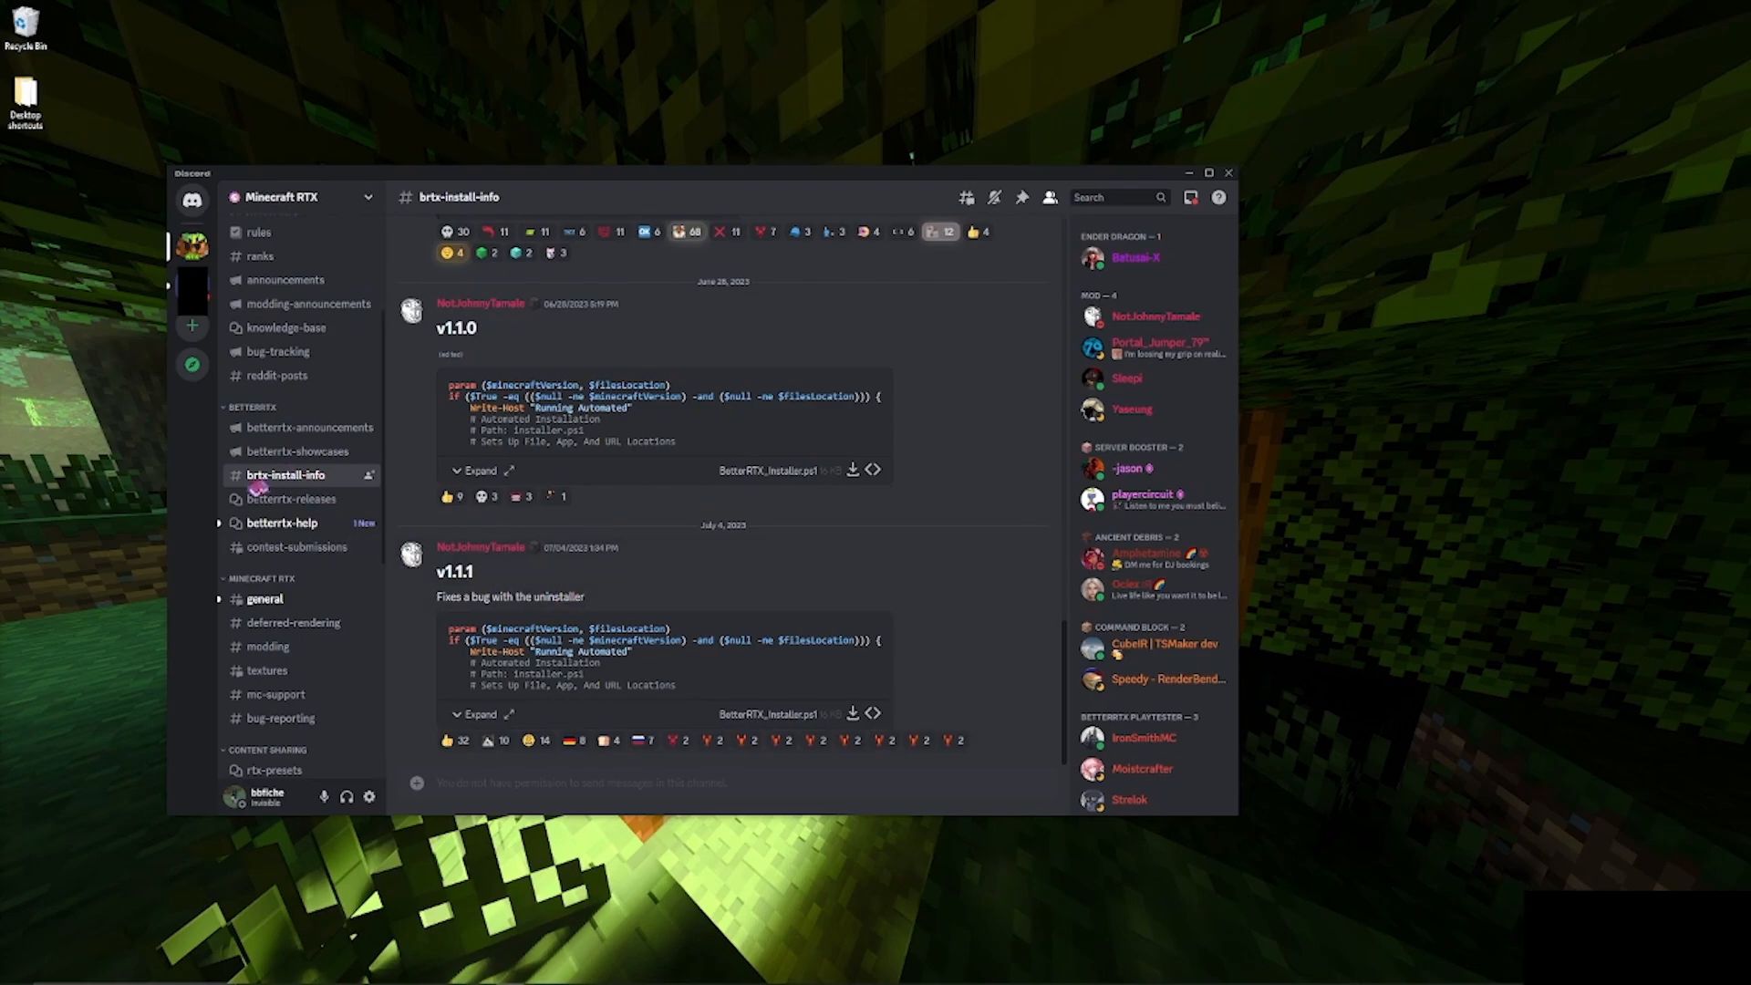
mouse_move(497, 586)
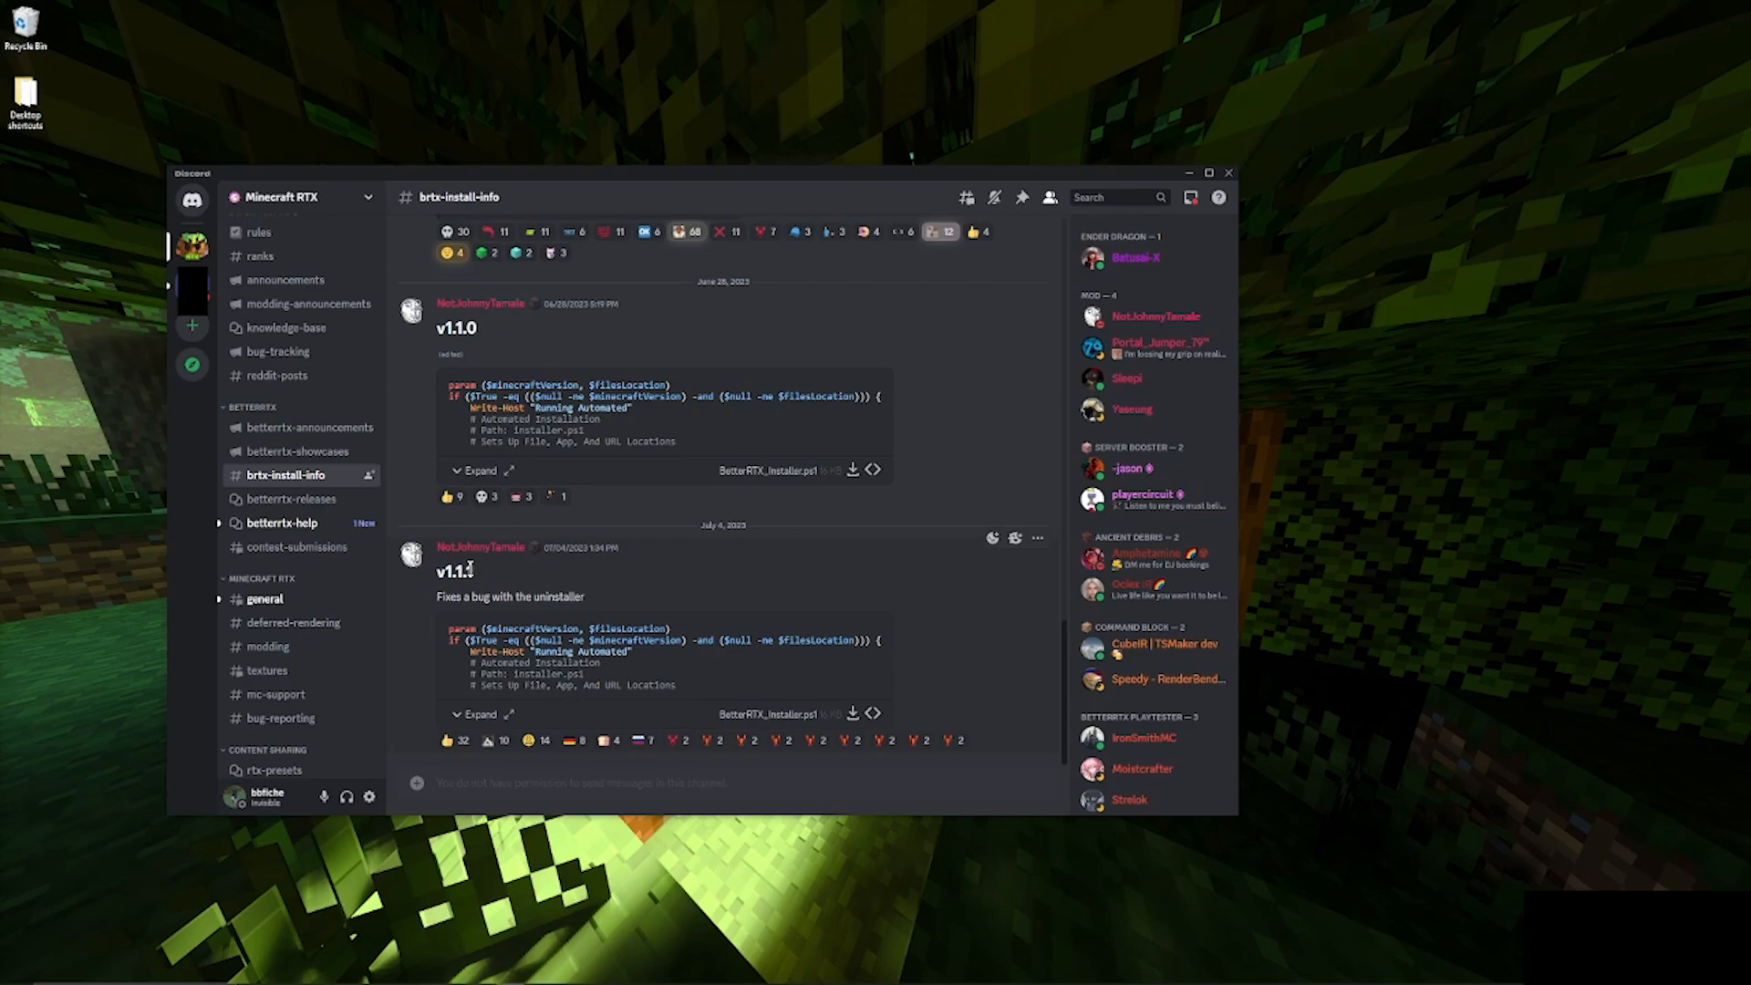
mouse_move(852, 726)
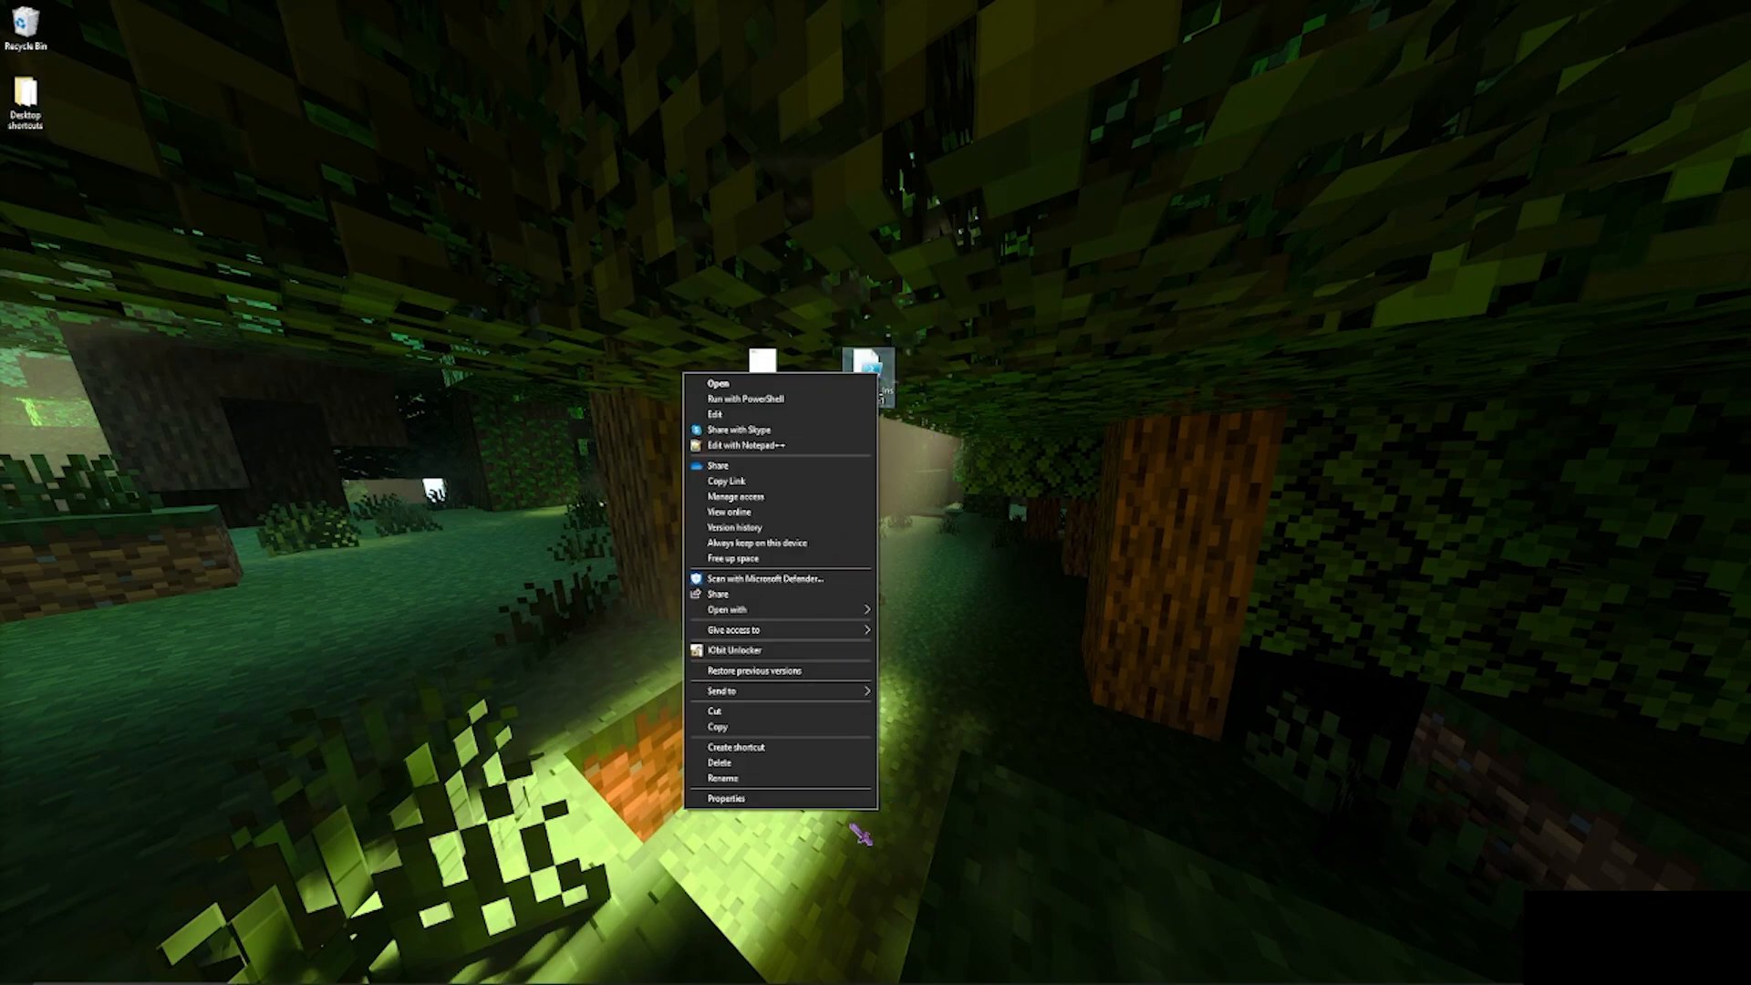
Run BetterRTX_Installer.ps1 with PowerShell, unchecking 'Always ask before opening this file'.
left_click(725, 797)
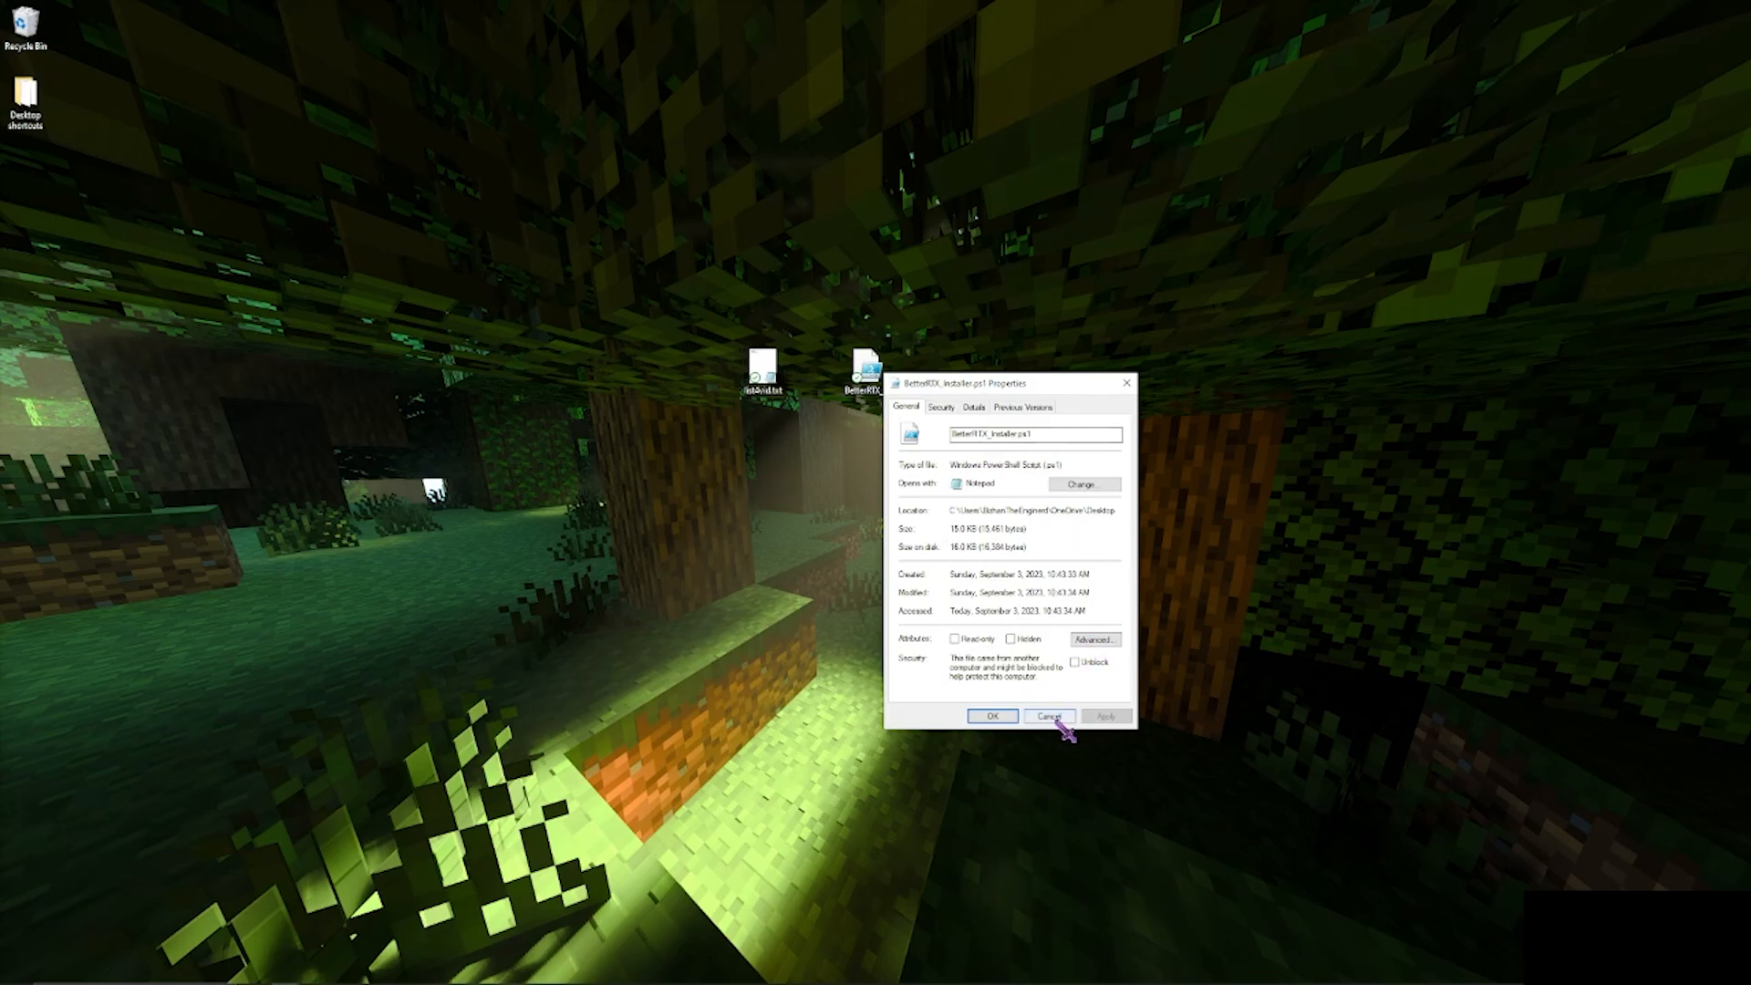
left_click(1048, 716)
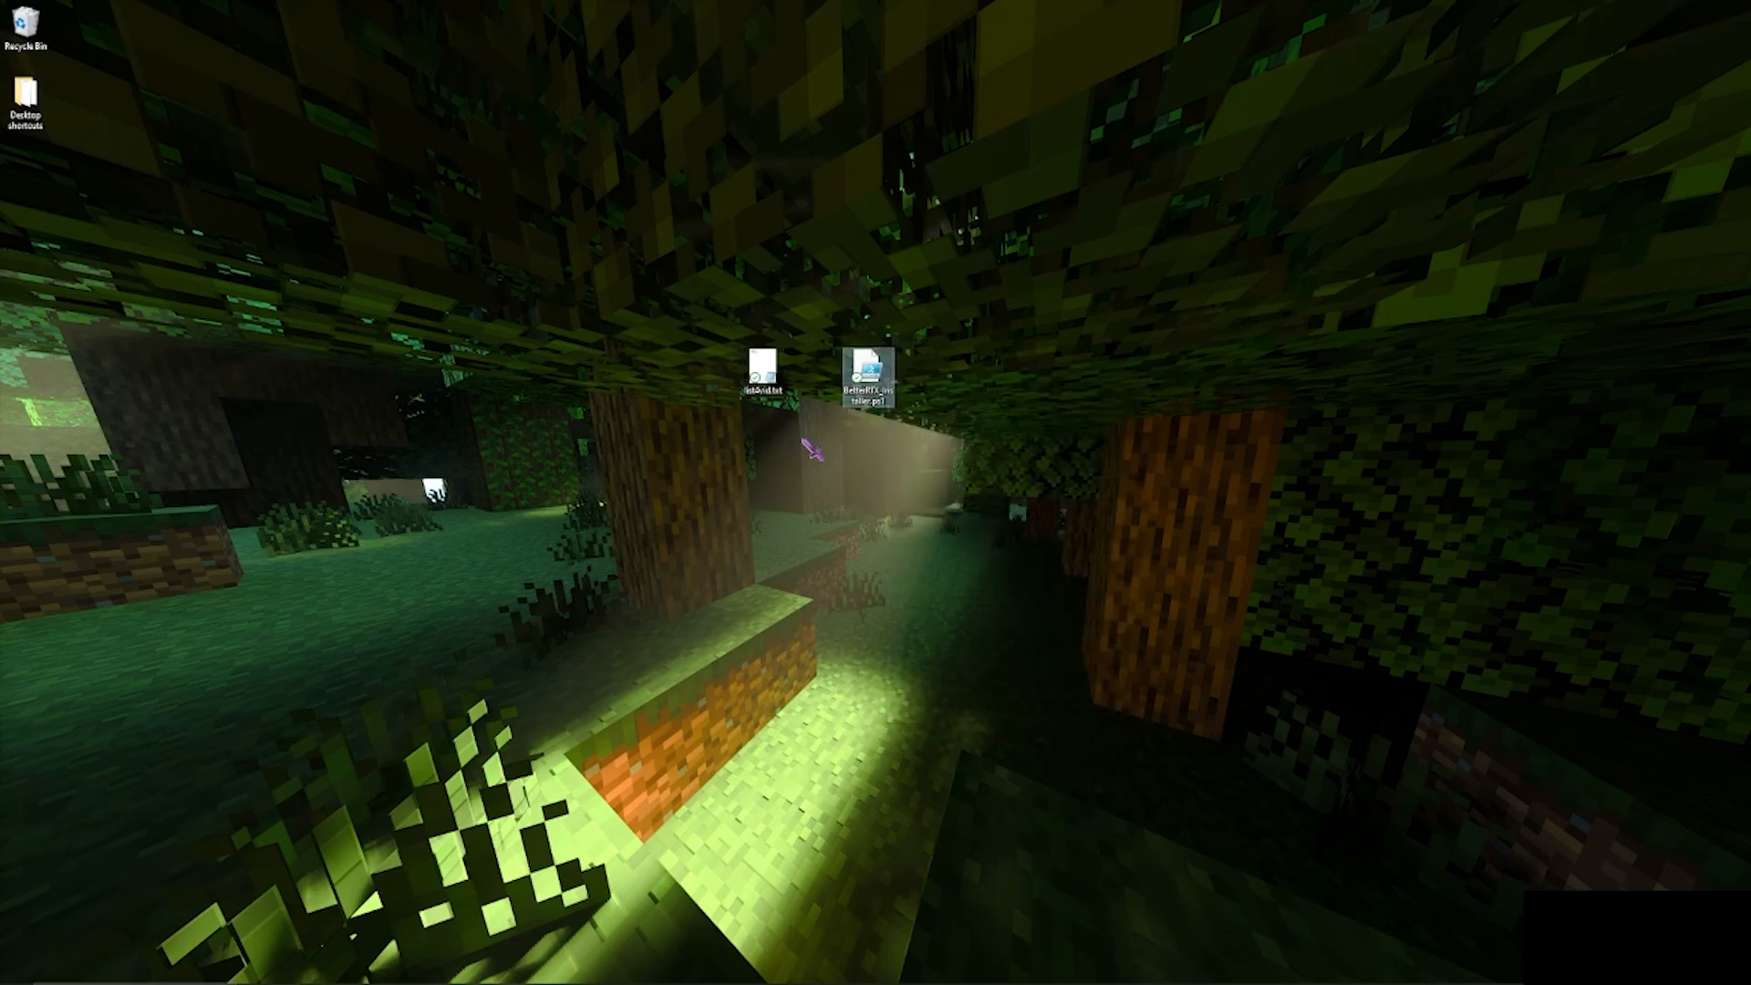
right_click(871, 376)
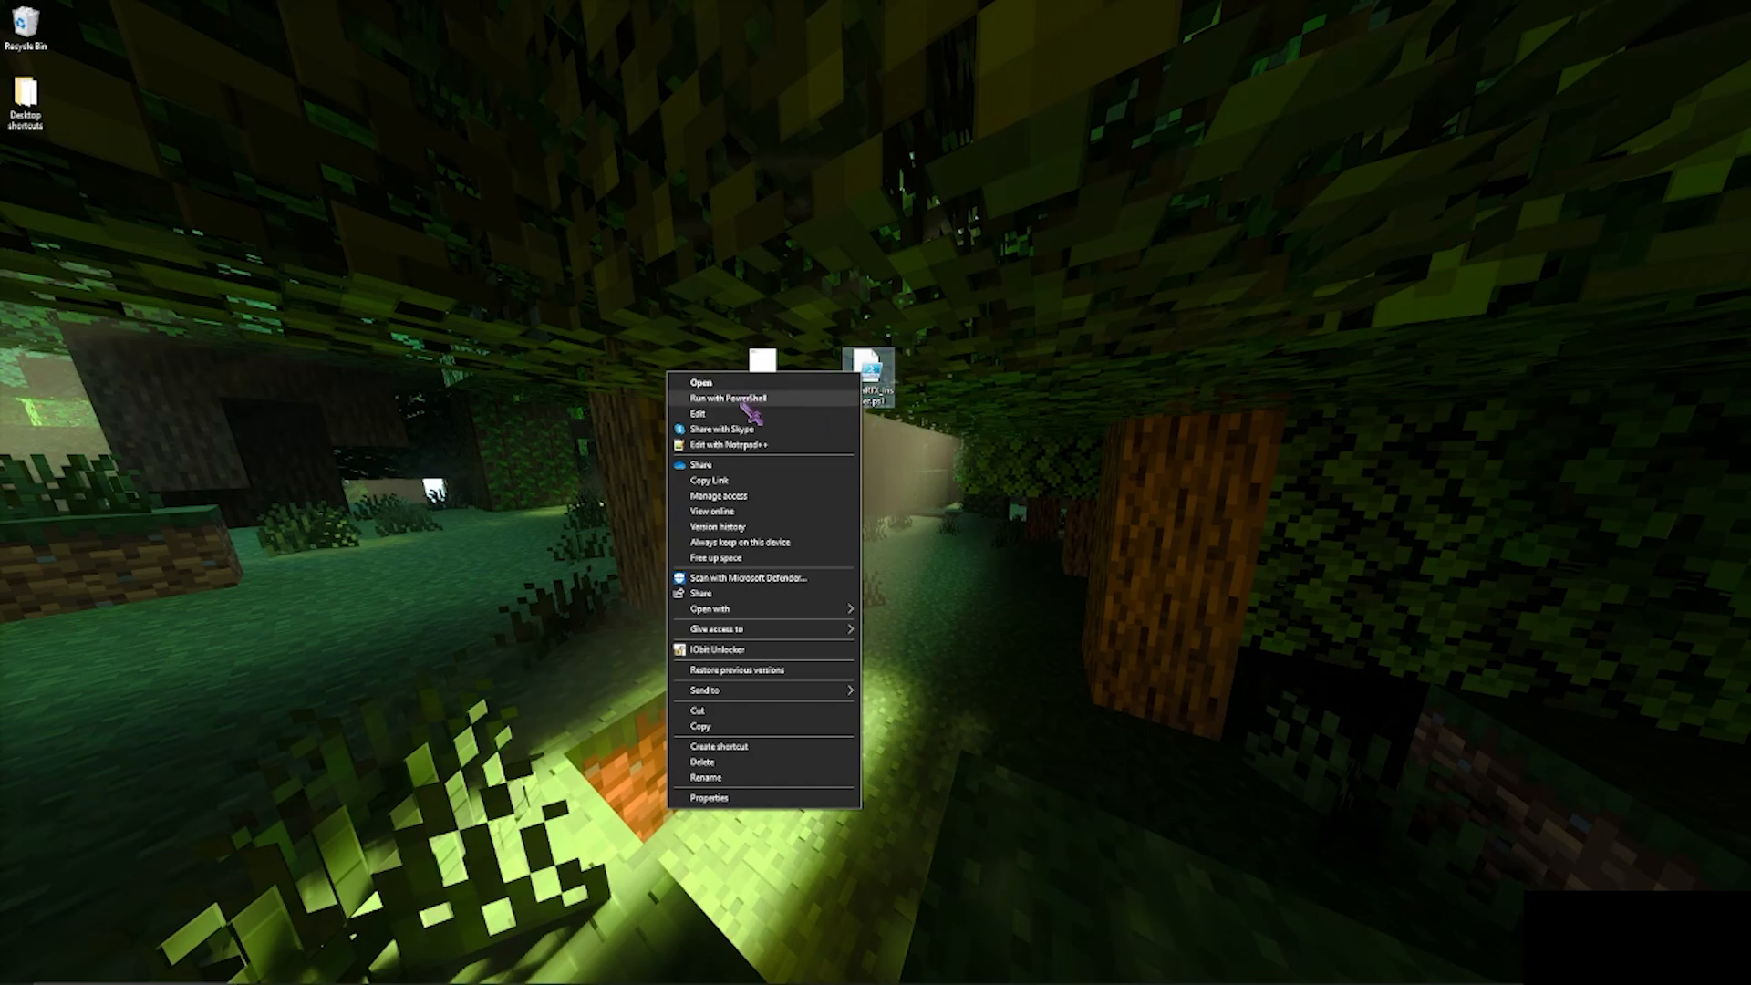
left_click(726, 398)
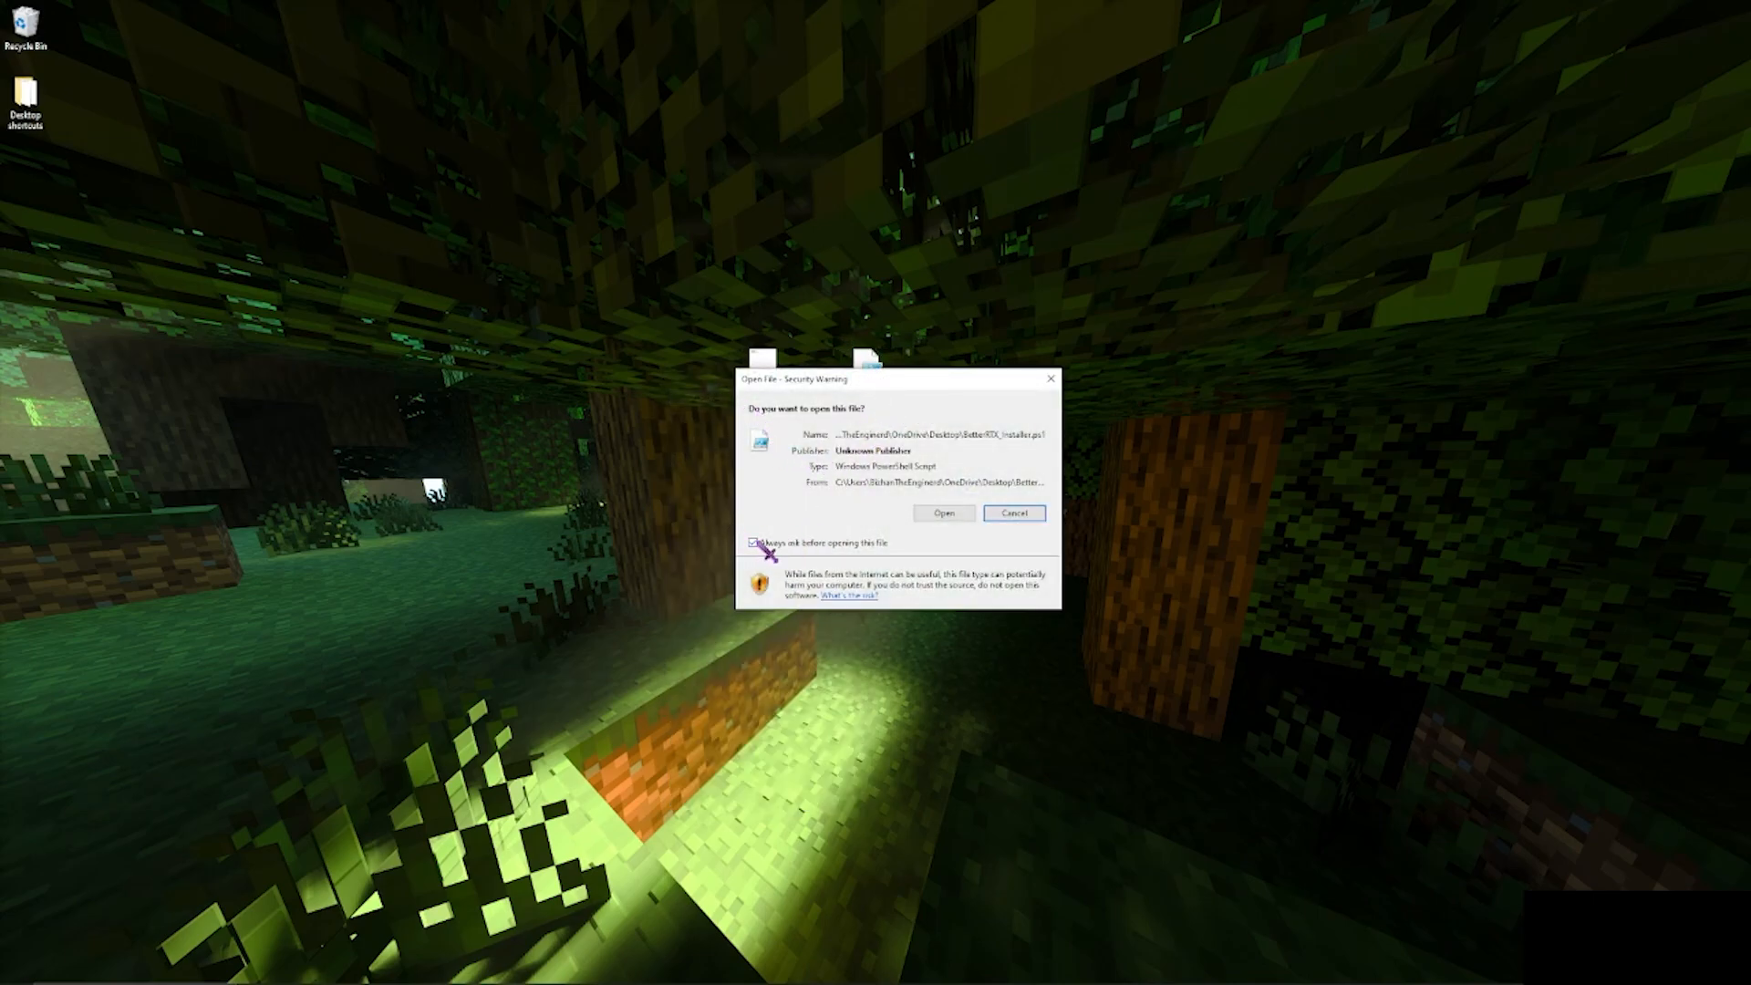
left_click(755, 543)
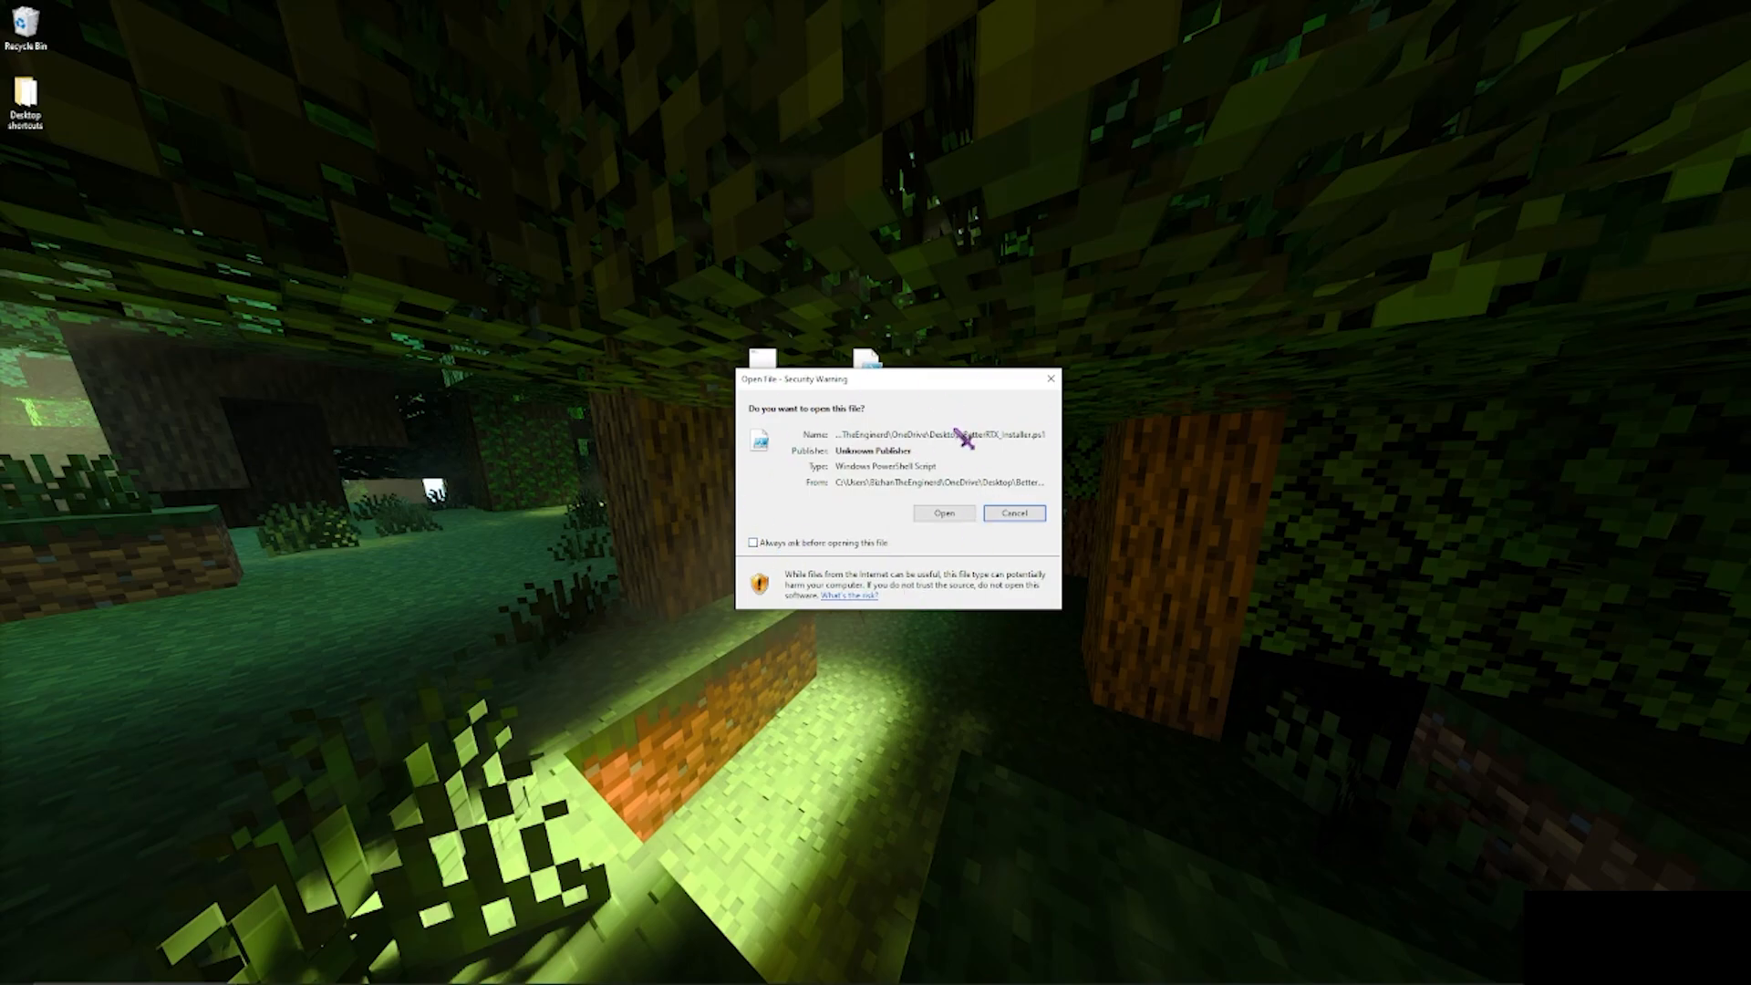
mouse_move(882, 561)
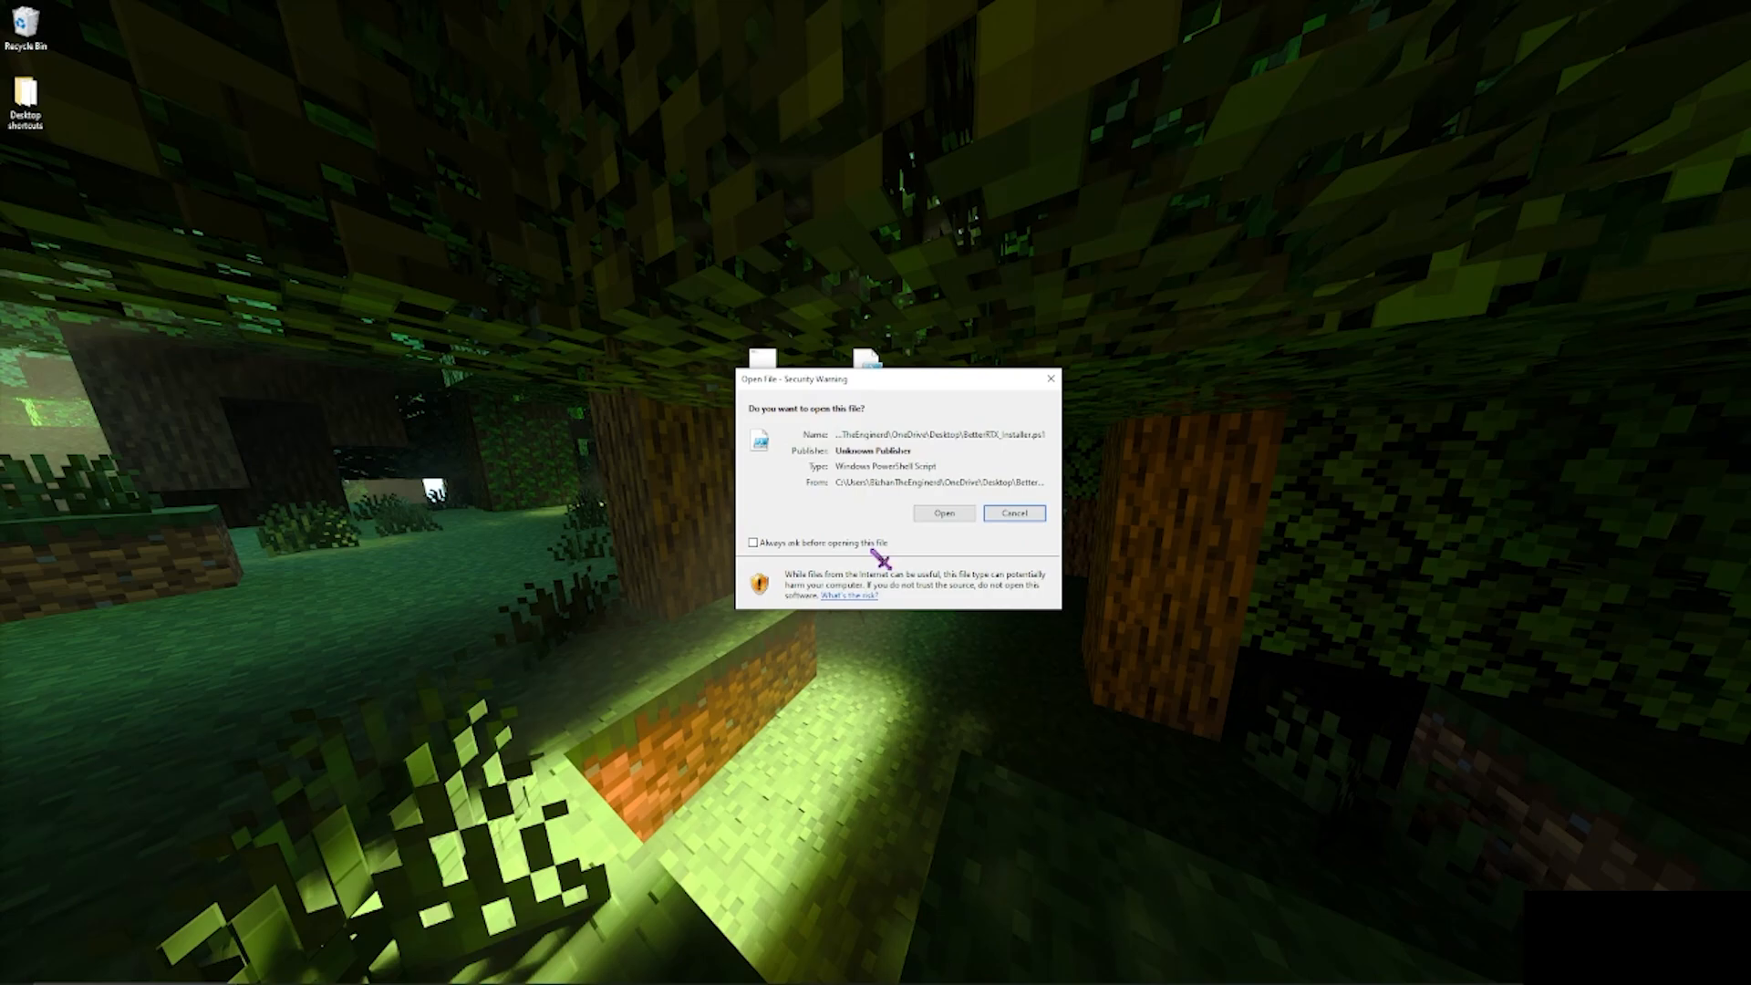
mouse_move(969, 583)
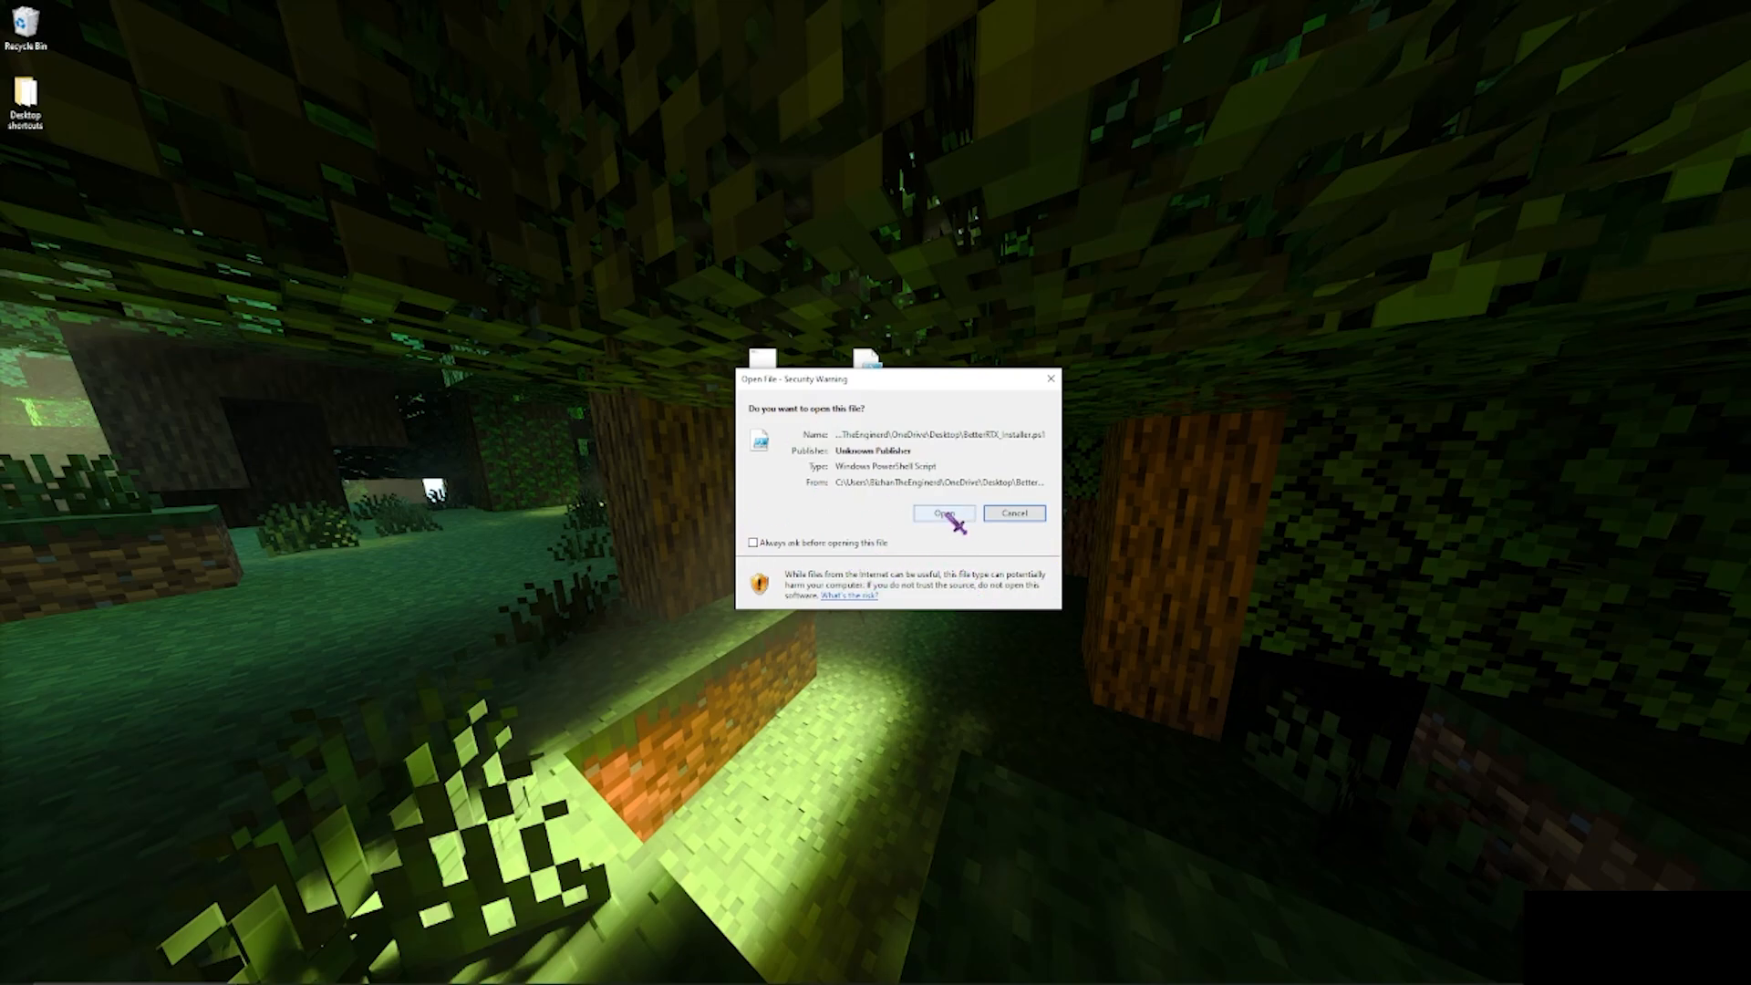
left_click(942, 512)
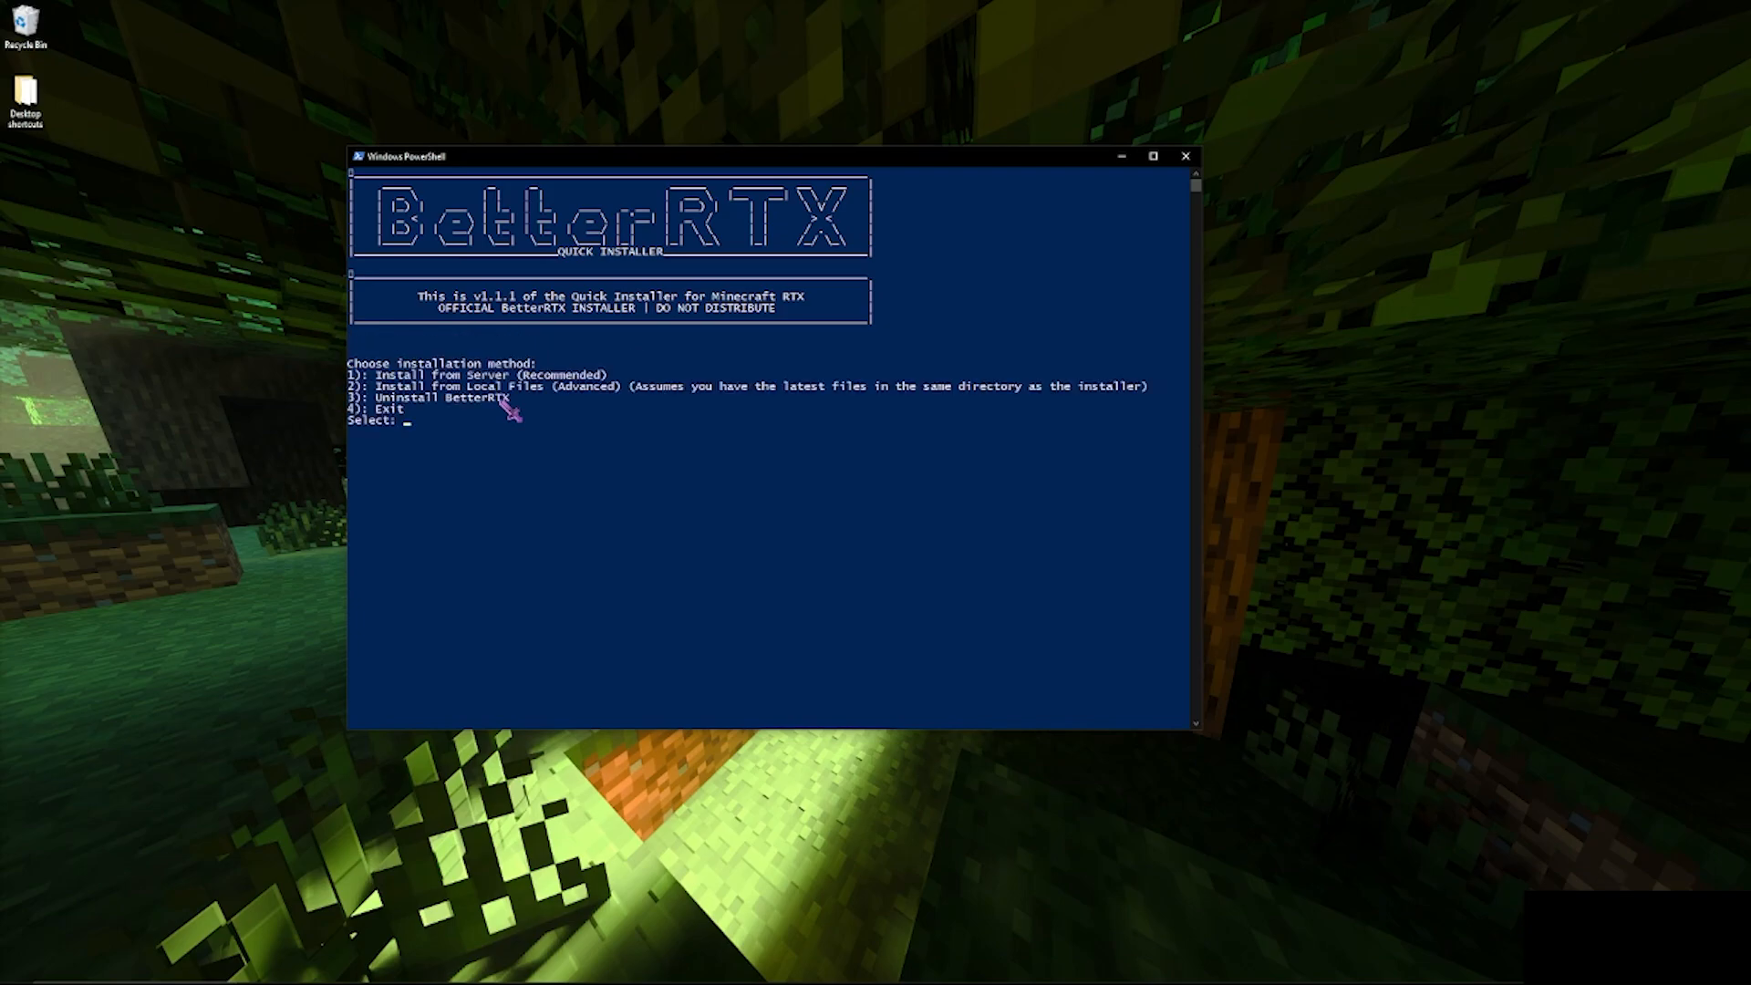
mouse_move(597, 392)
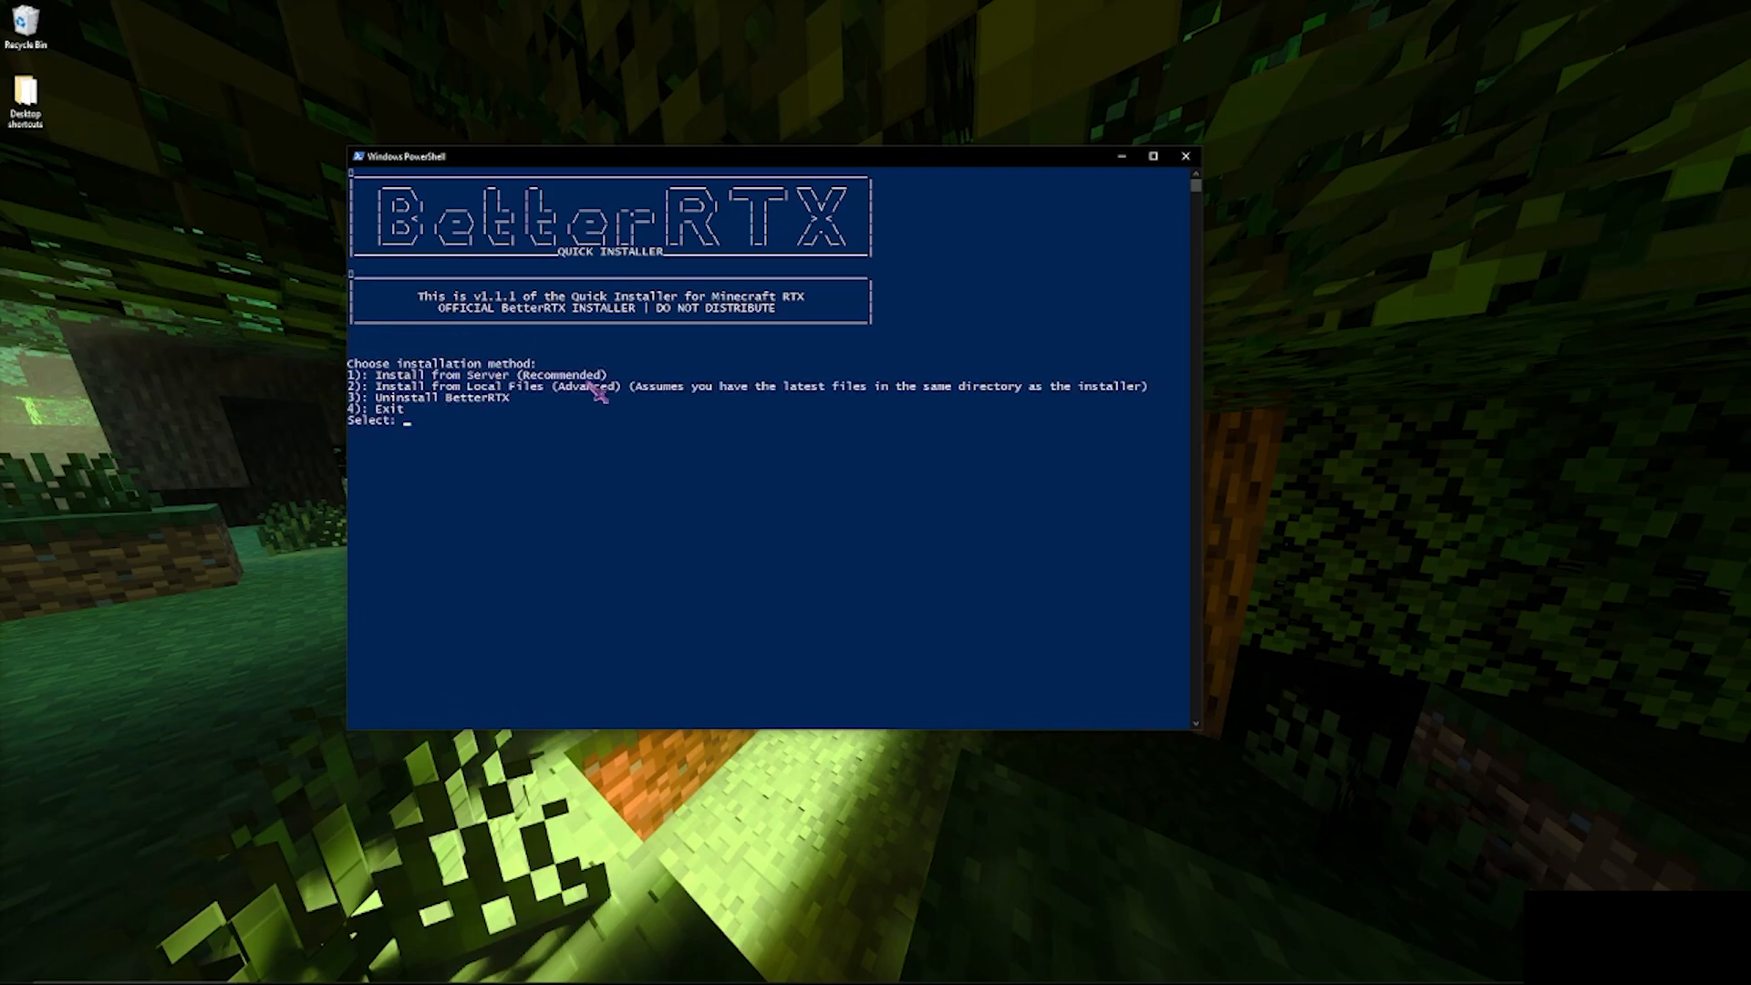
mouse_move(609, 385)
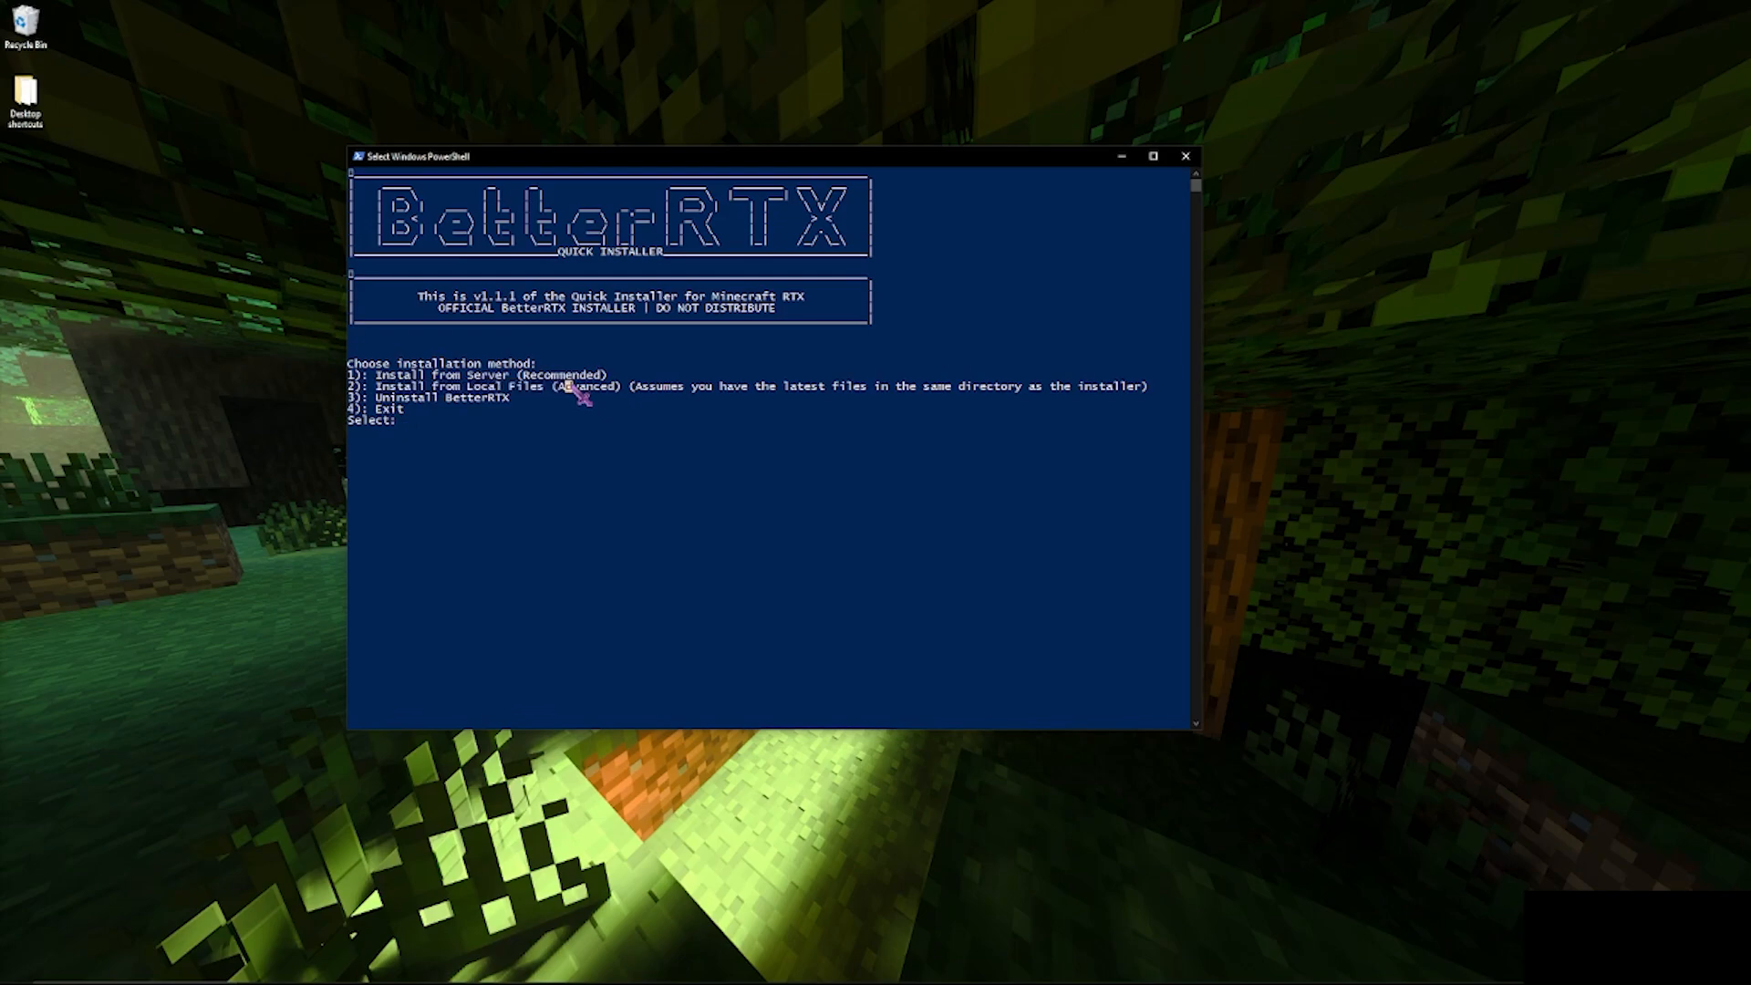
mouse_move(419, 429)
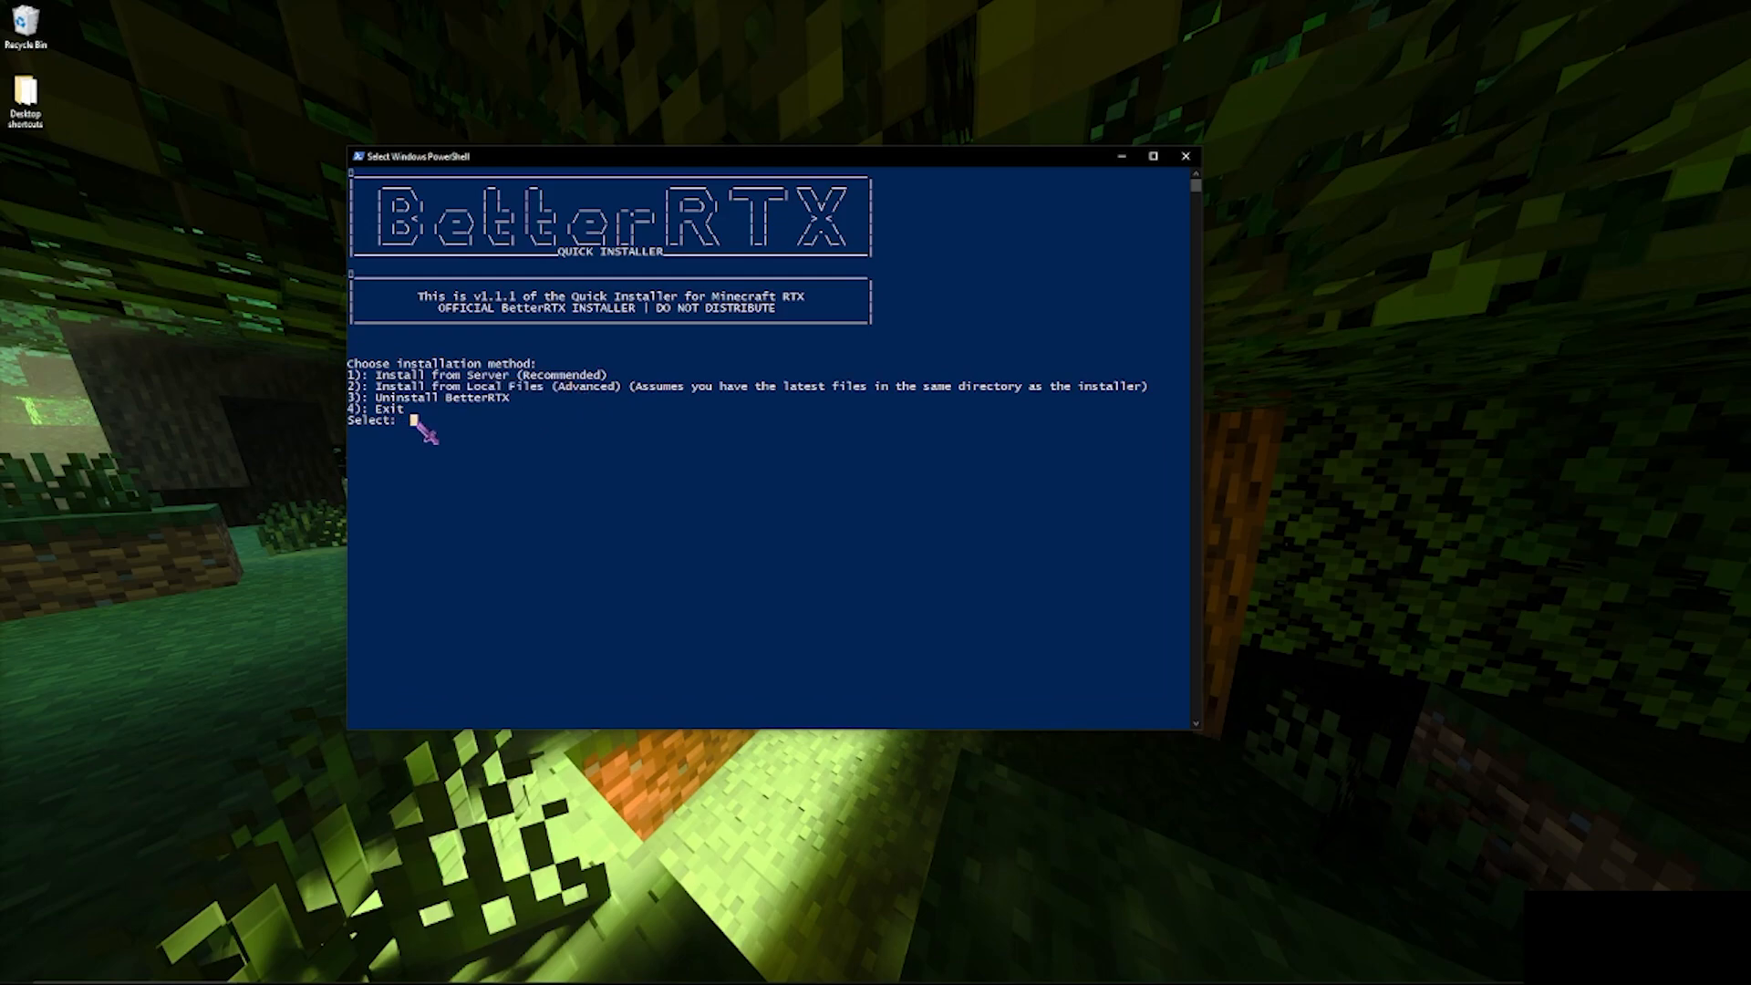
Enter 1 for Install from Server, then 3 for the BetterRTX 1.1 Motion Blur preset.
type("1")
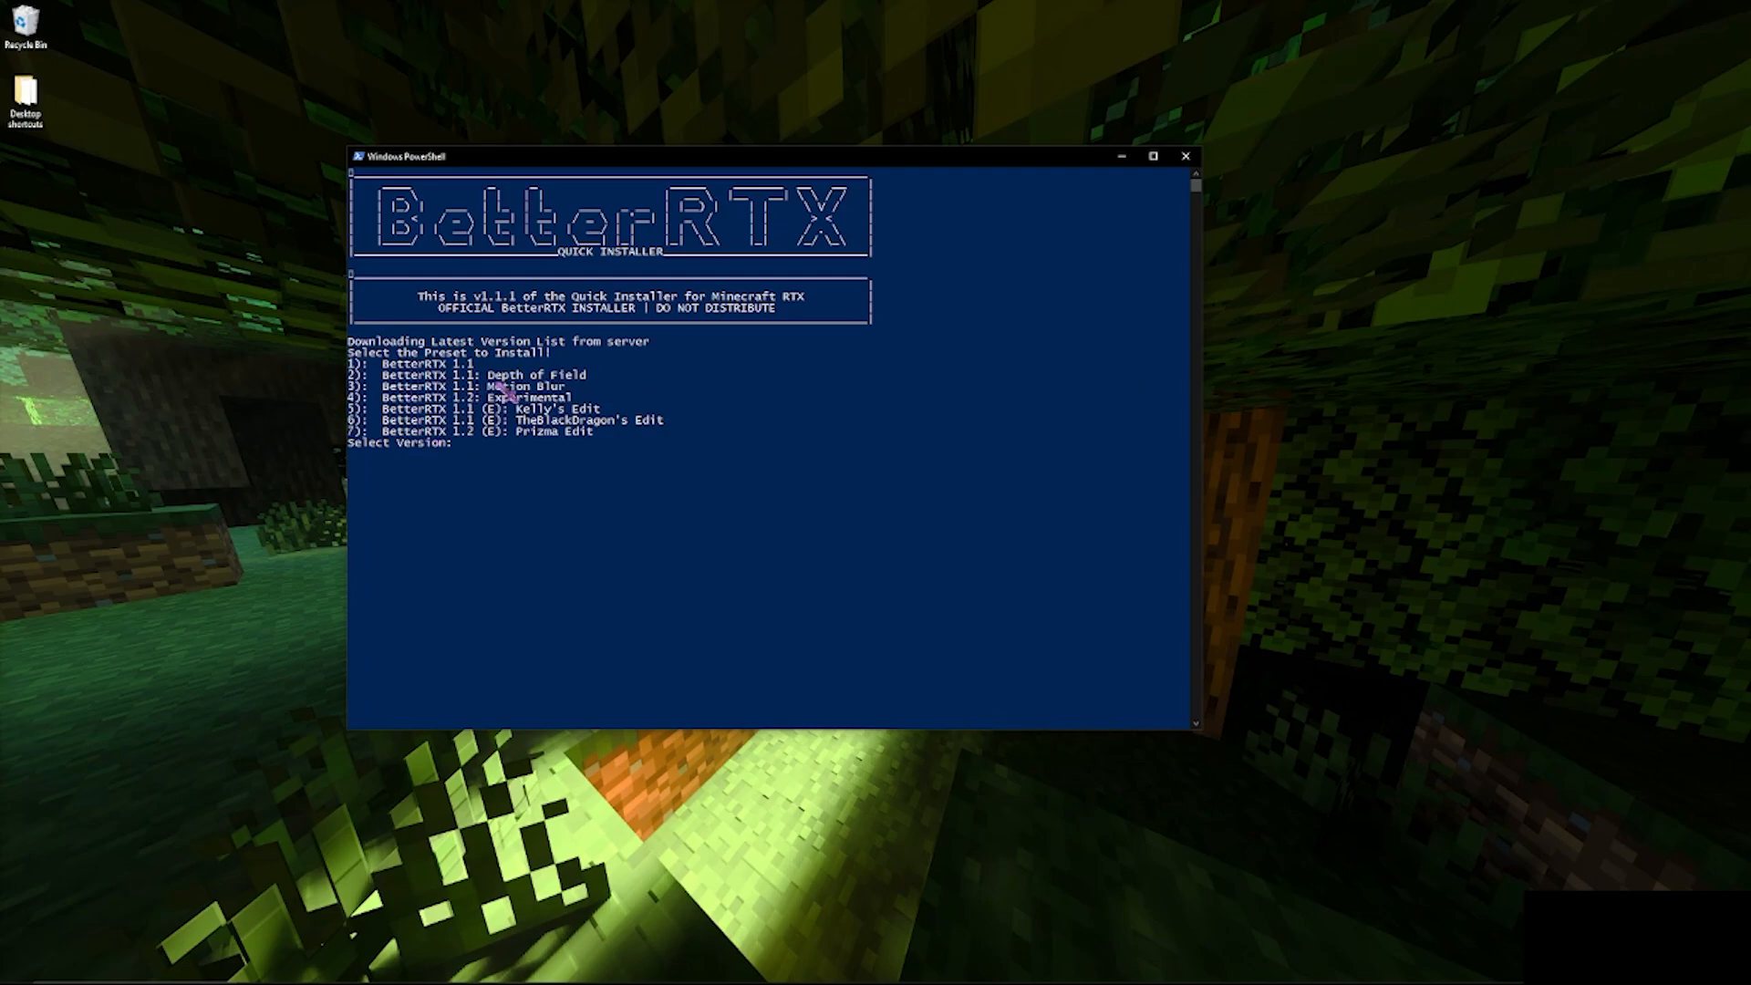
mouse_move(536, 405)
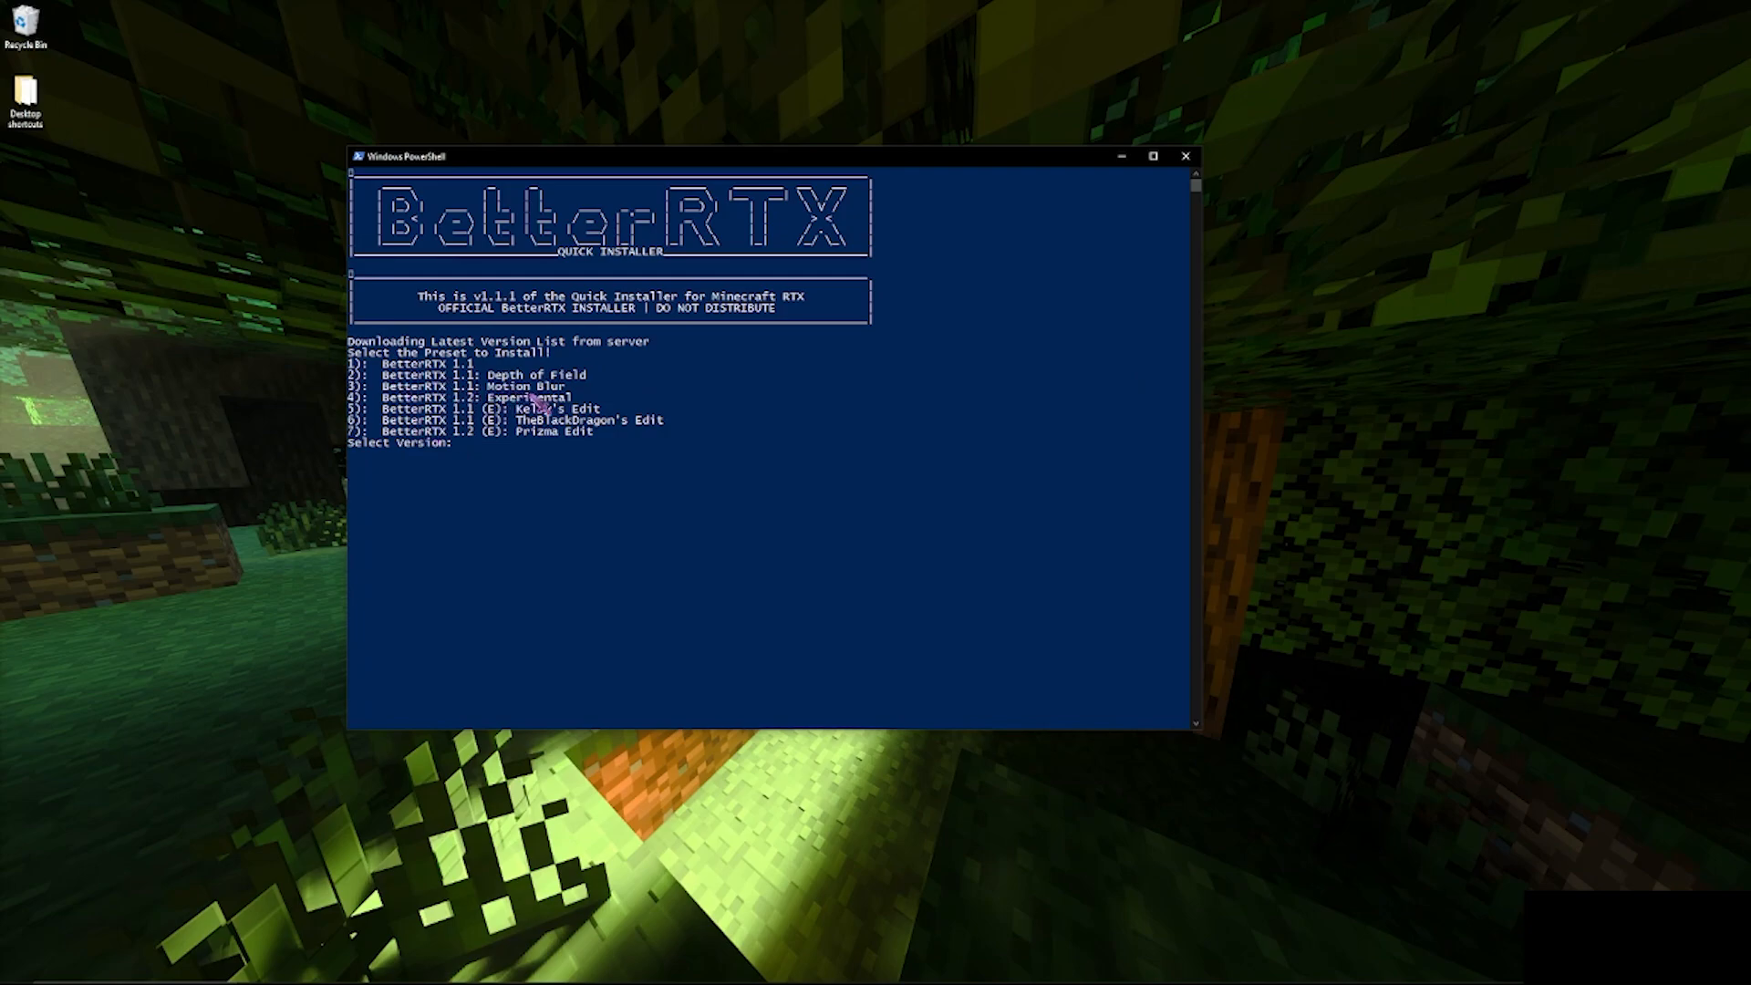
type("3")
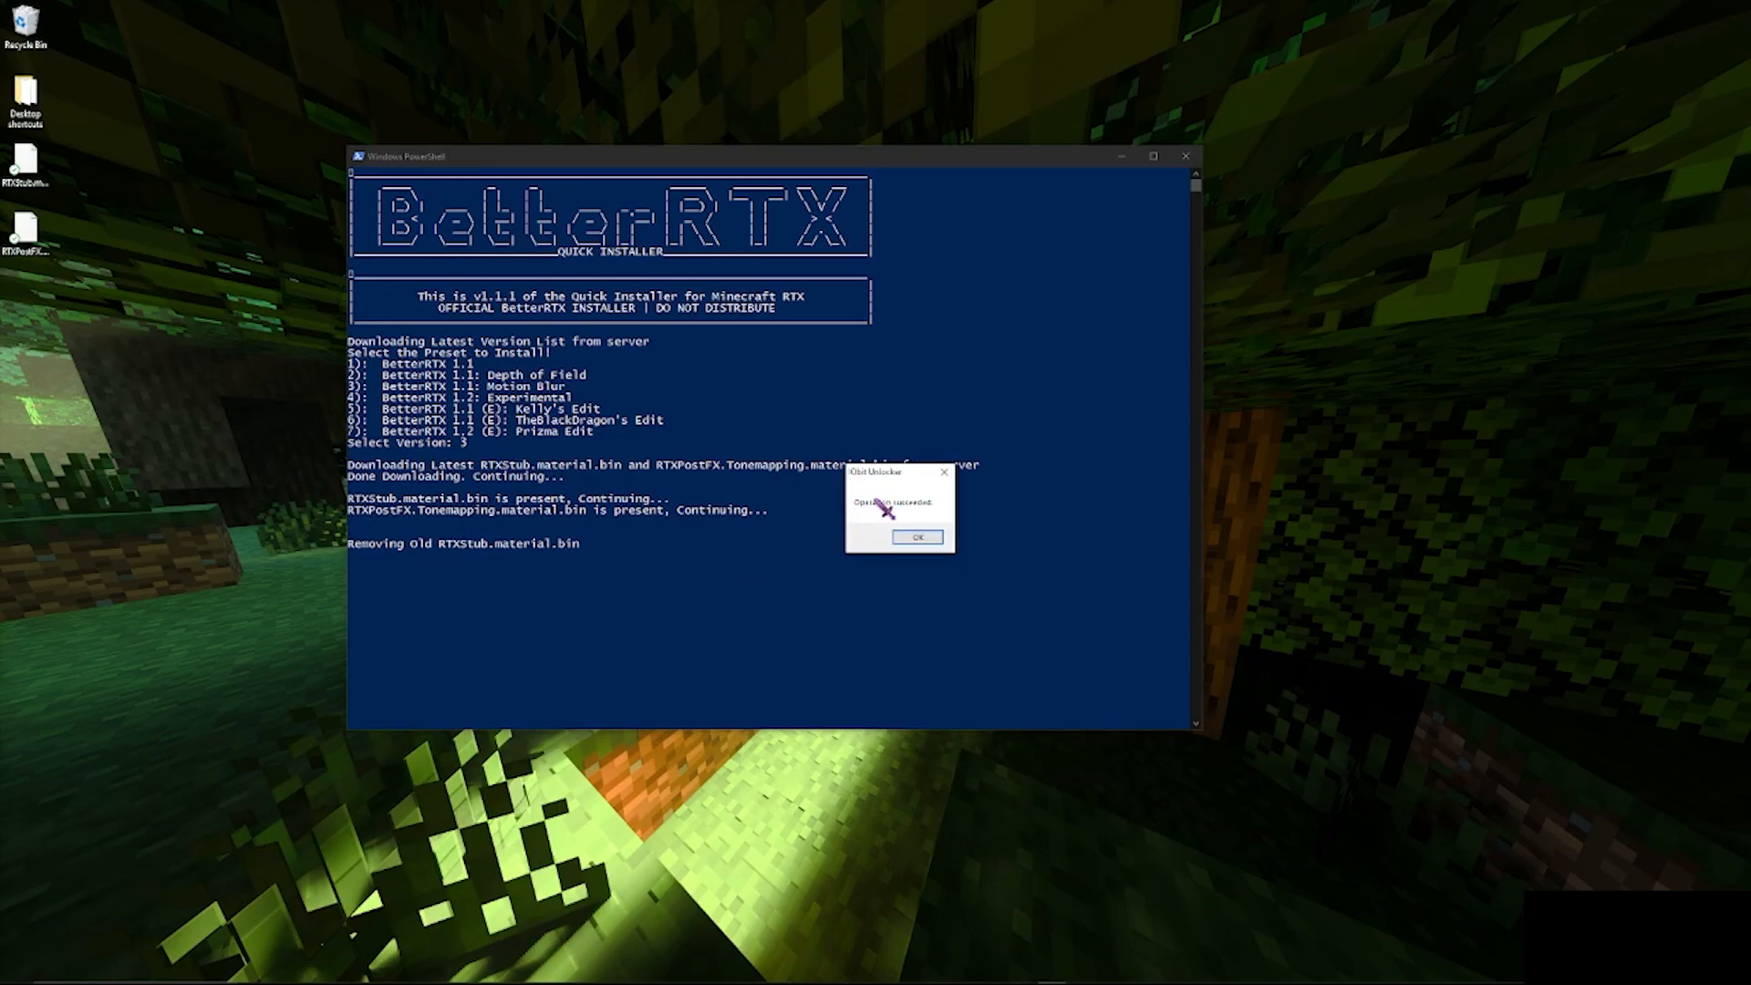
Acknowledge the unlock success message and close the finished installer window.
left_click(915, 537)
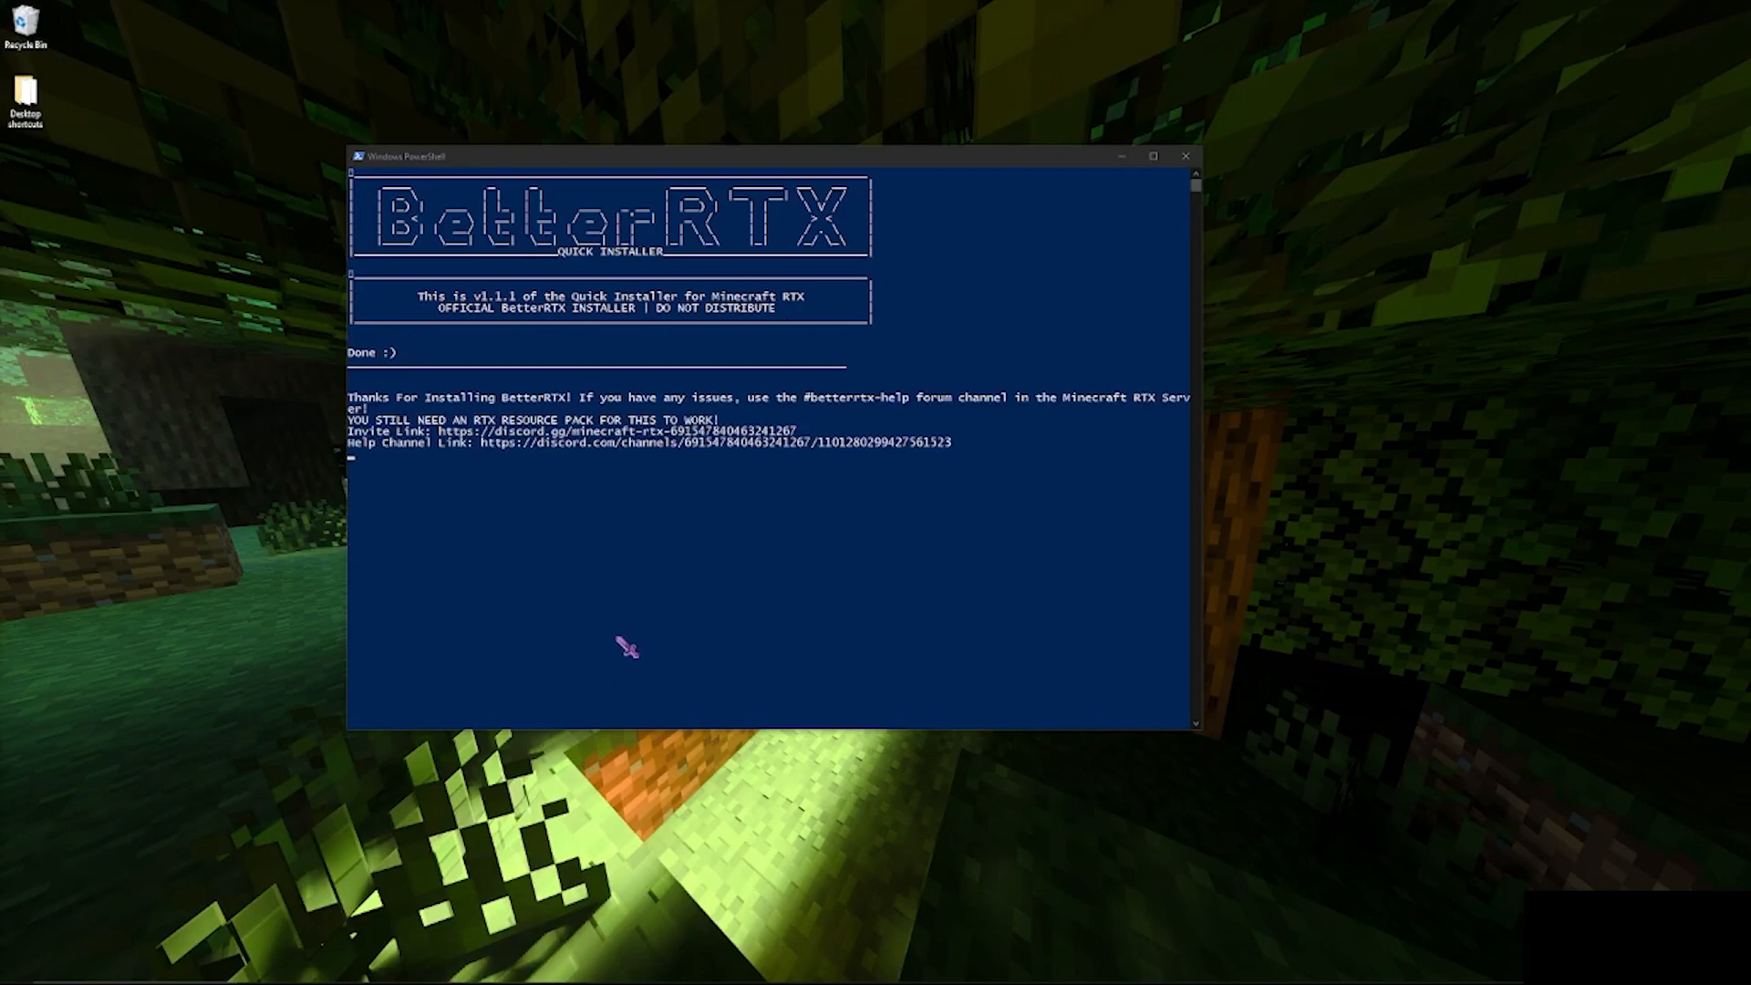
mouse_move(458, 442)
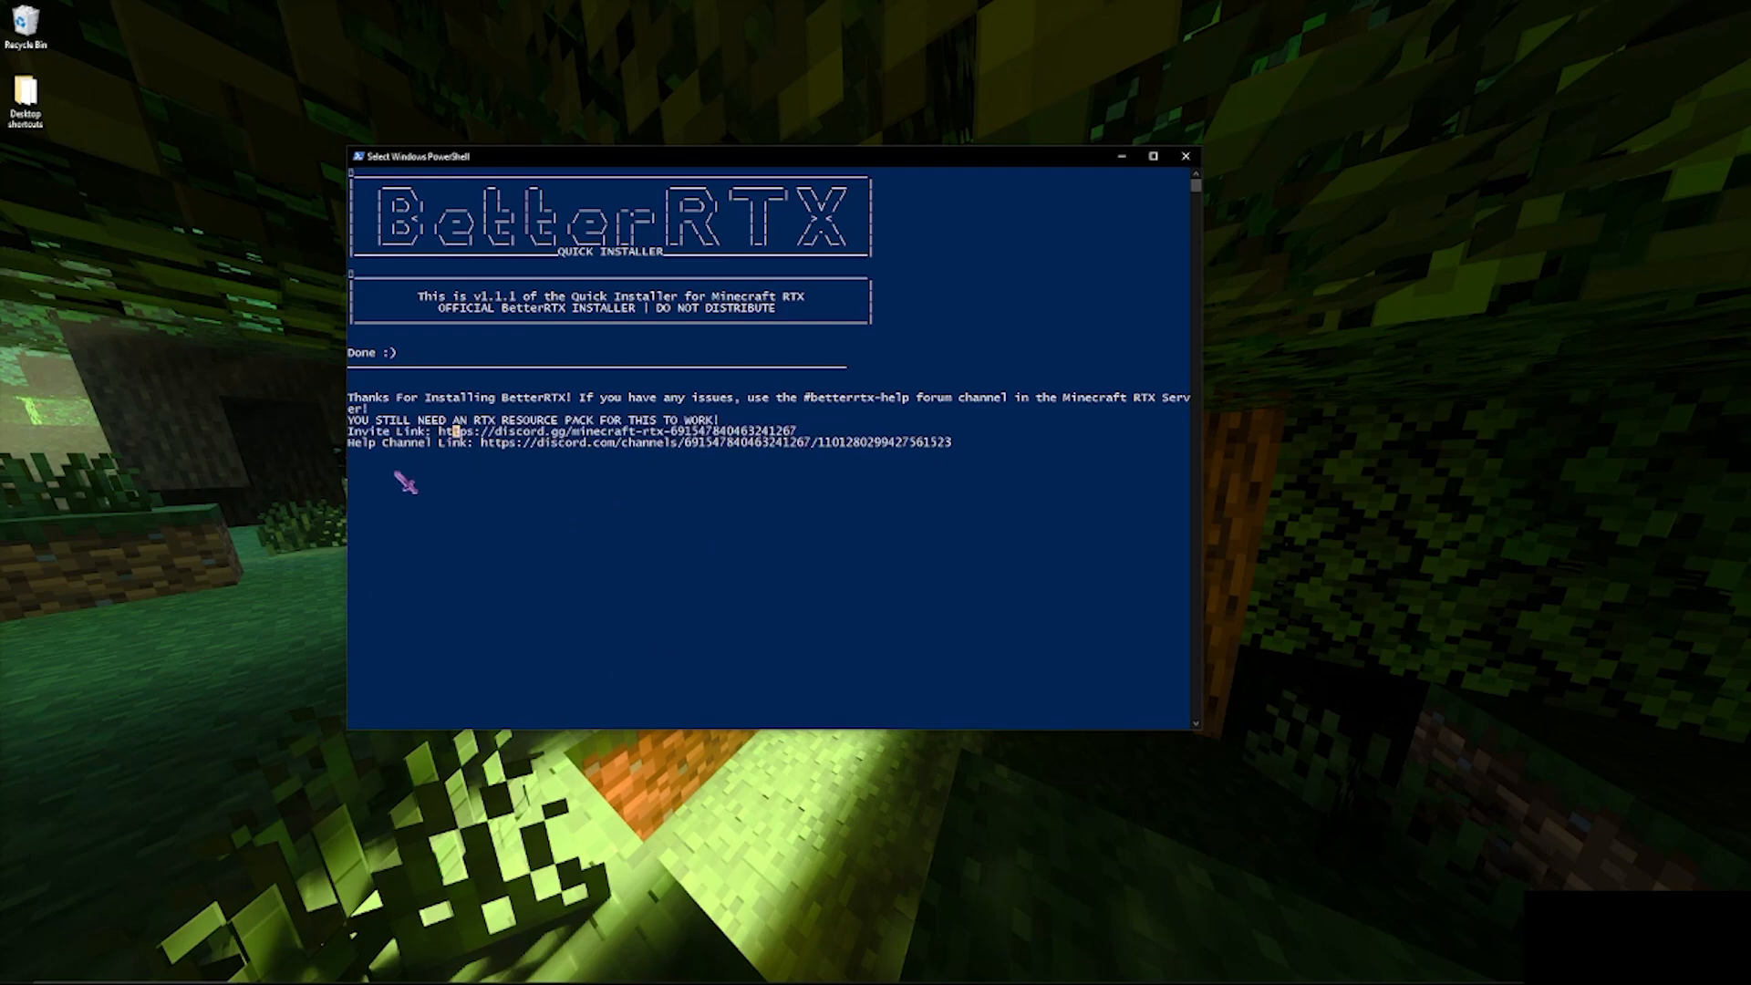
mouse_move(1185, 156)
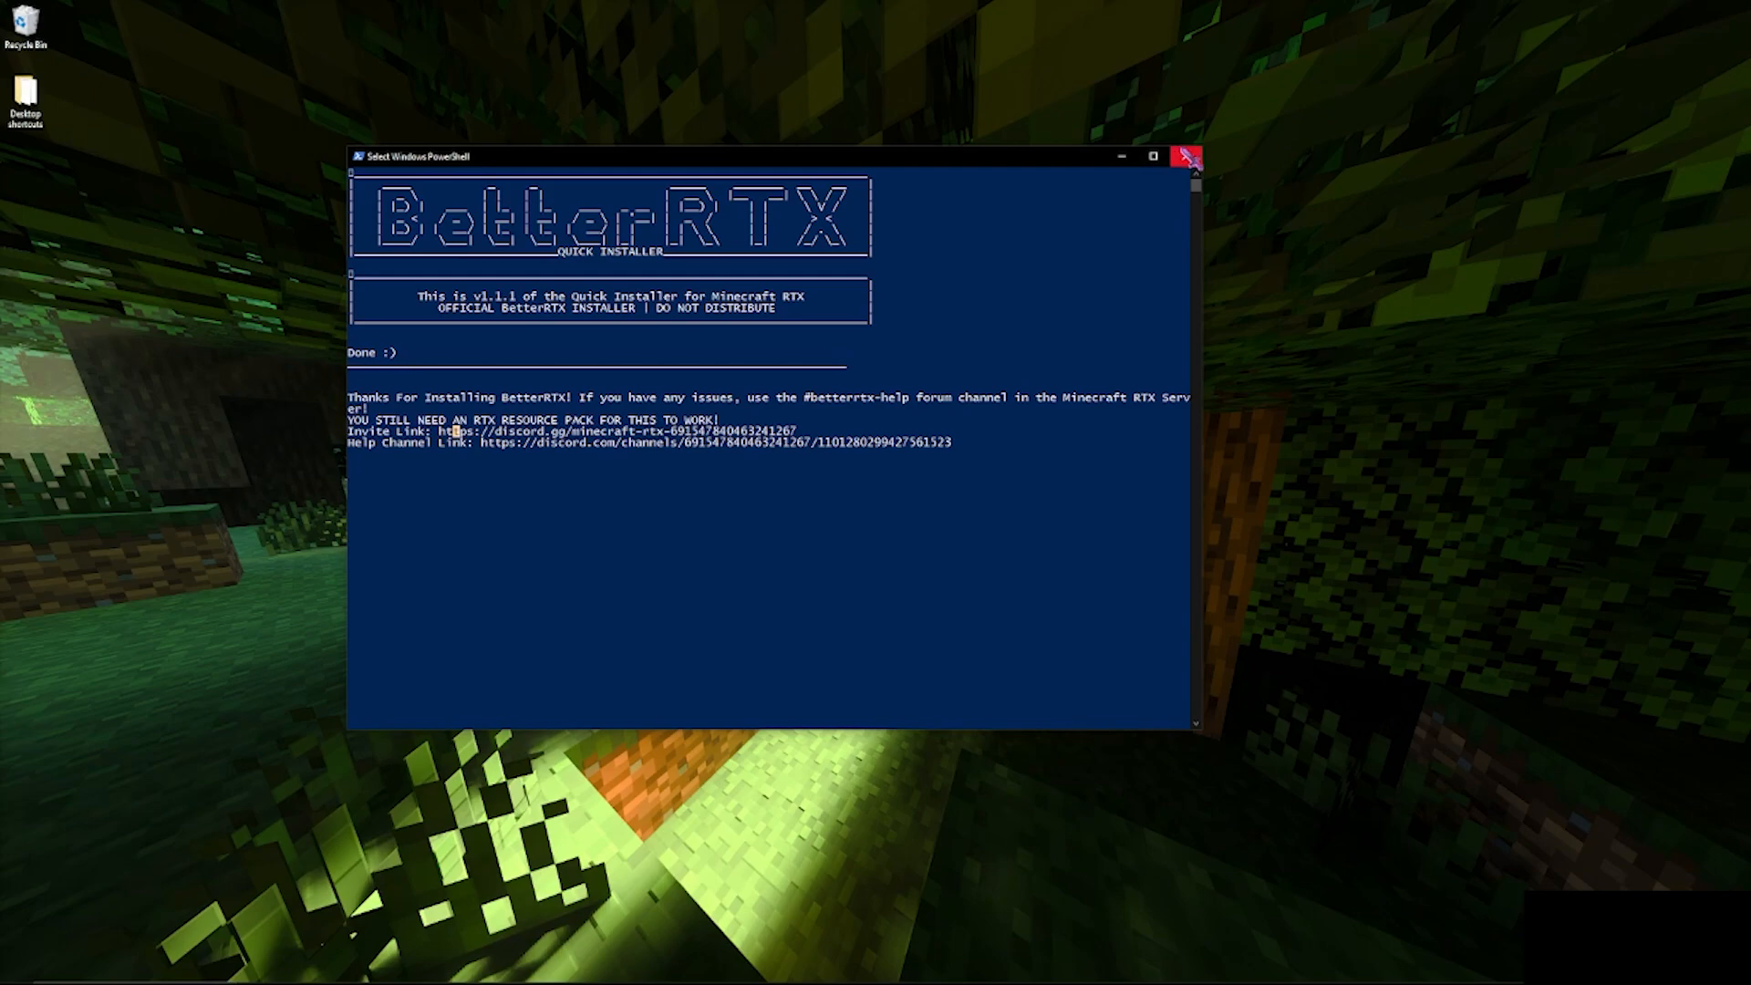
left_click(1186, 156)
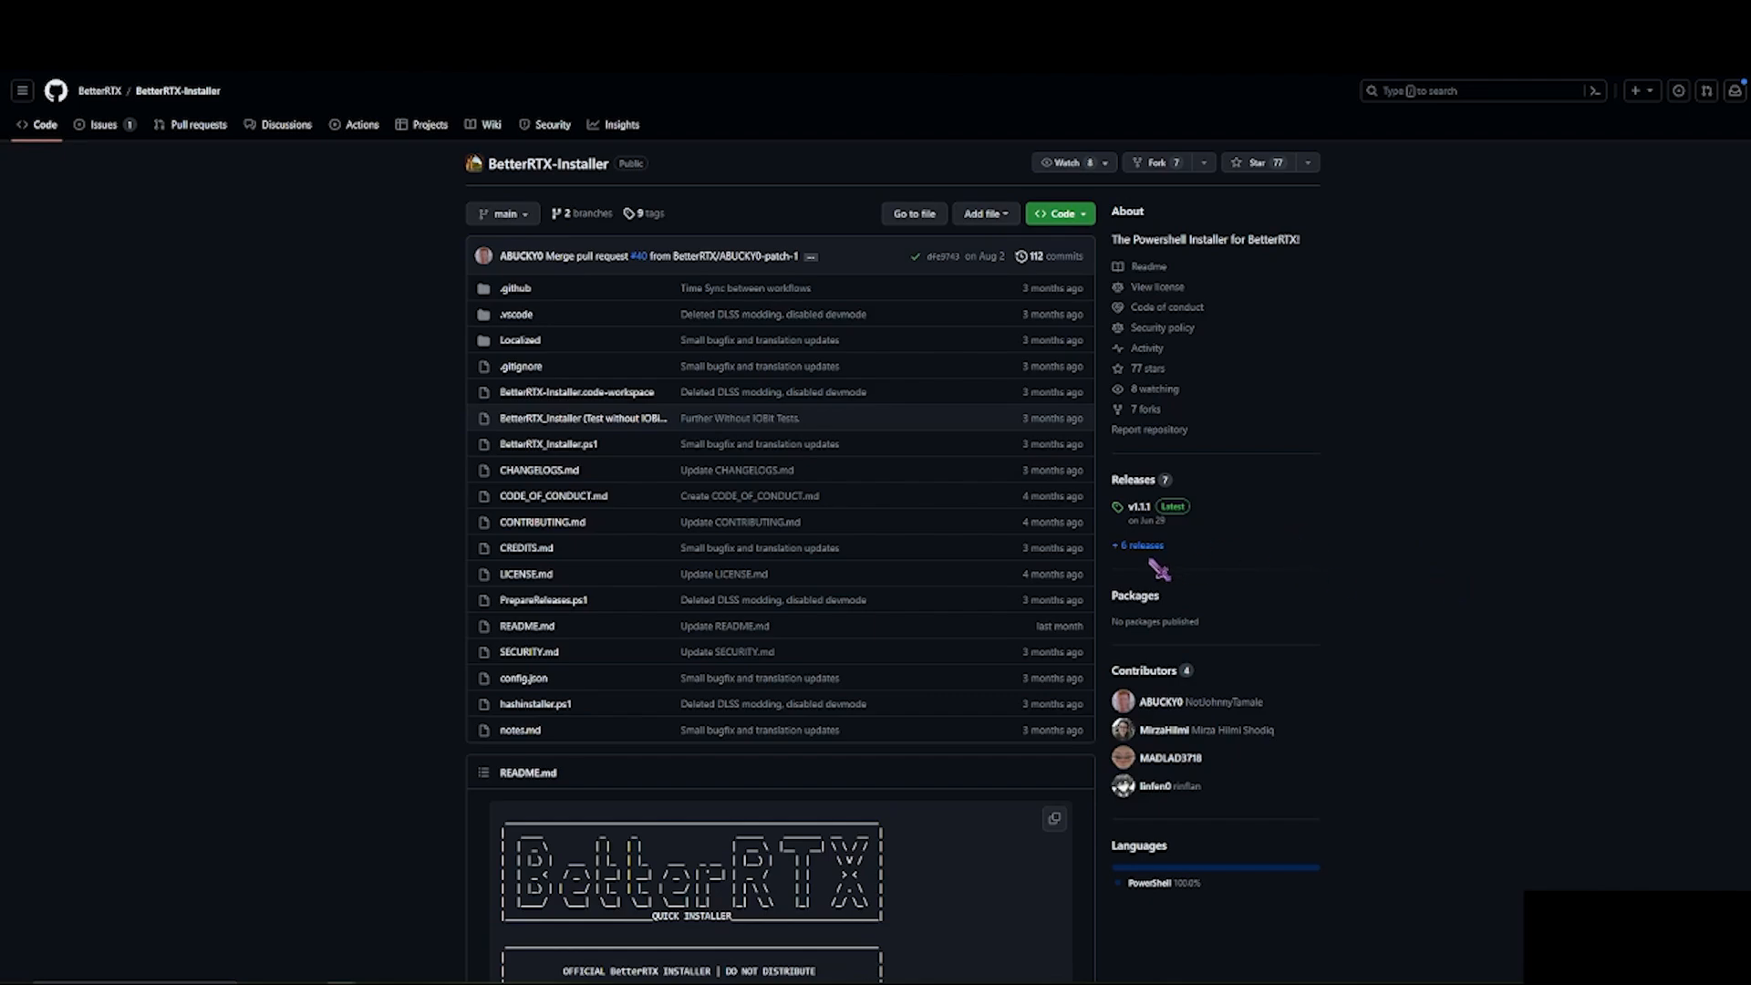
mouse_move(1134, 506)
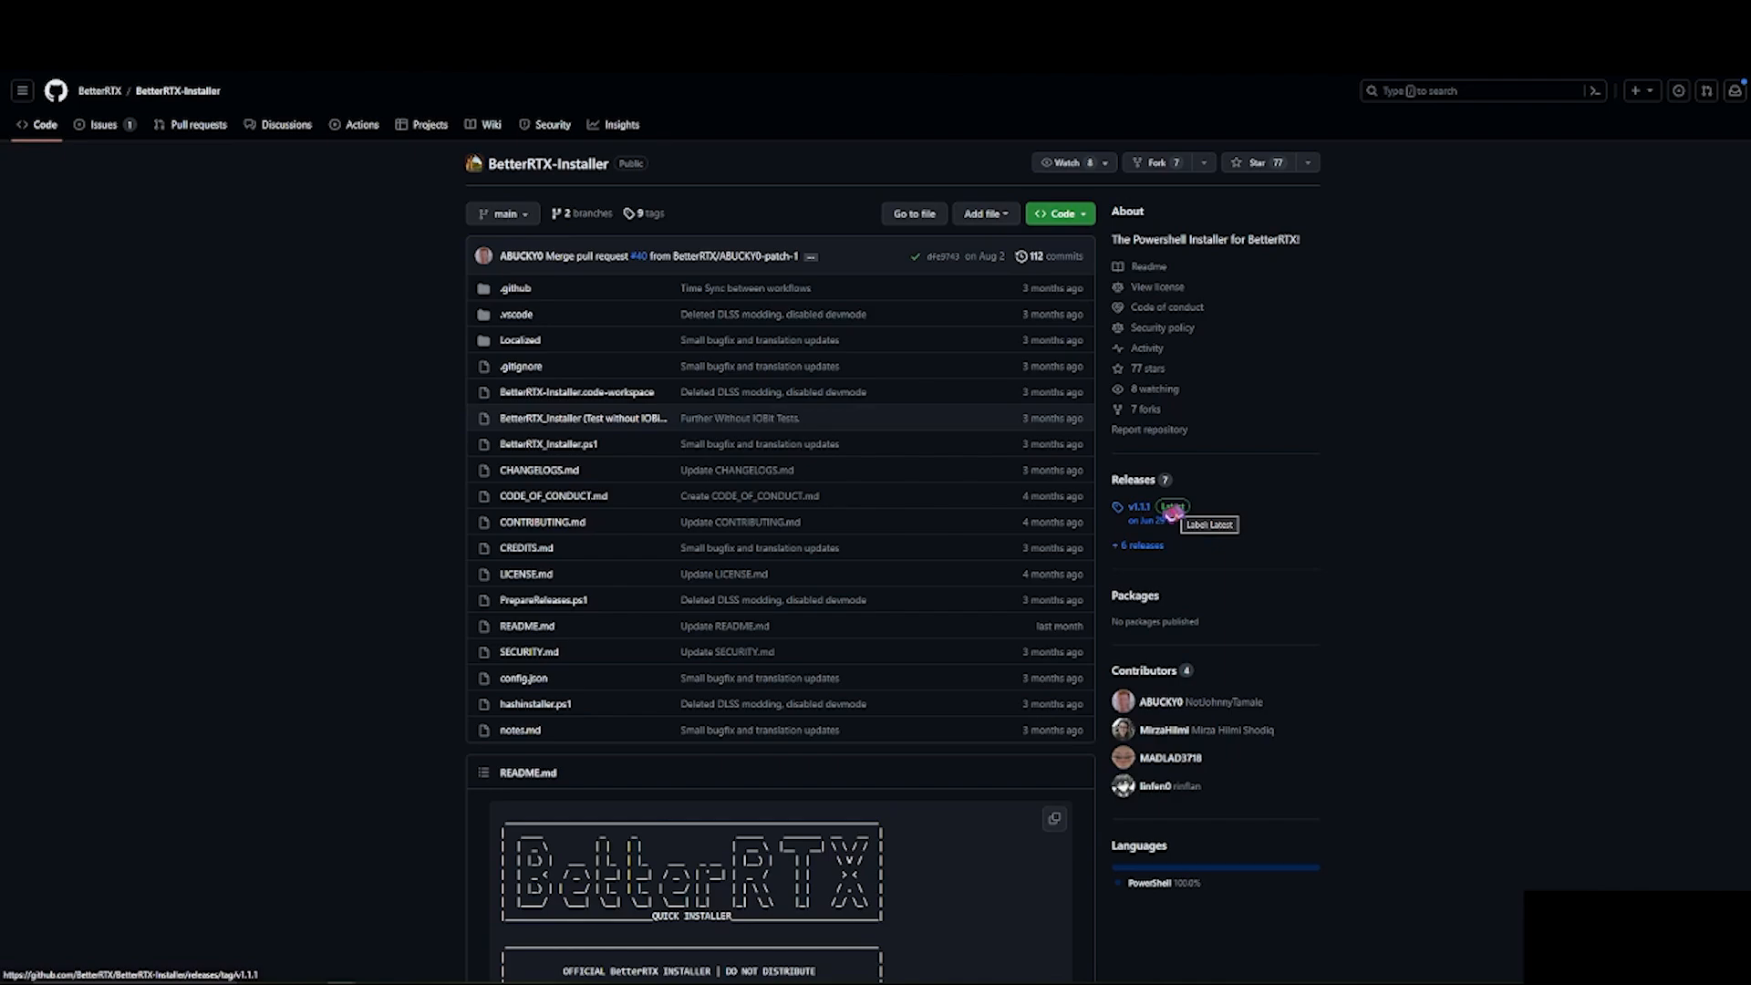
Open the v1.1.1 Latest release and save its BetterRTX_Installer.ps1 asset.
left_click(1136, 506)
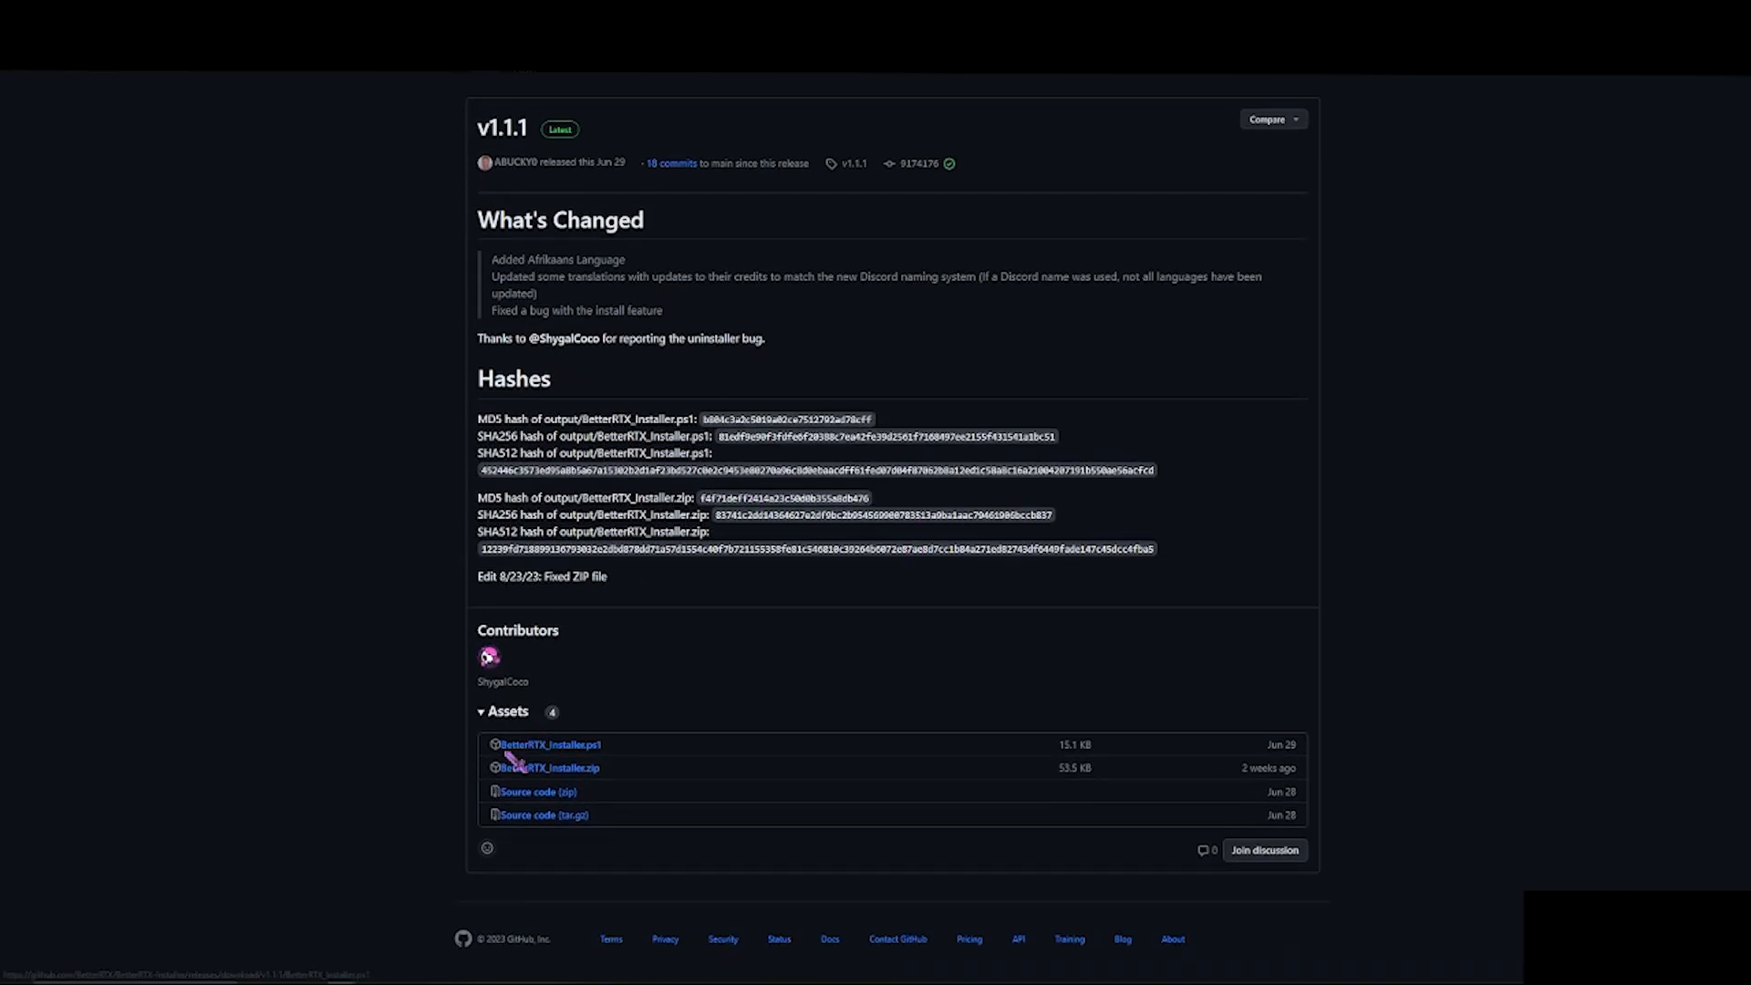
mouse_move(549, 744)
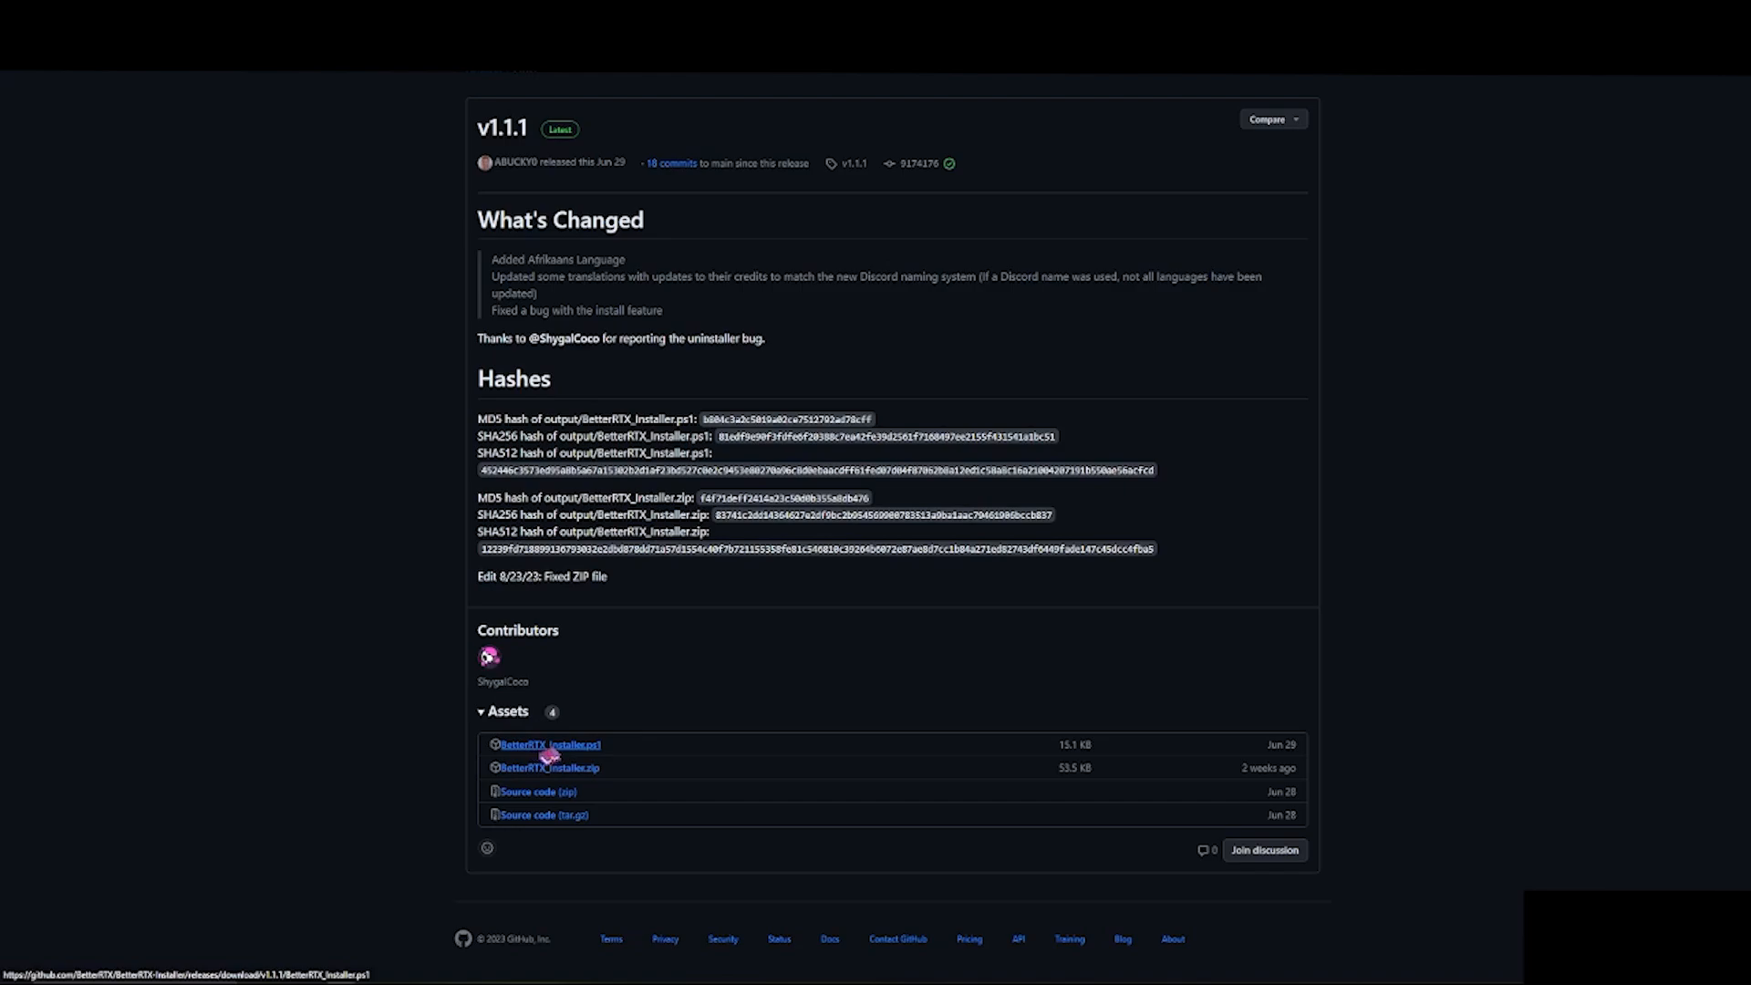
left_click(549, 745)
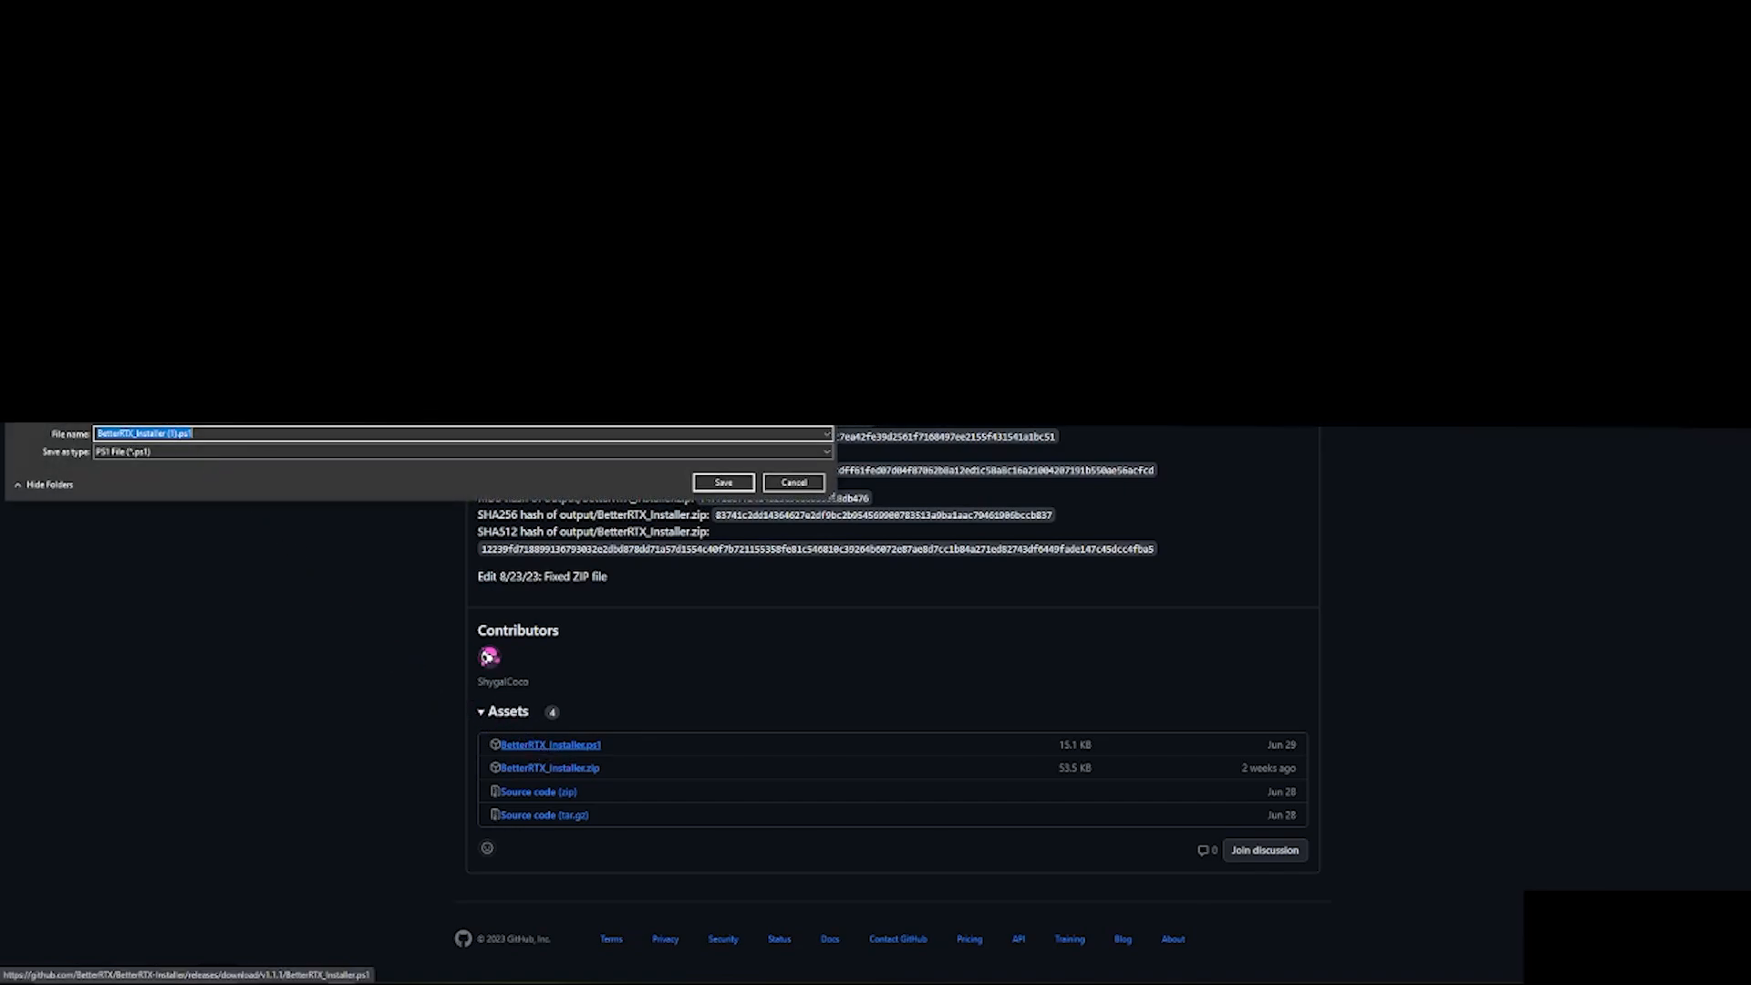
left_click(721, 481)
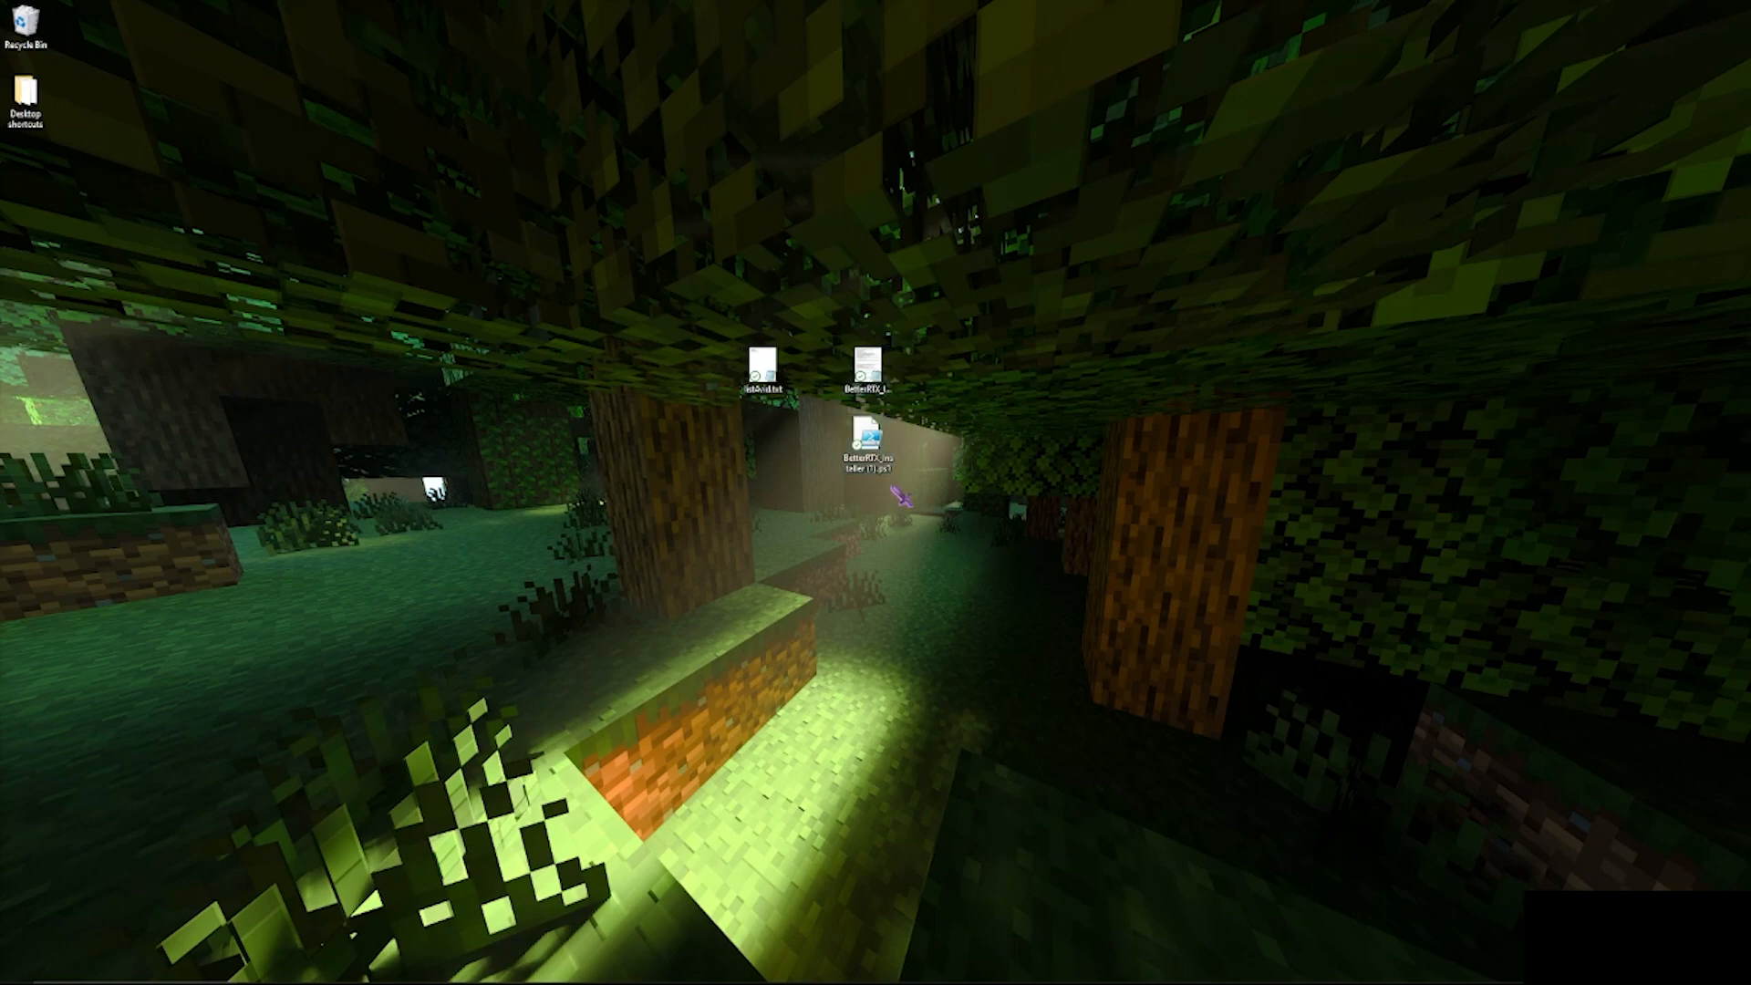
mouse_move(735, 698)
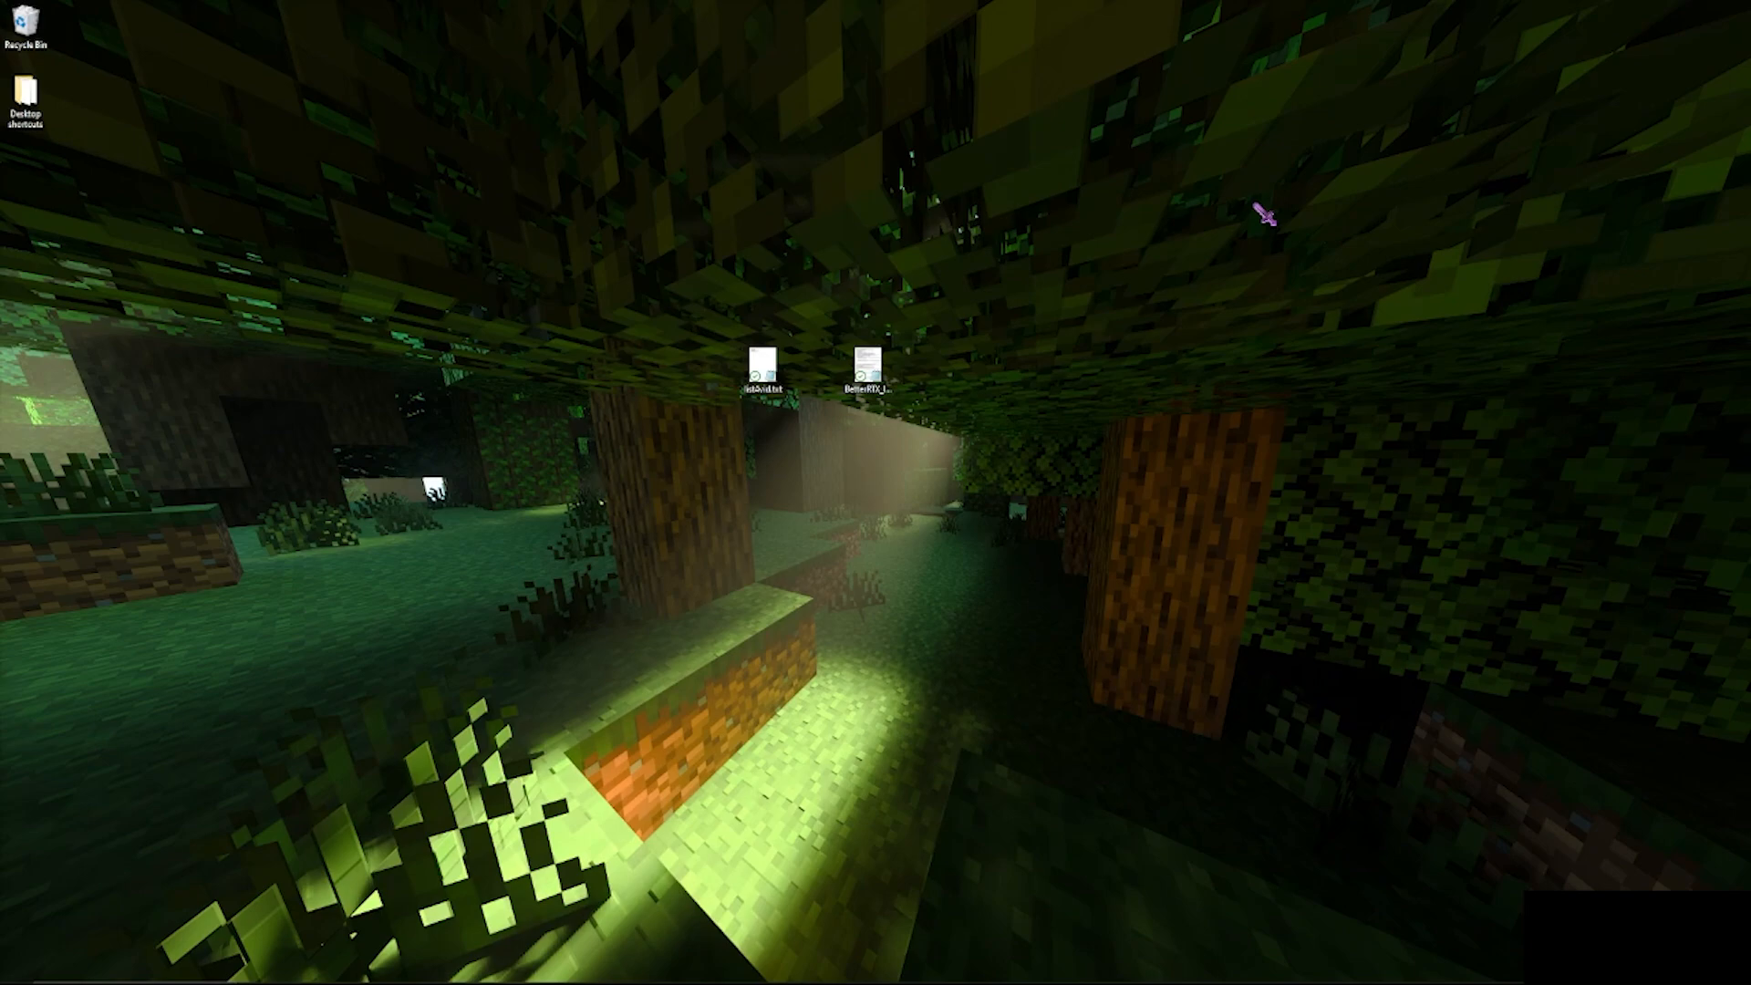
mouse_move(1260, 224)
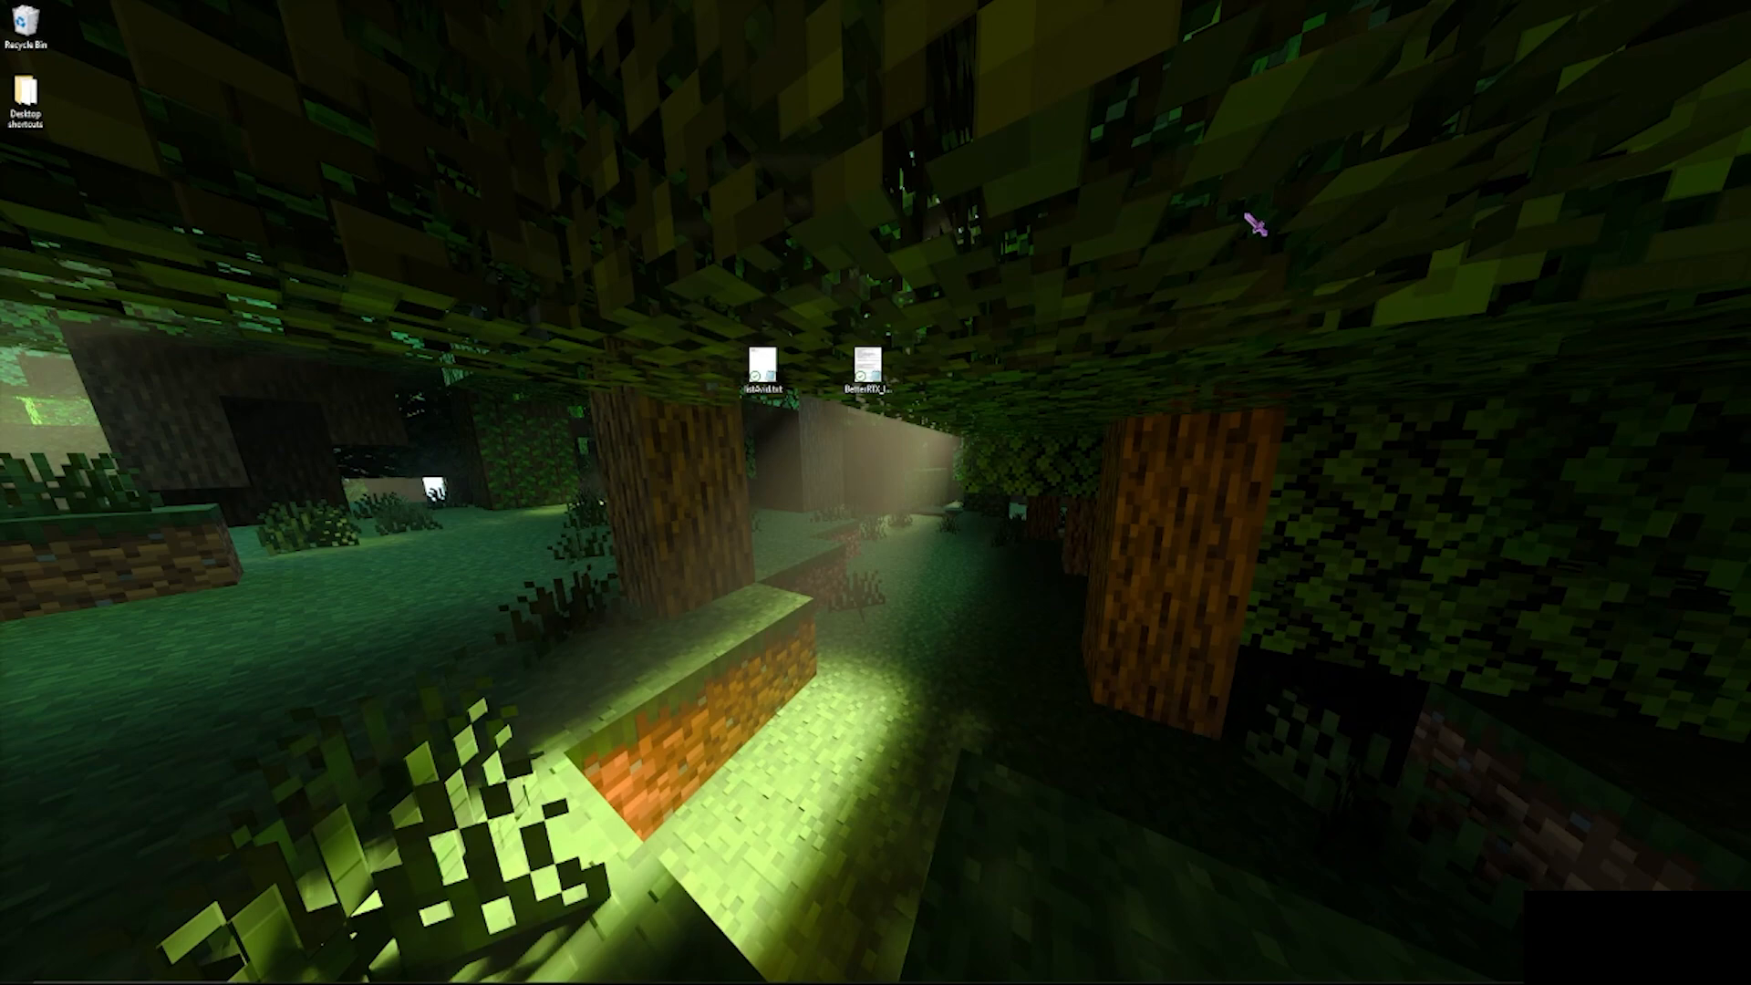
mouse_move(827, 458)
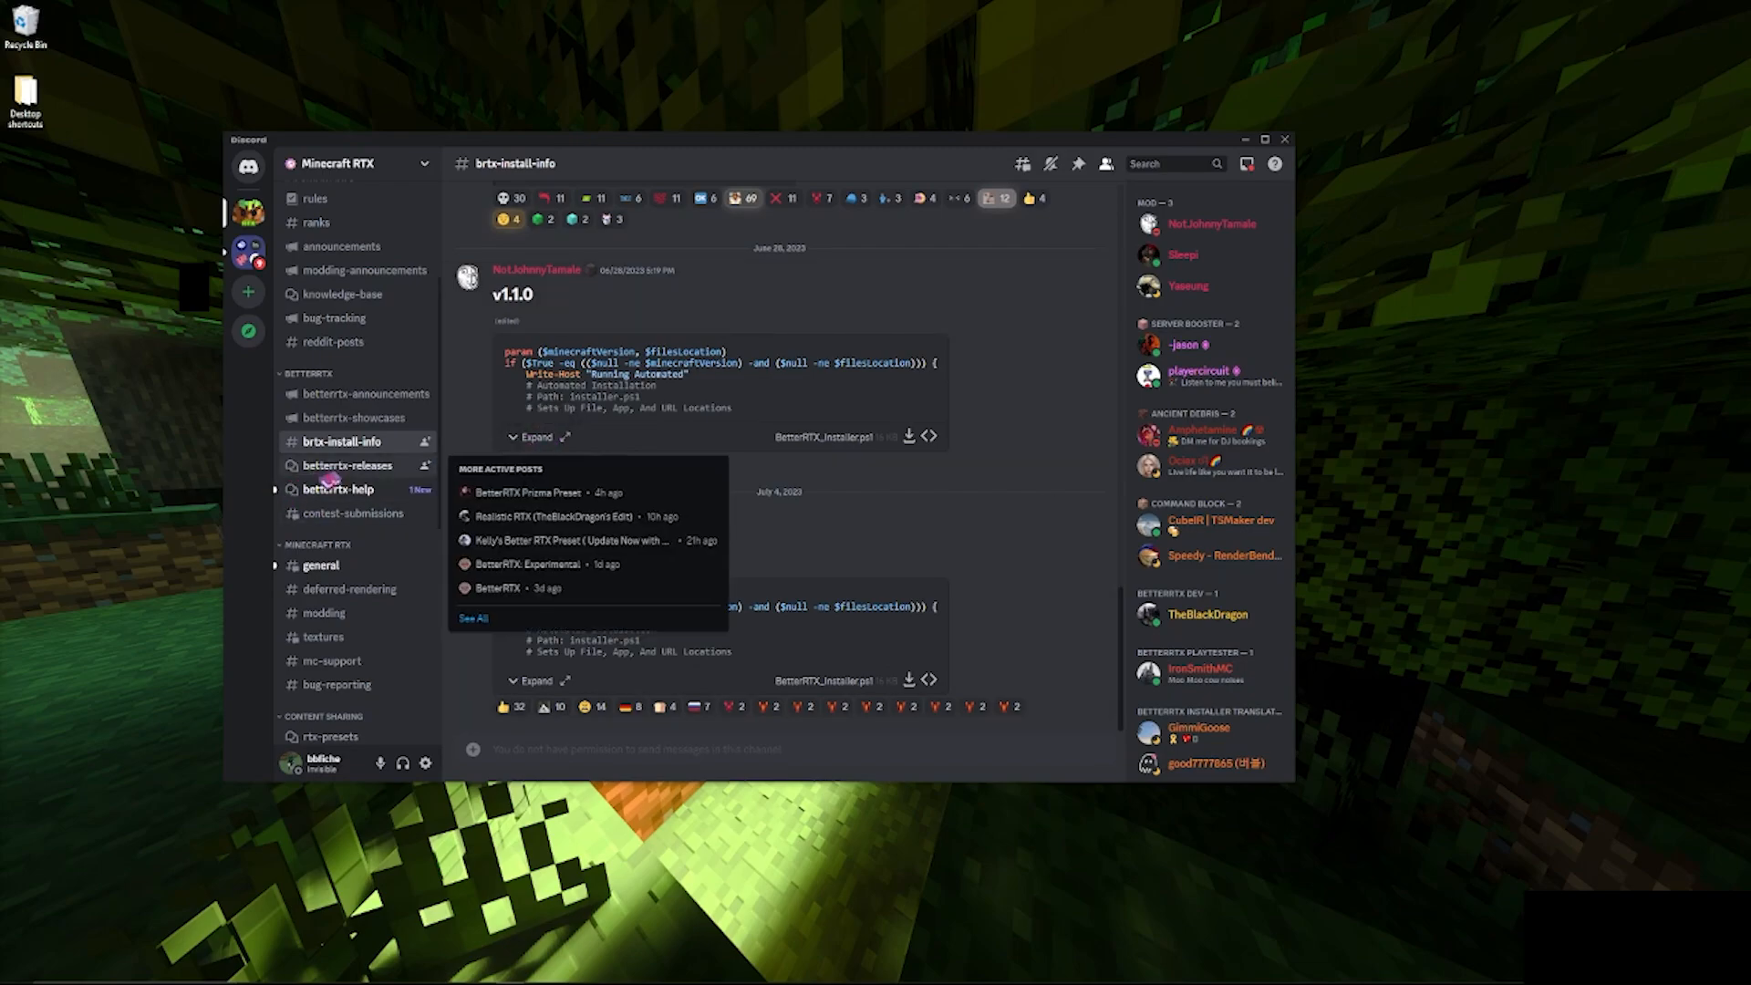
Open the betterrtx-releases forum and scroll down toward the BetterRTX with Motion Blur post.
left_click(348, 464)
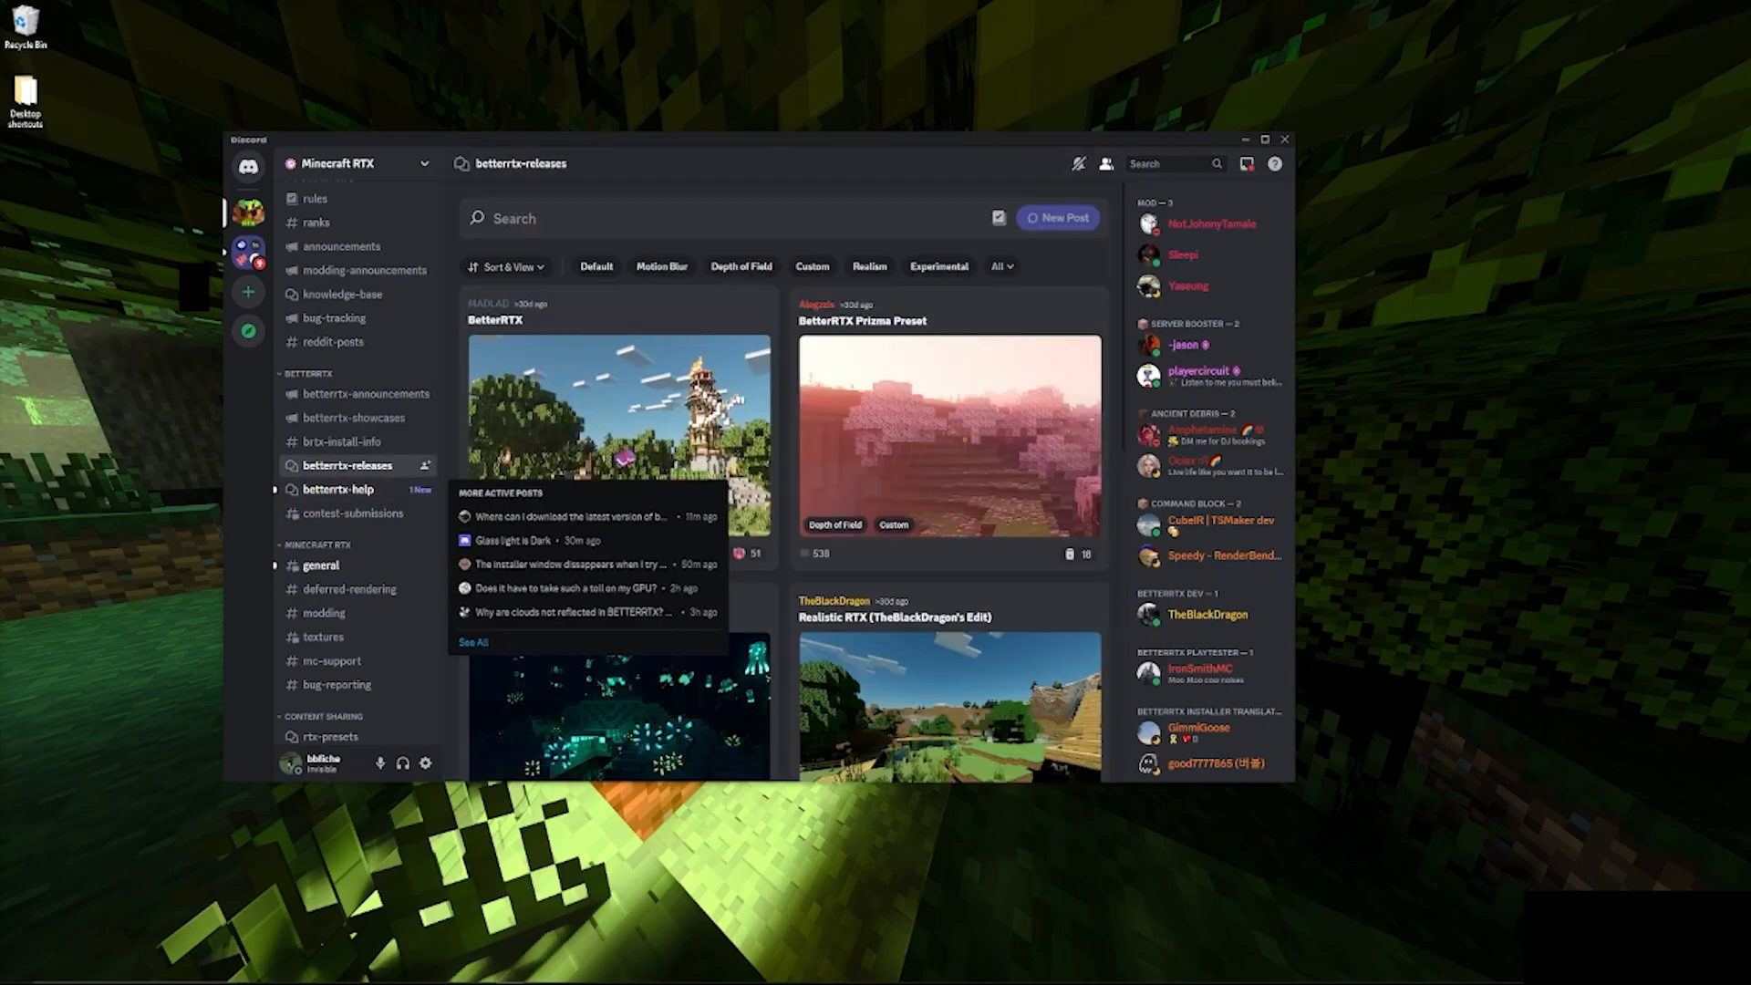
scroll("down", 3)
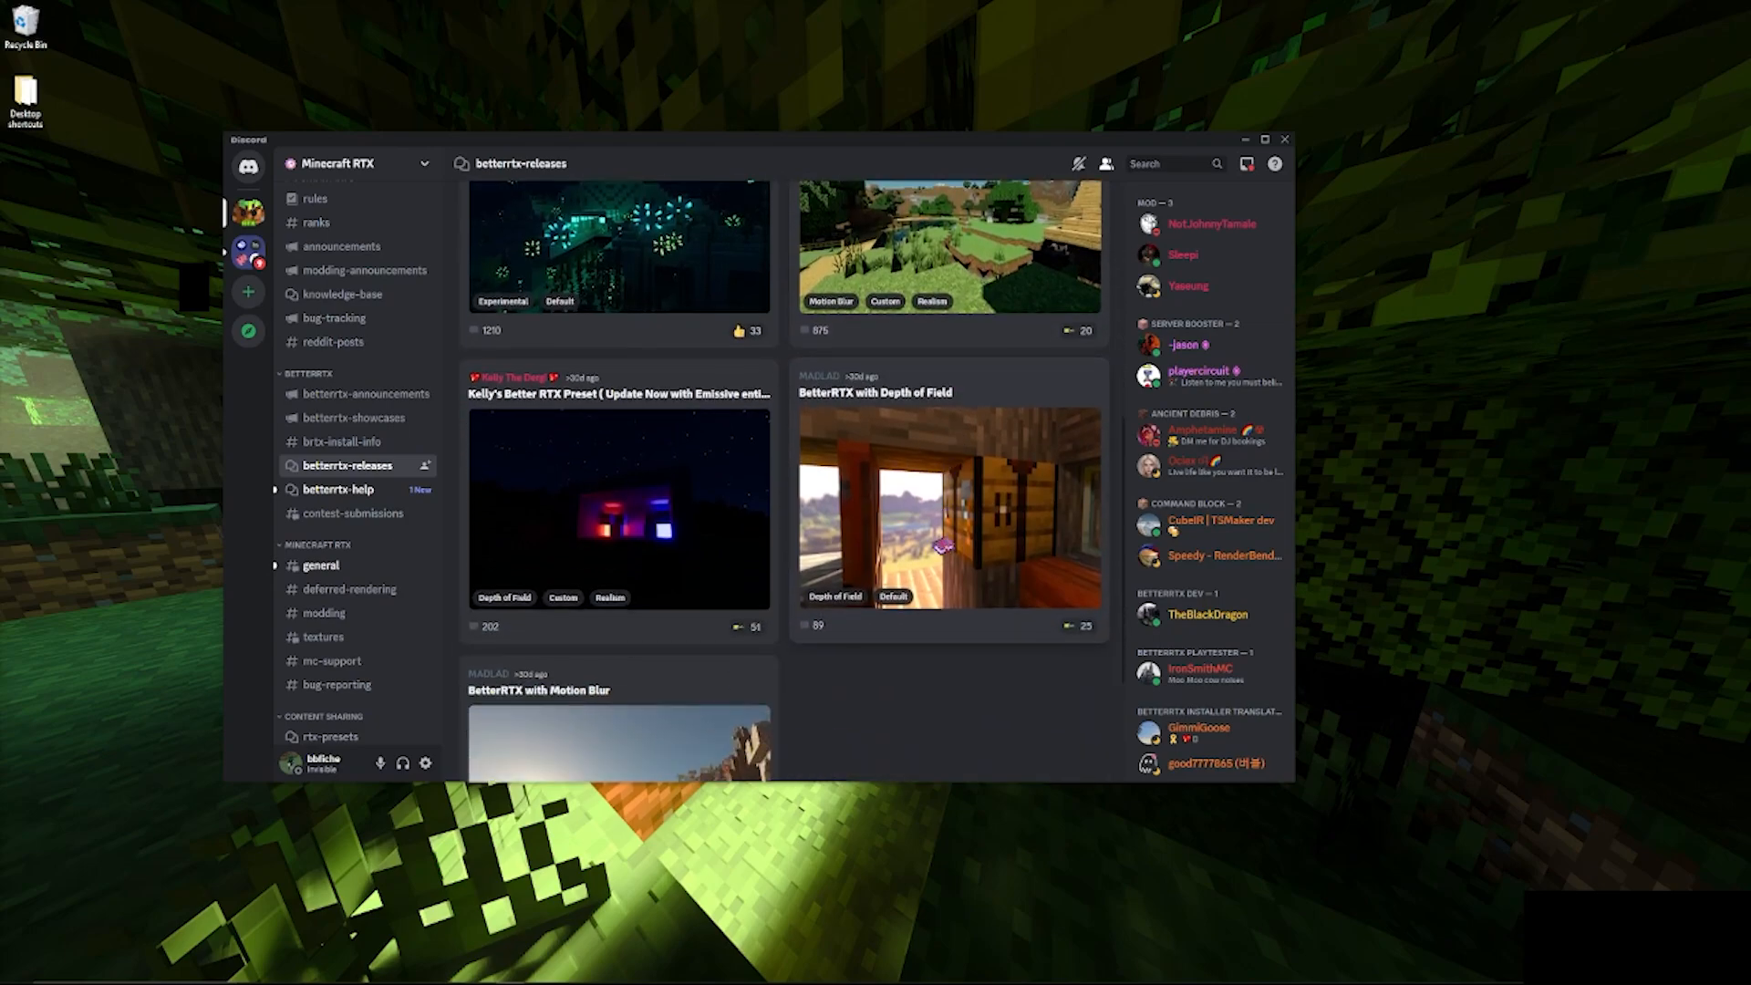
scroll("down", 3)
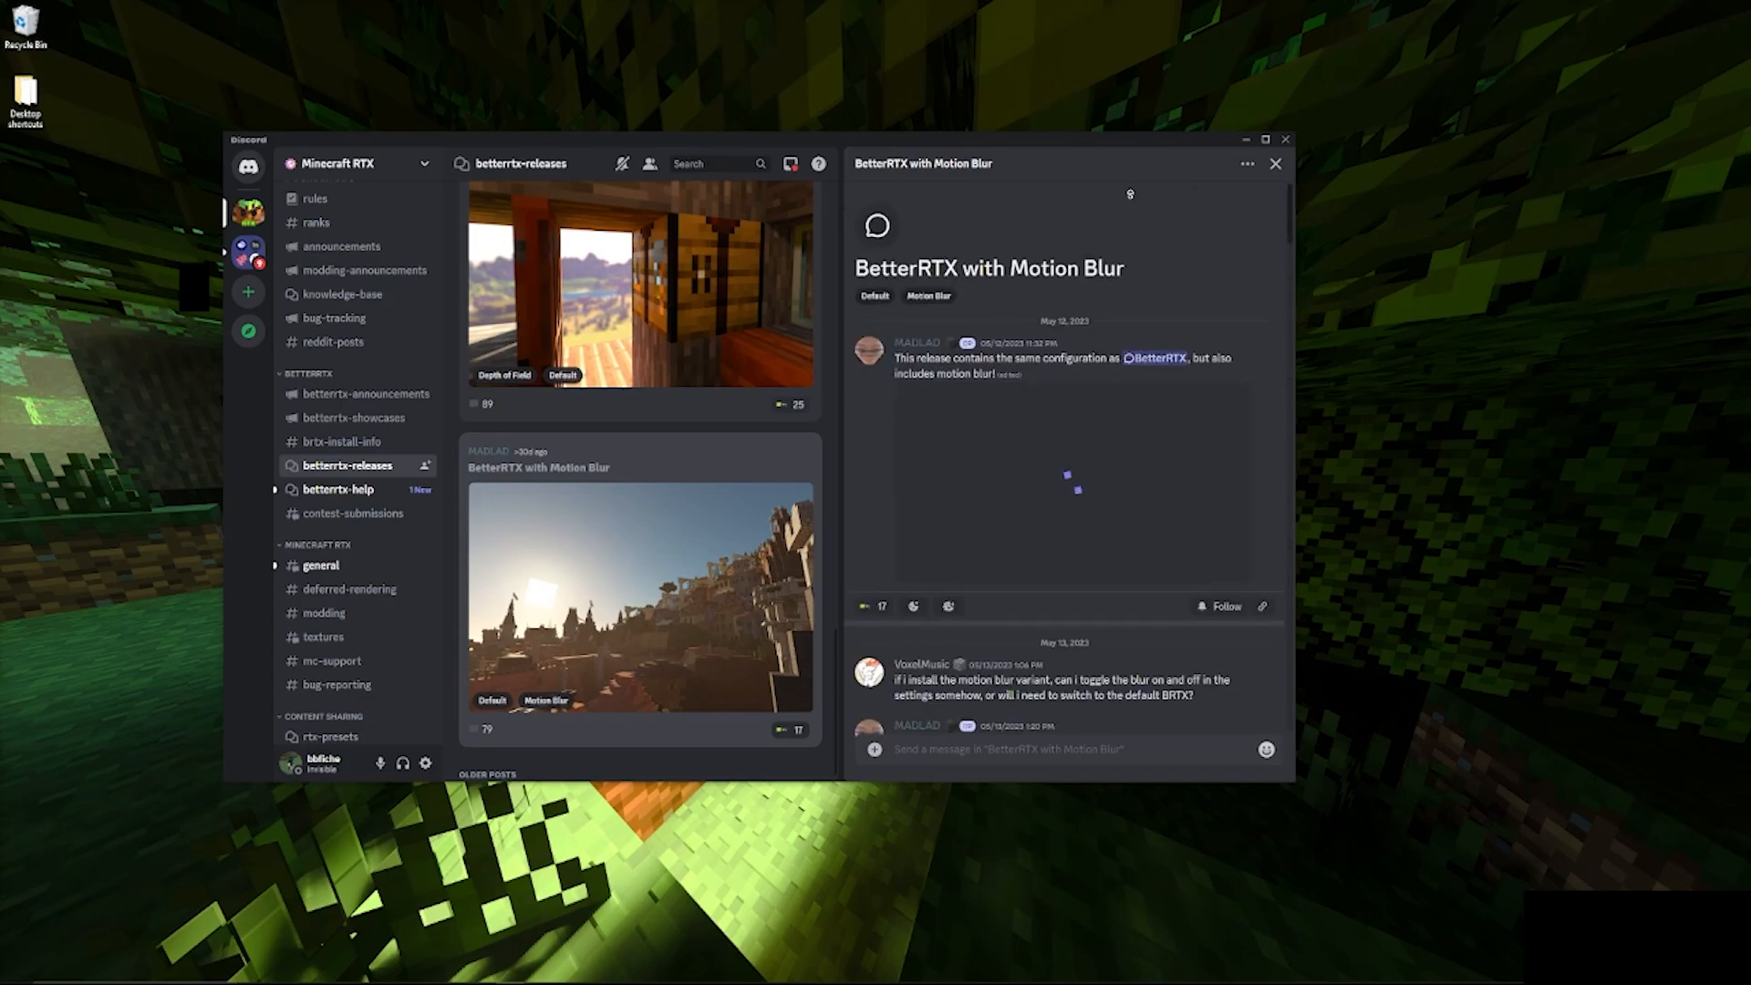
scroll("down", 3)
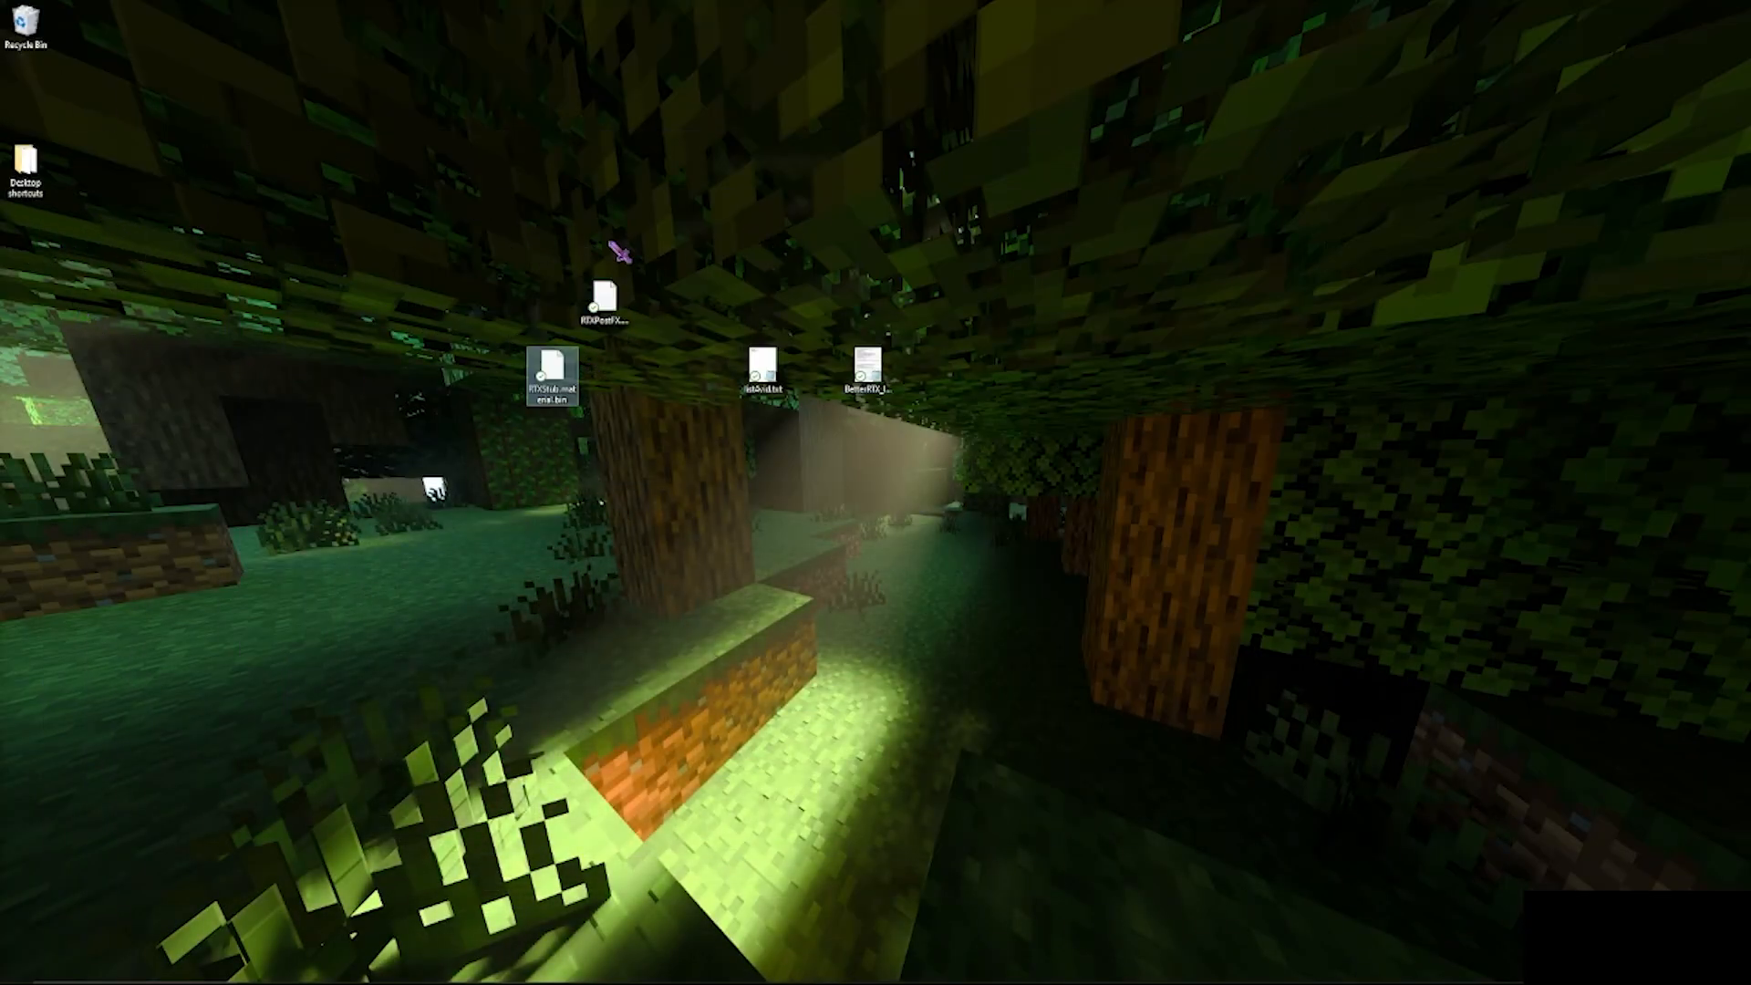
Move RTXStub.material.bin and RTXPostFX beside BetterRTX_Installer.ps1 on the desktop.
left_click_drag(625, 252, 653, 447)
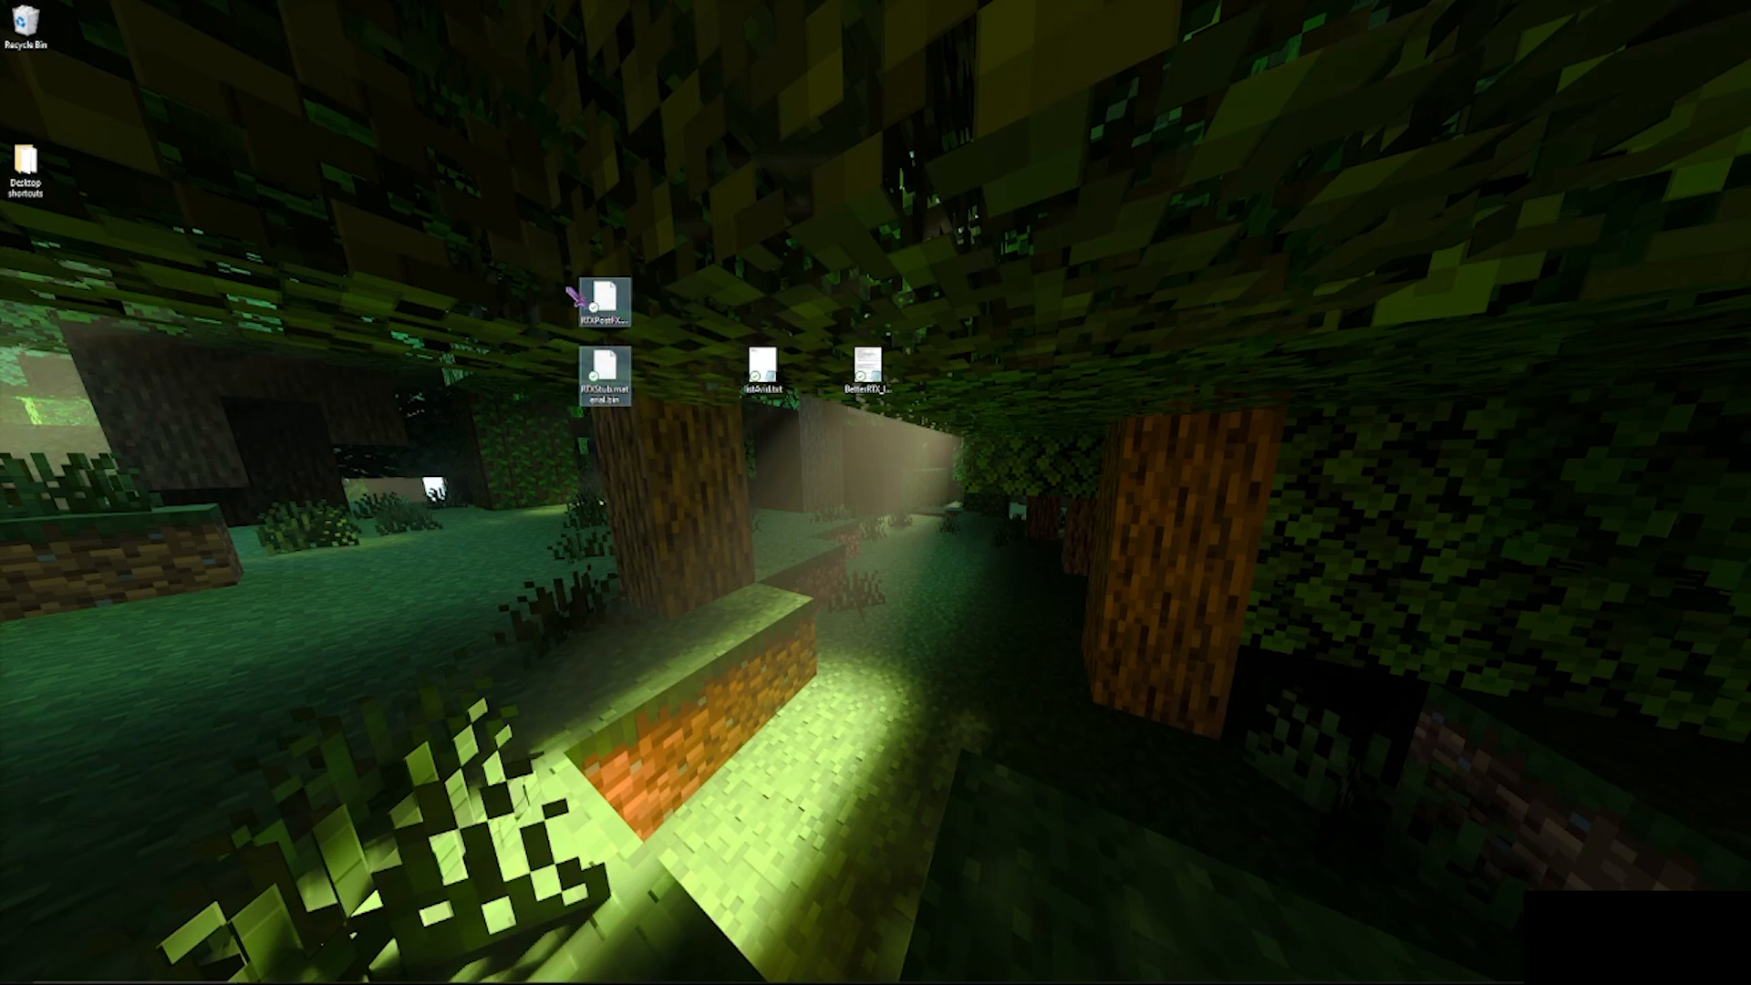
mouse_move(870, 368)
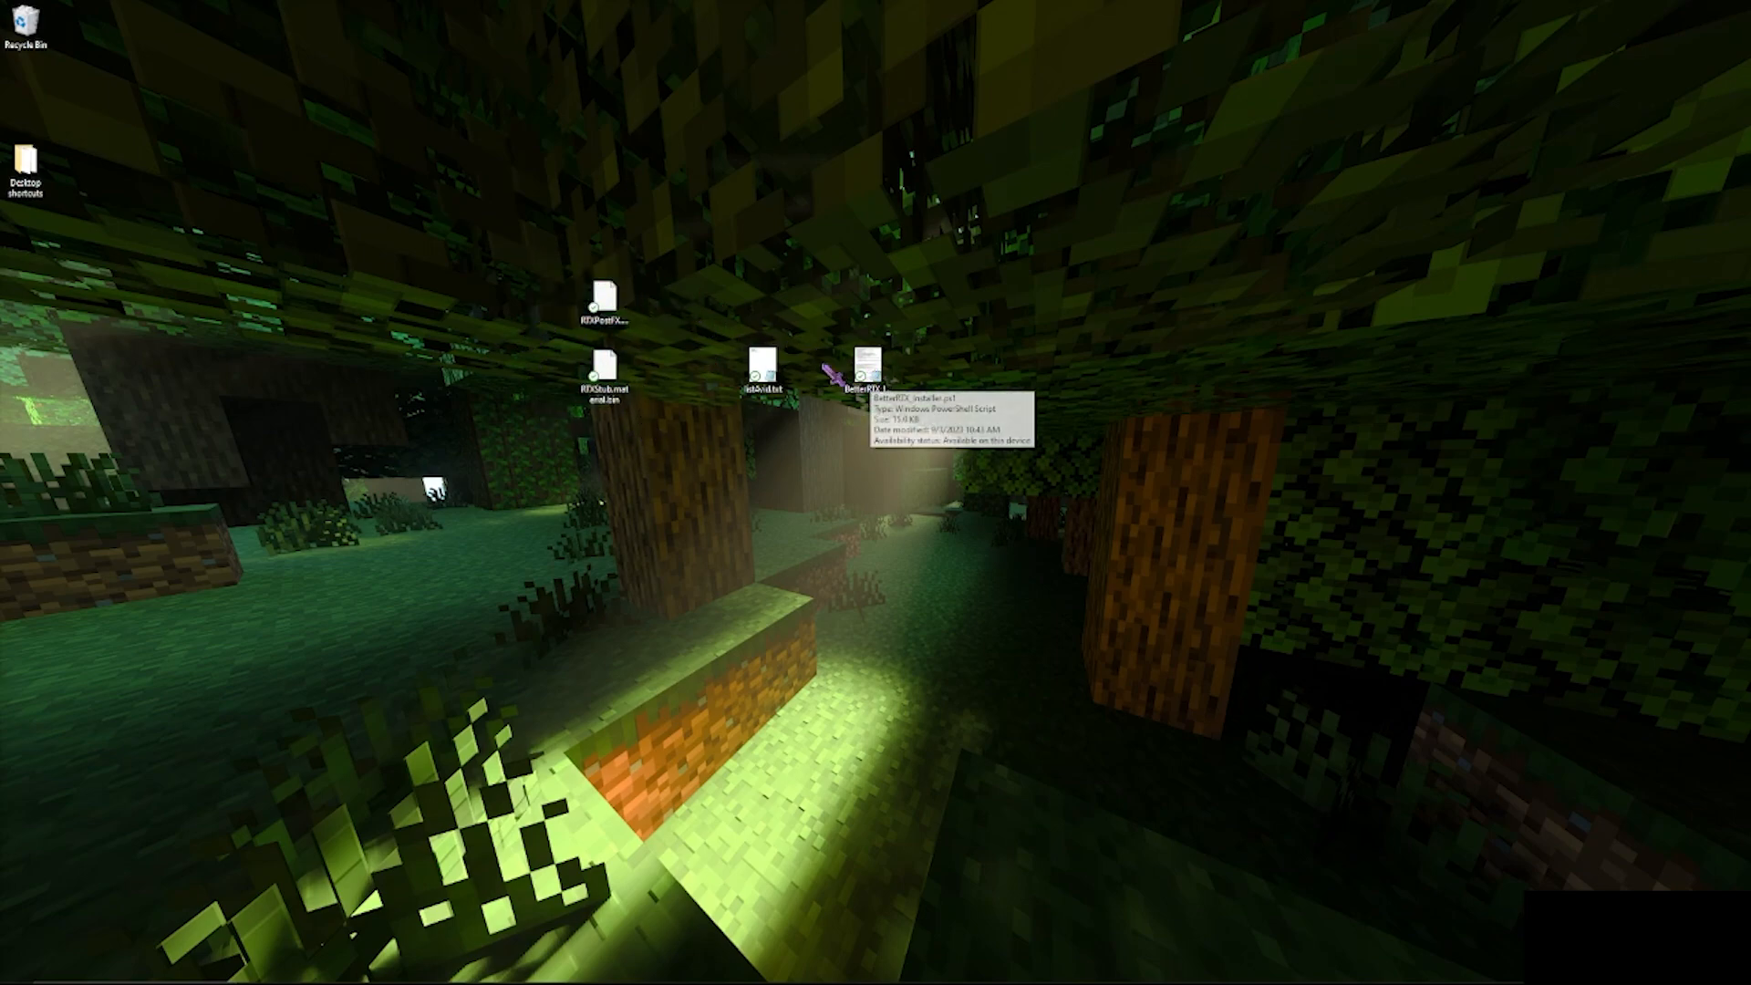
mouse_move(871, 419)
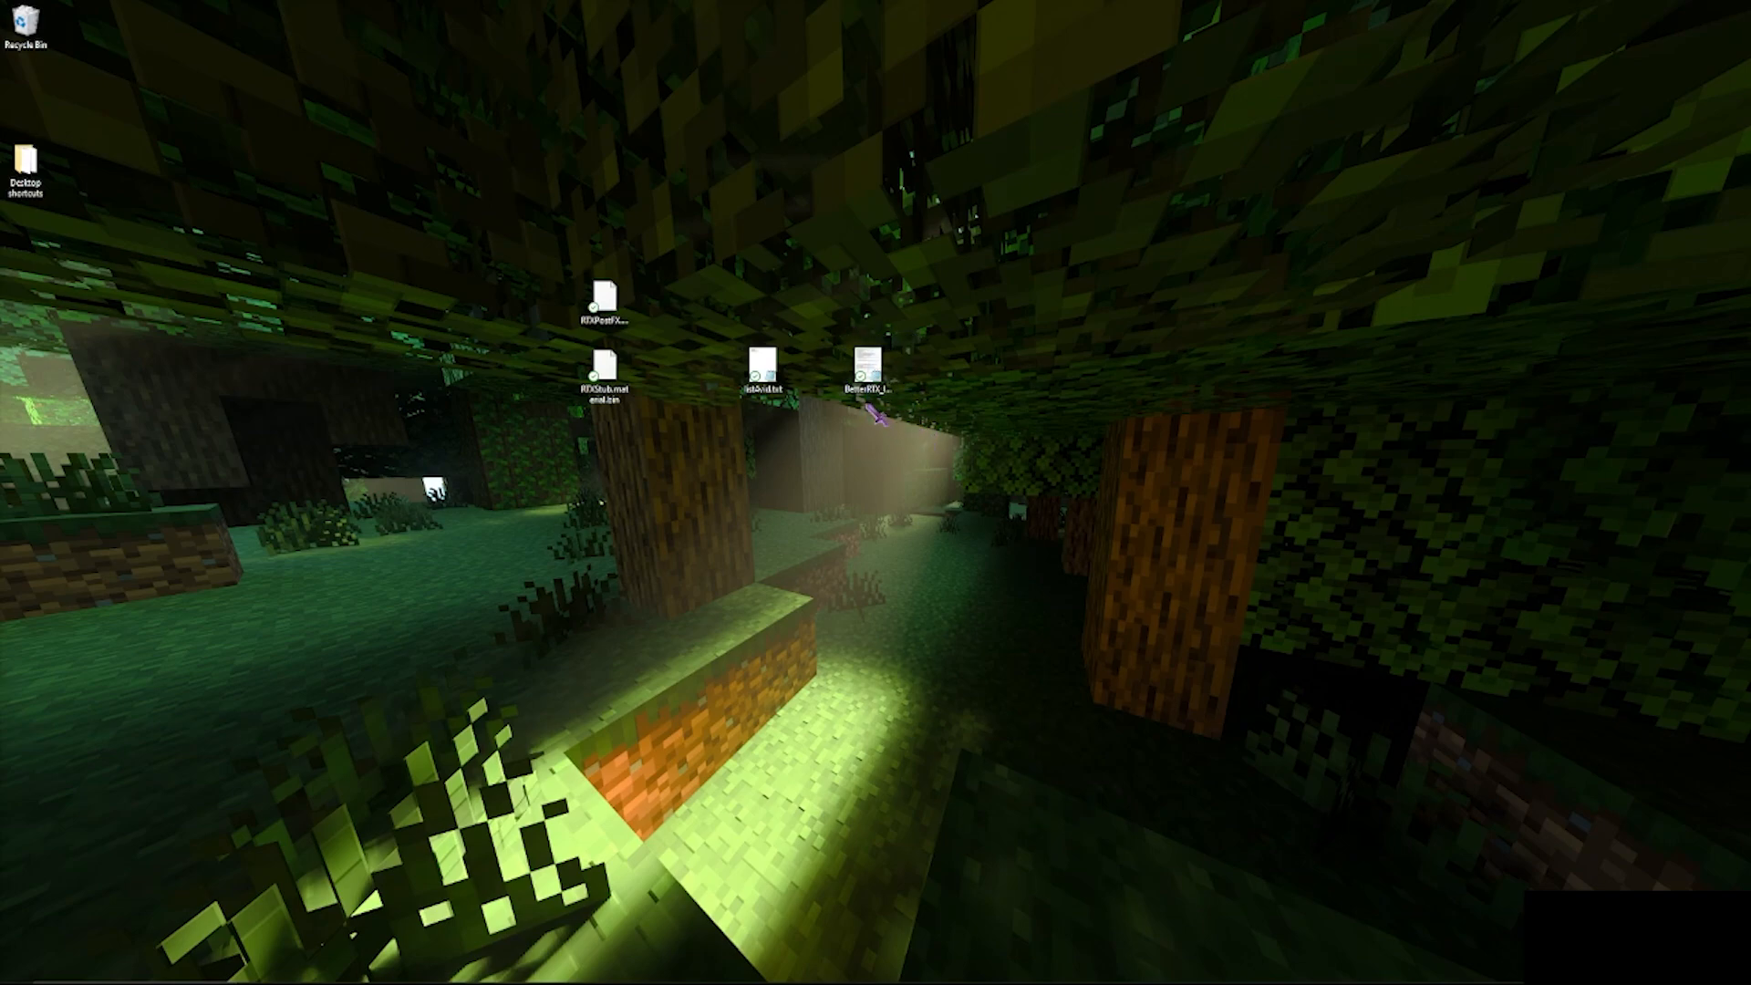
mouse_move(698, 519)
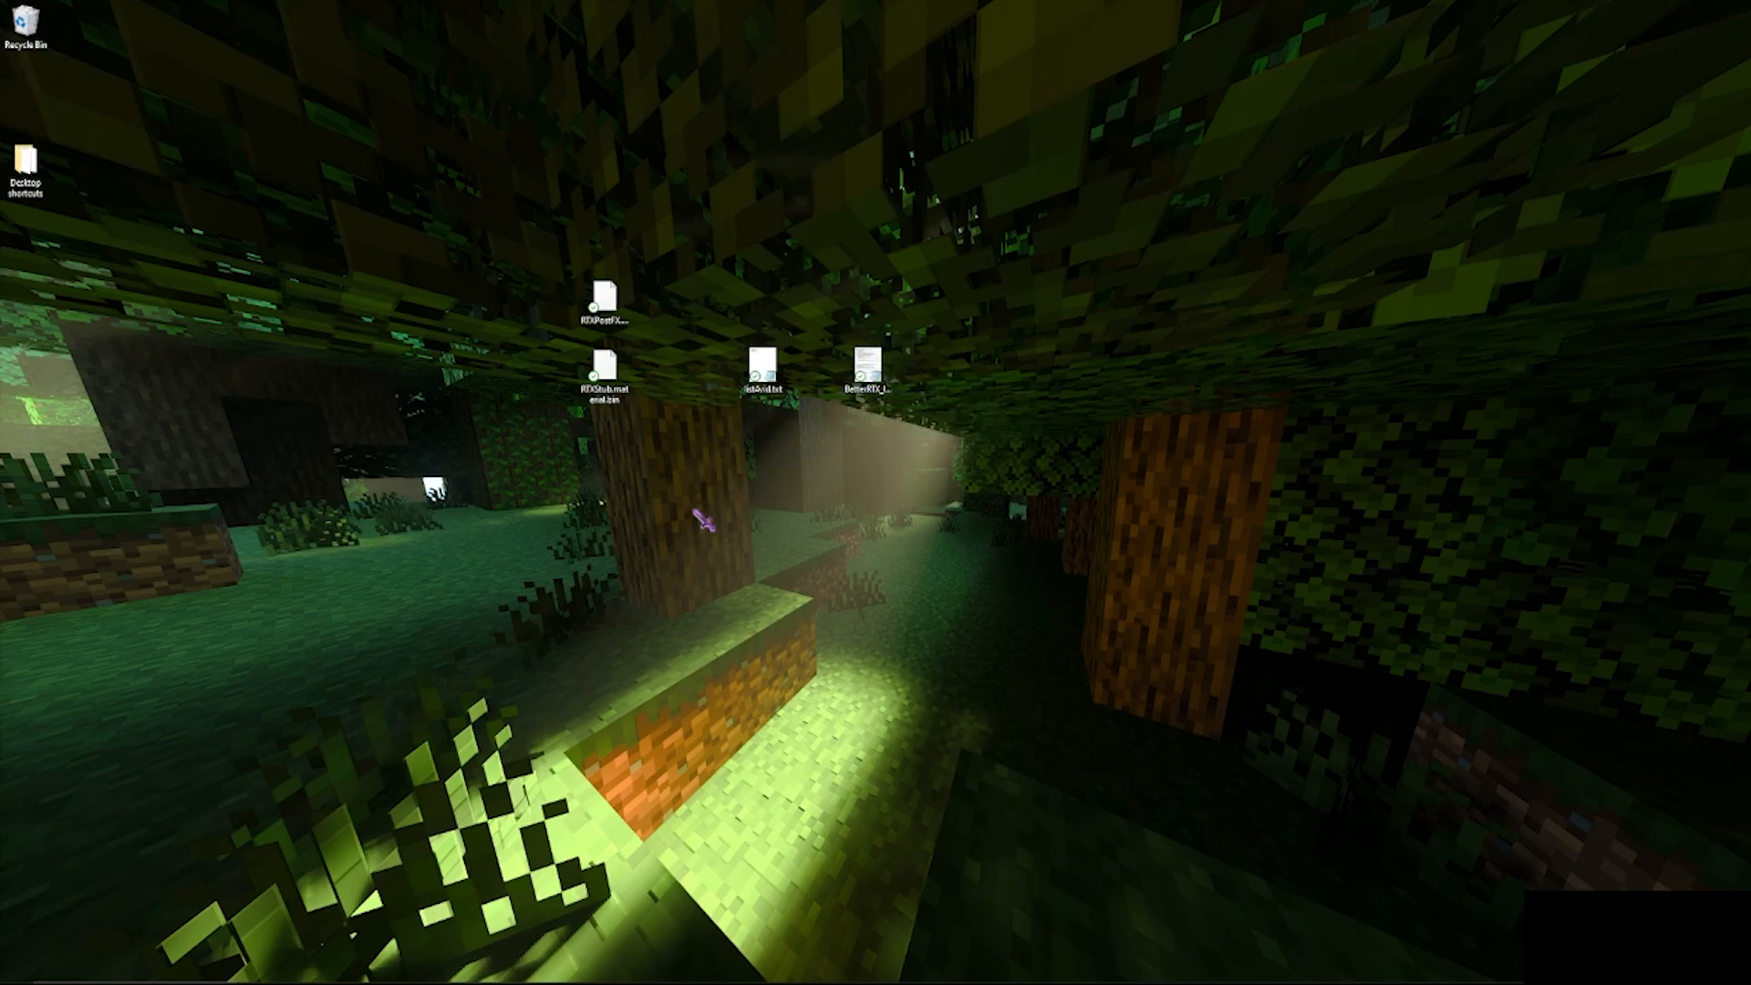
left_click_drag(404, 149, 1033, 558)
type("1")
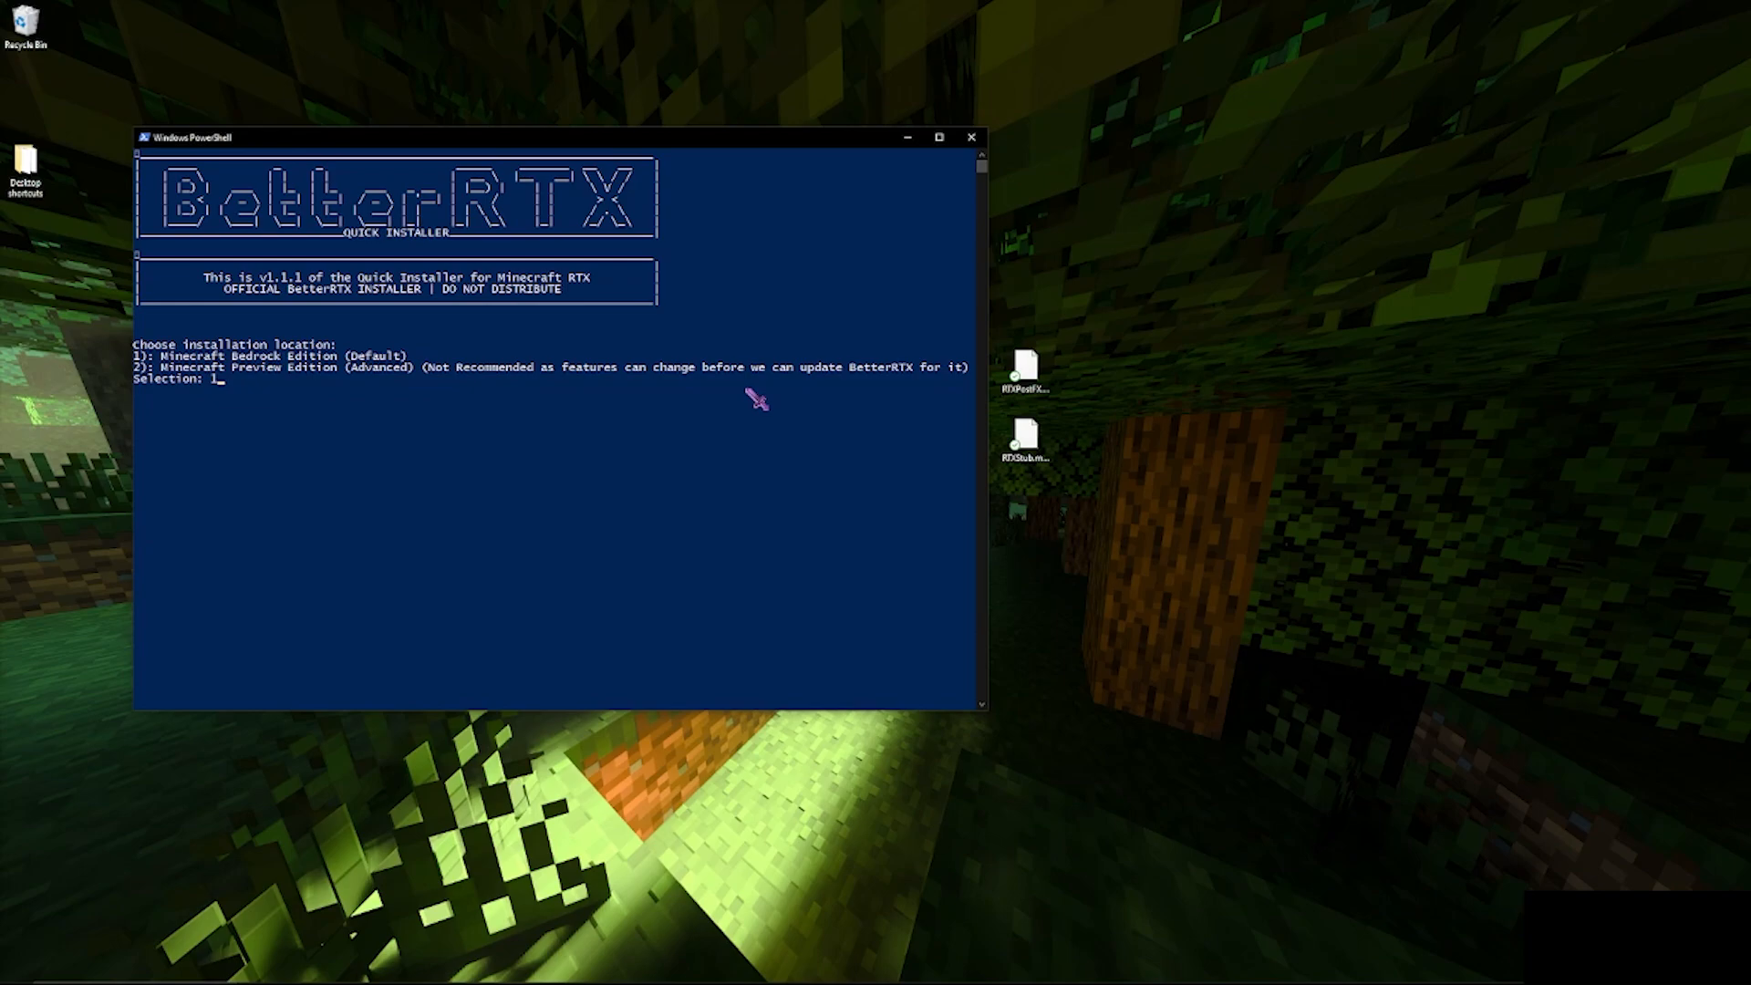
Confirm Minecraft Bedrock Edition as the install location to reach the method menu.
key("enter")
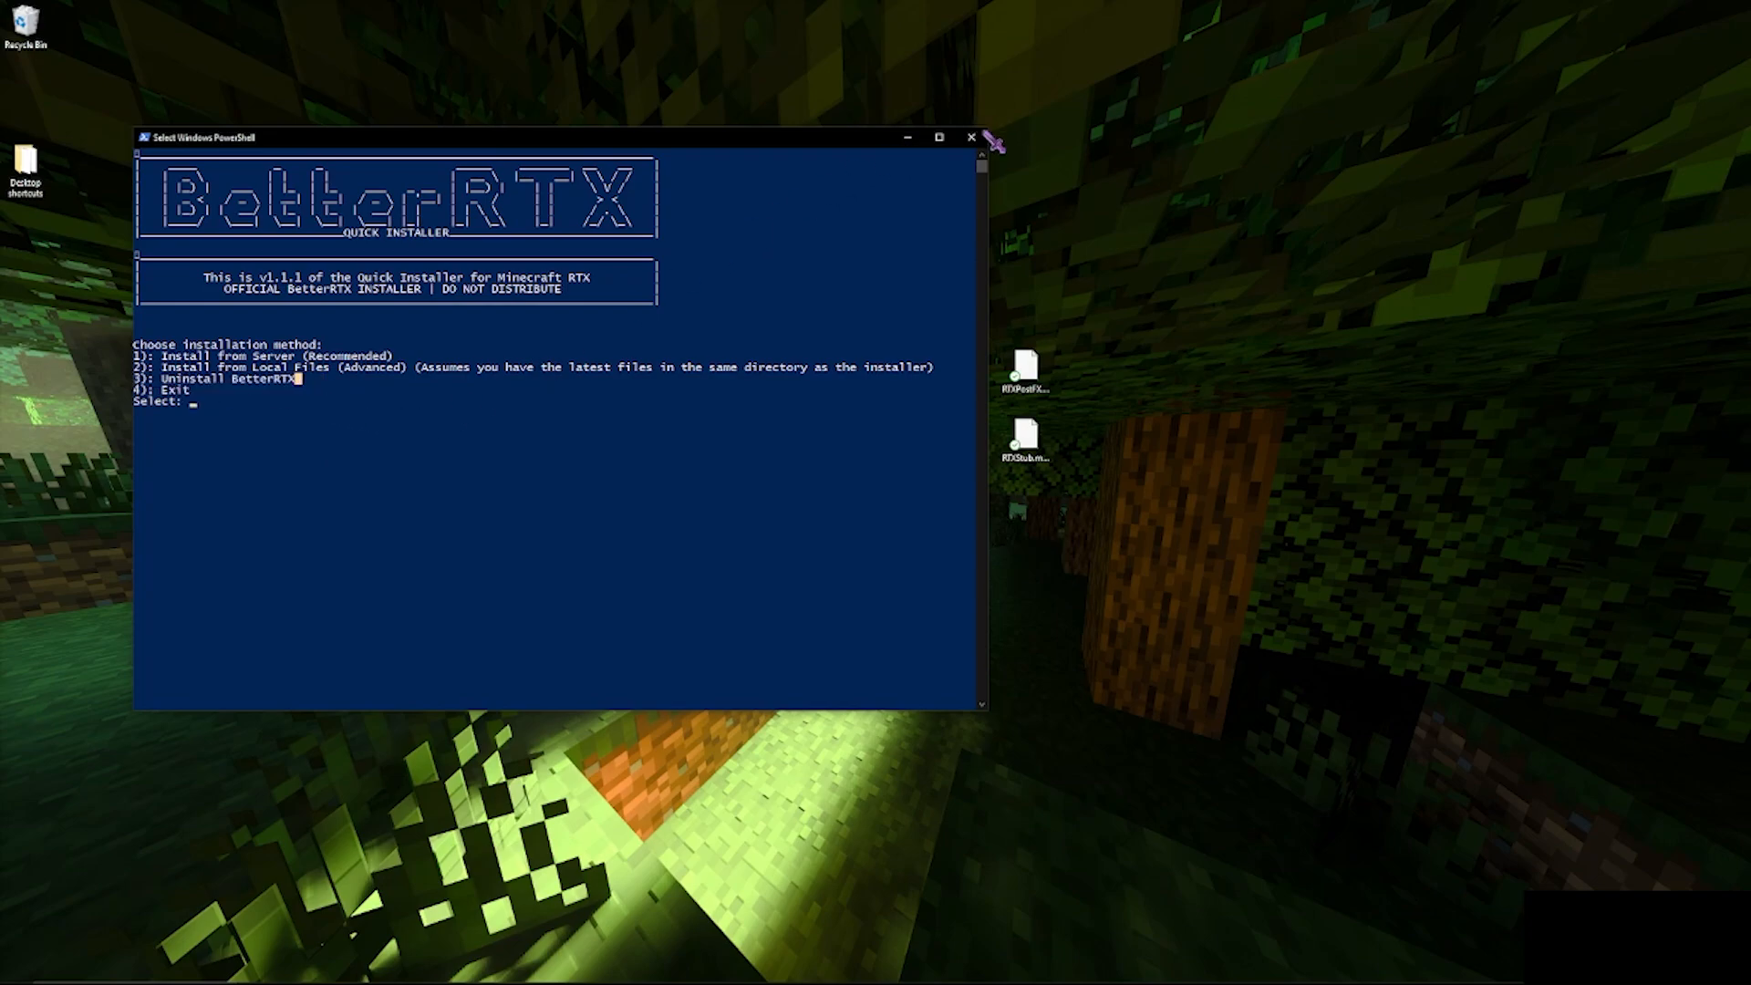
left_click(969, 138)
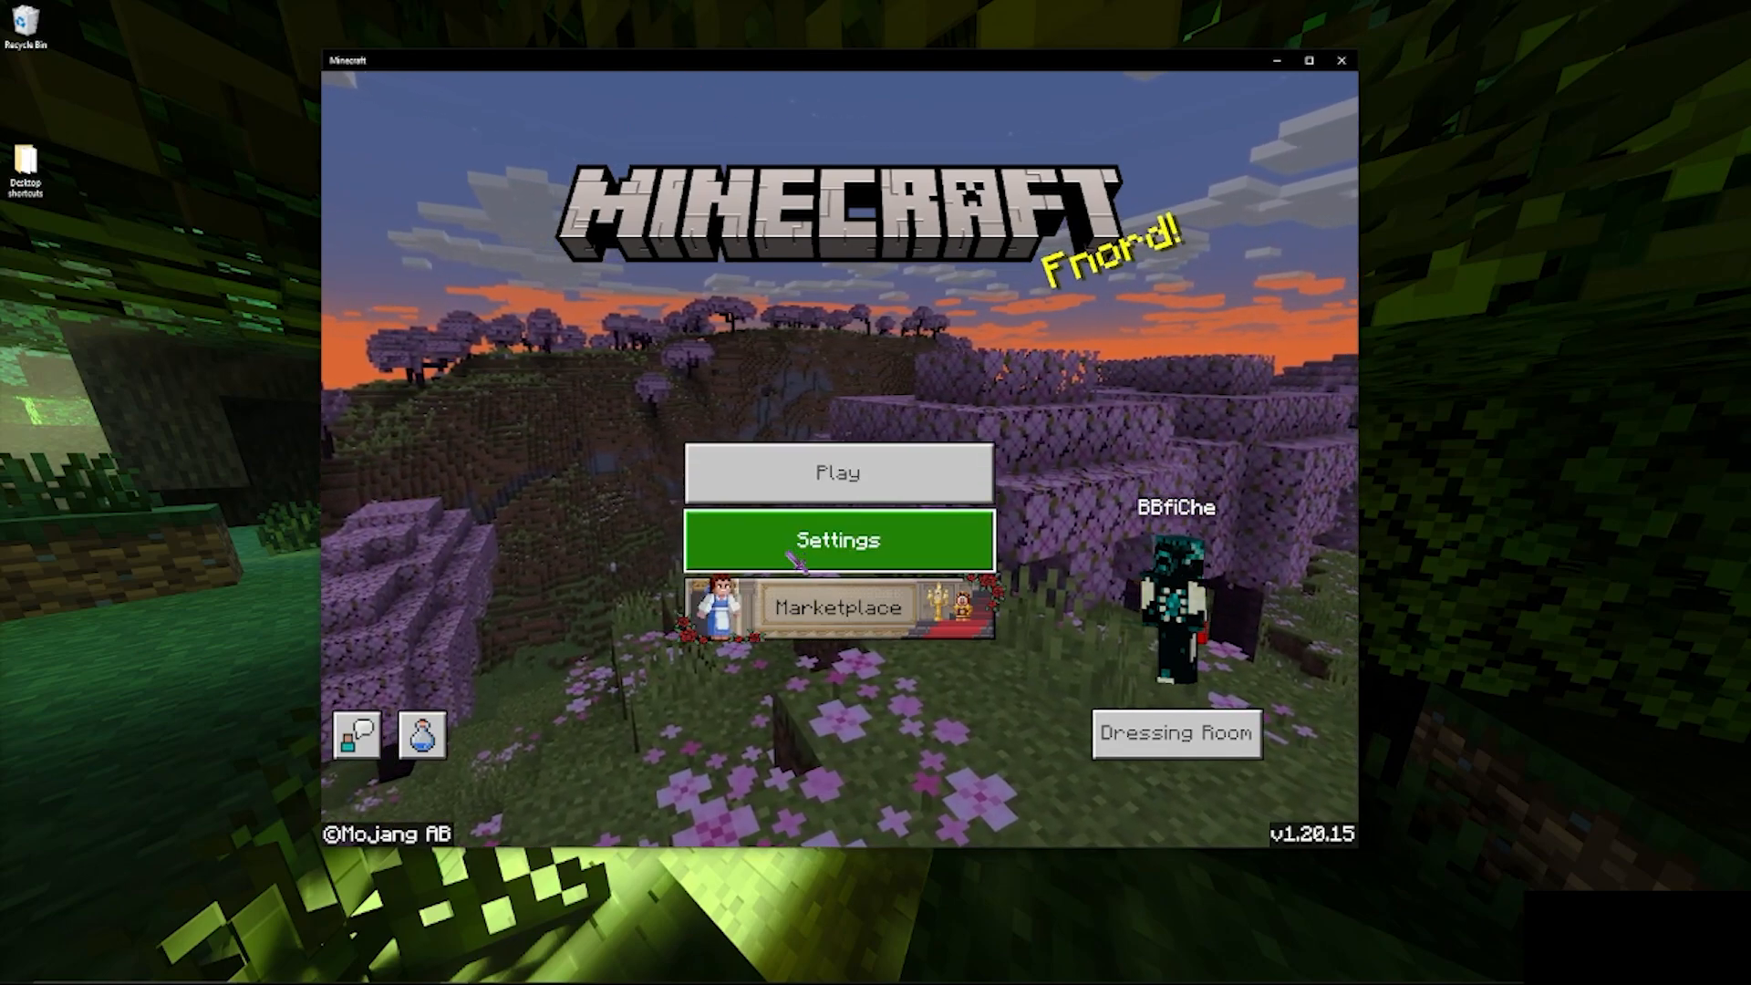
Verify Vanilla RTX is listed as active in Settings > Global Resources, then go back.
left_click(838, 539)
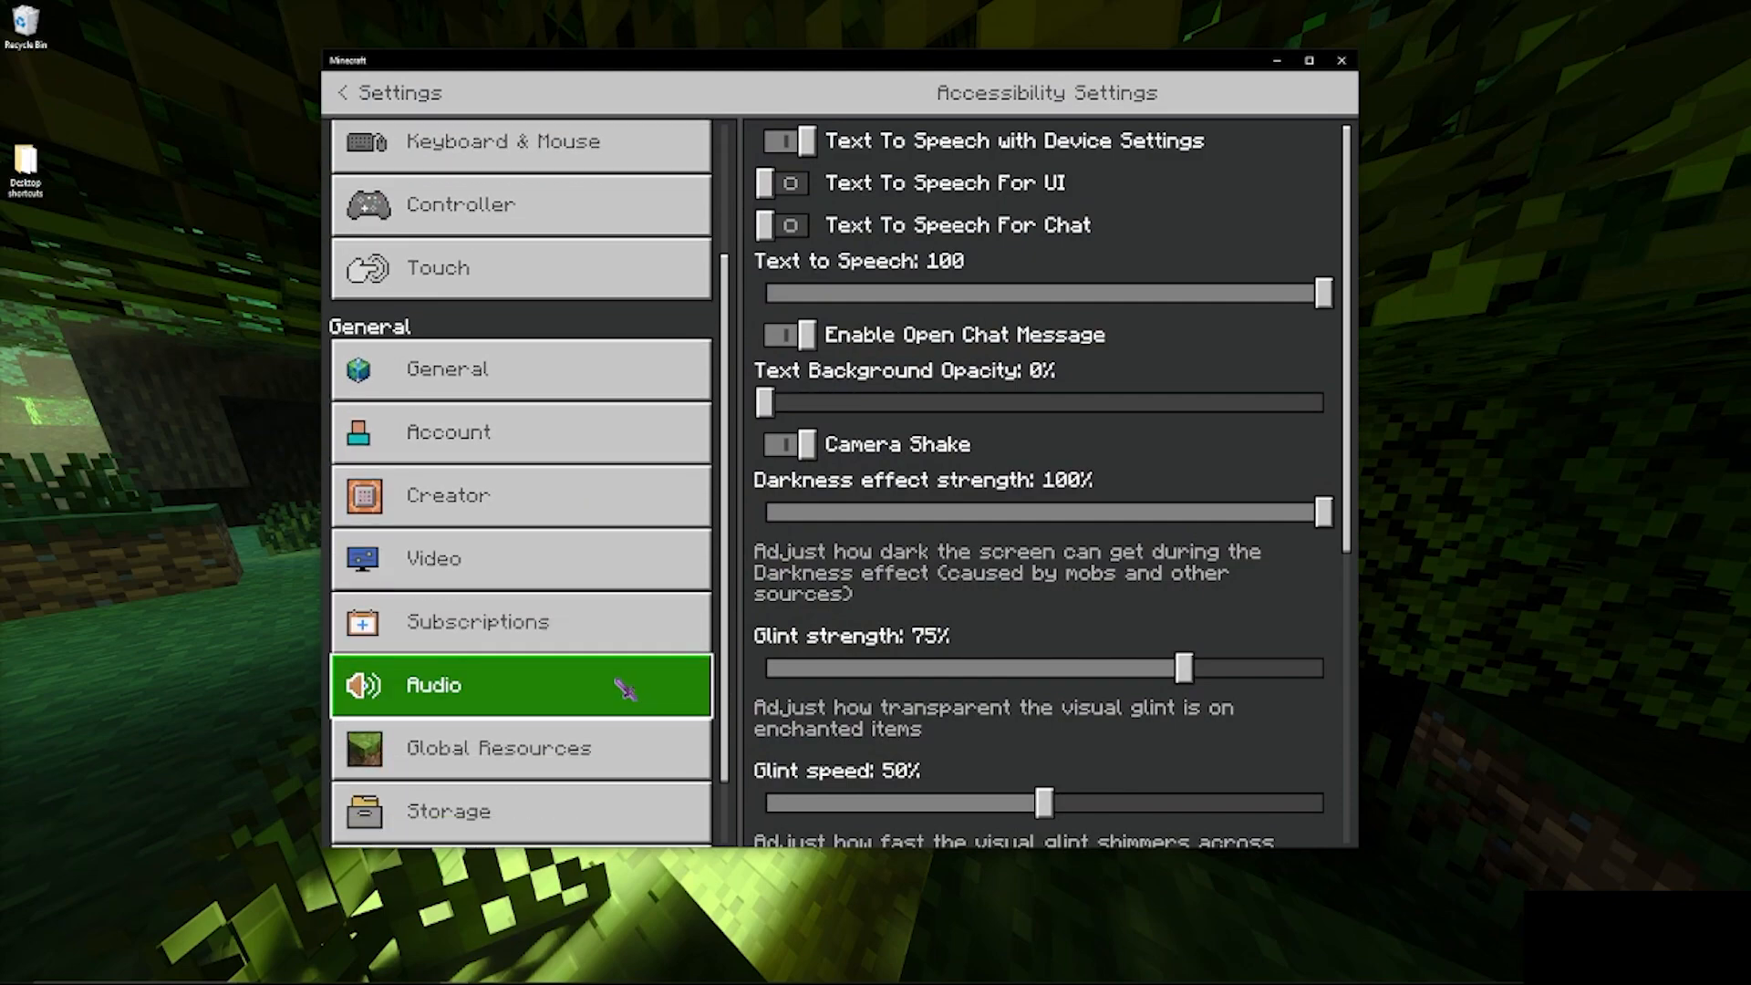
left_click(497, 747)
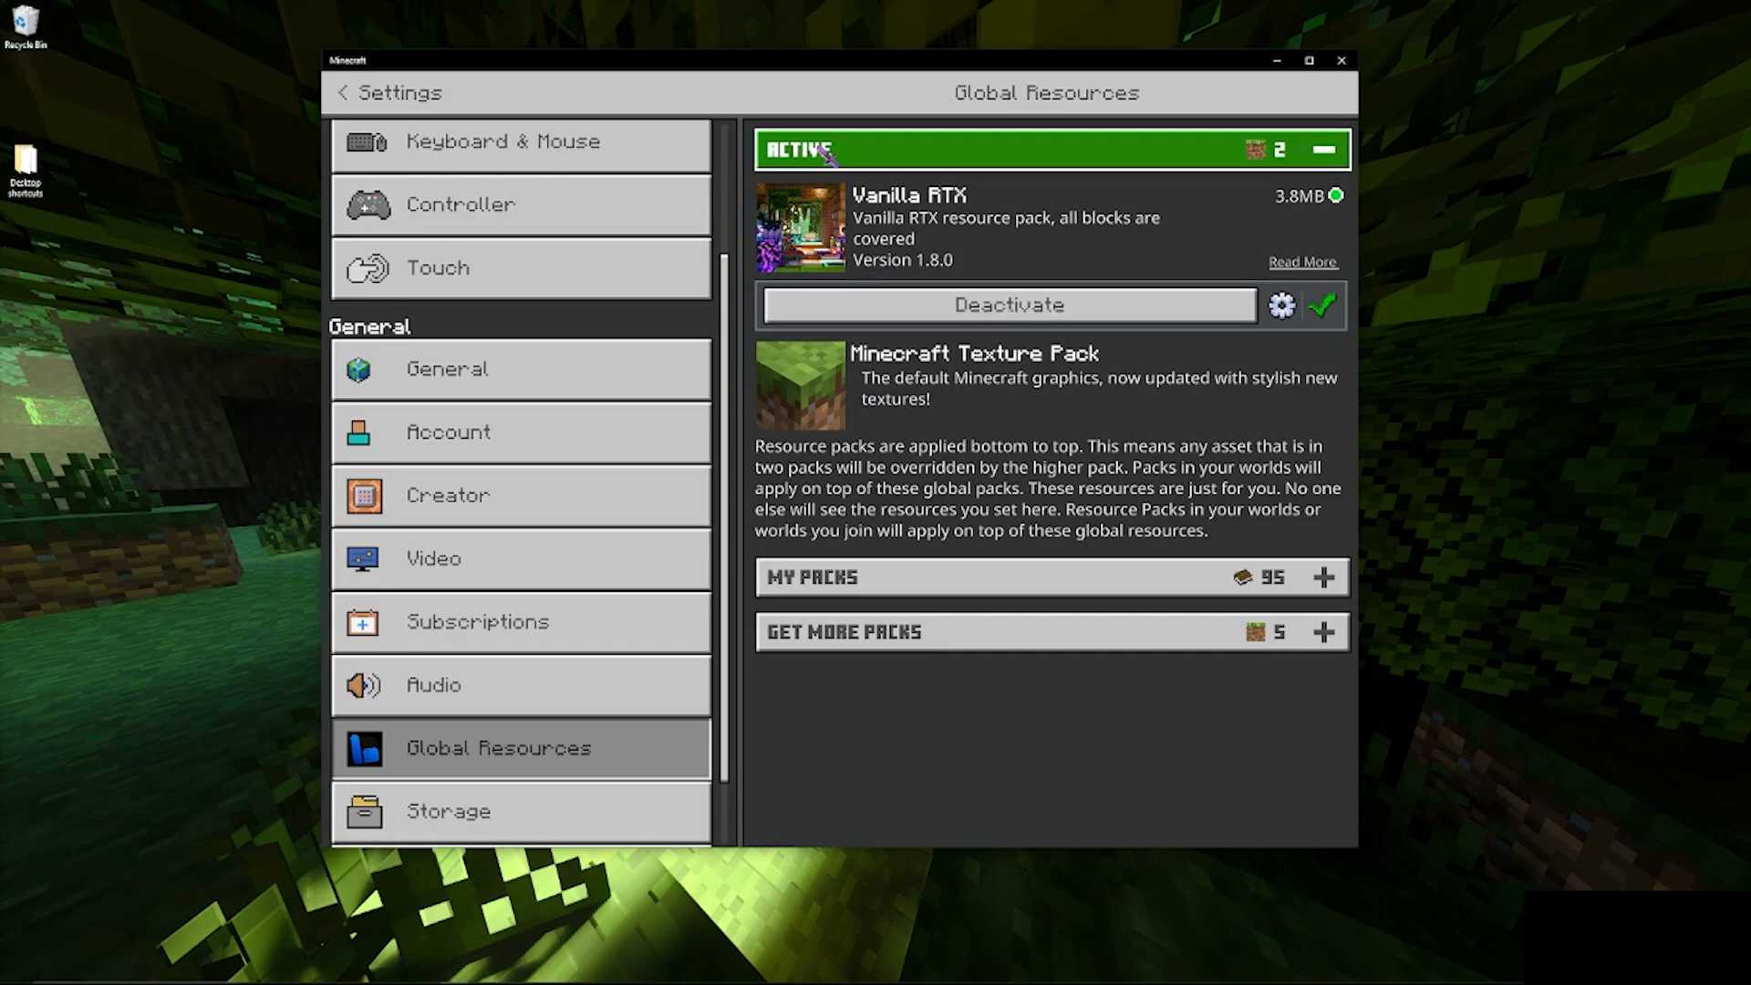
left_click(342, 93)
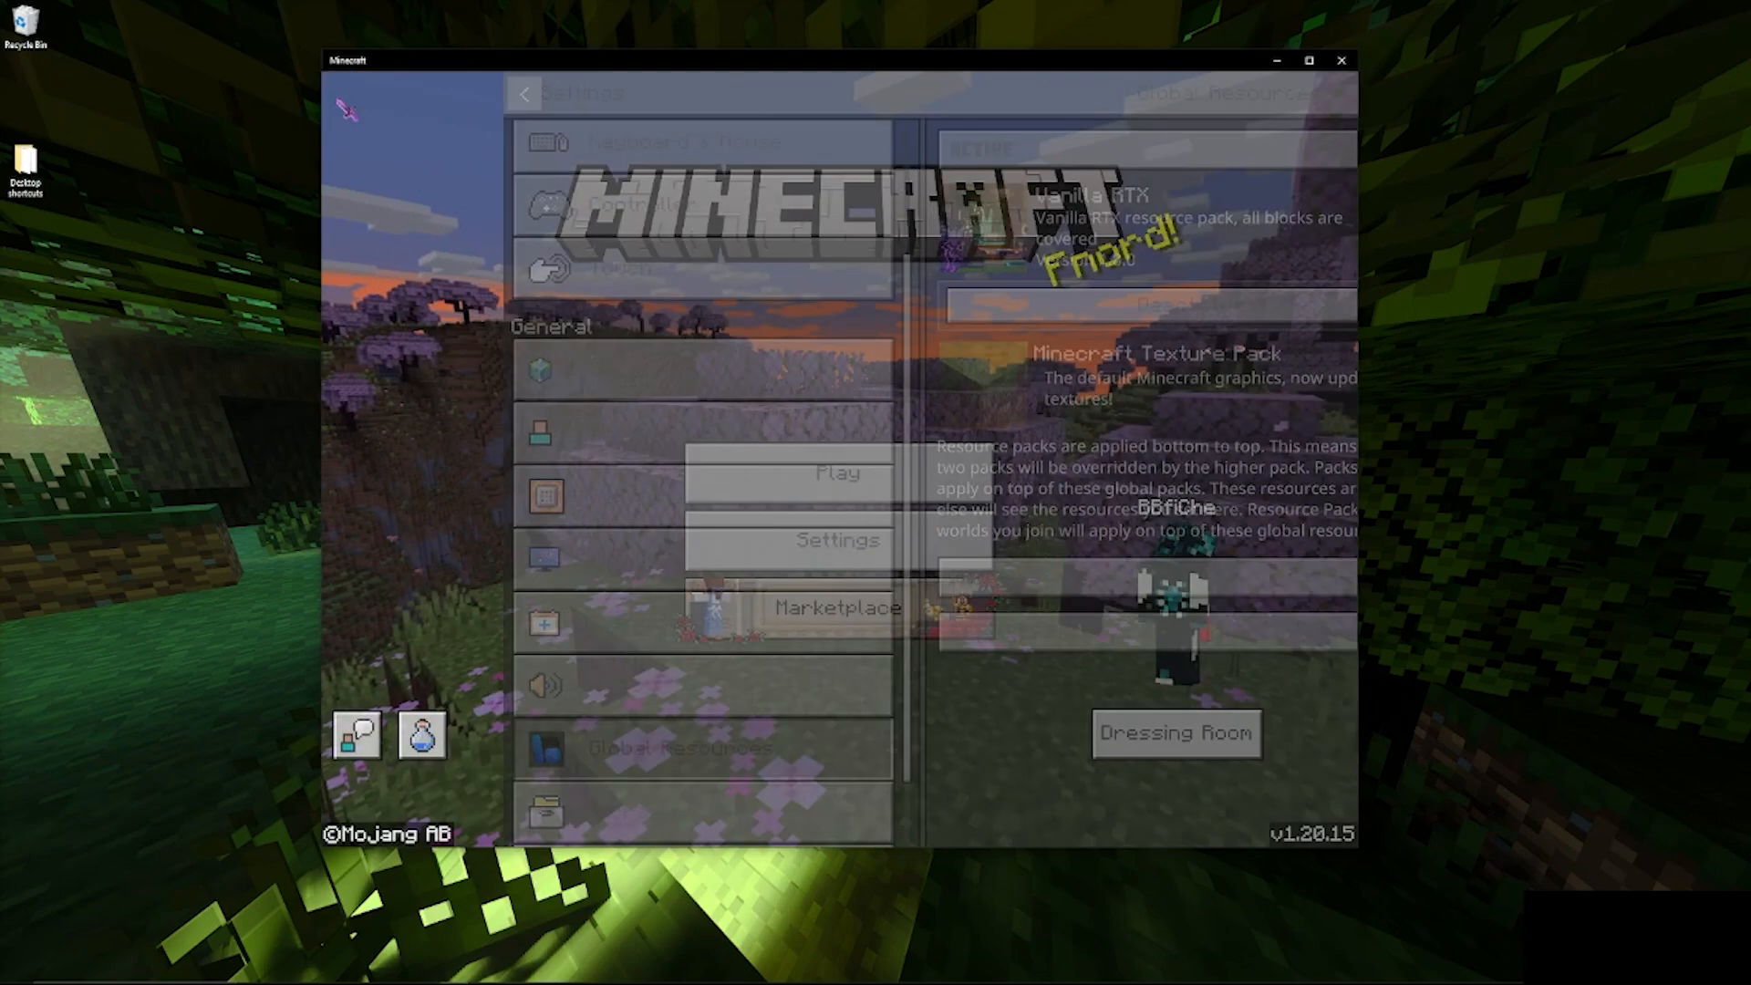
left_click(524, 93)
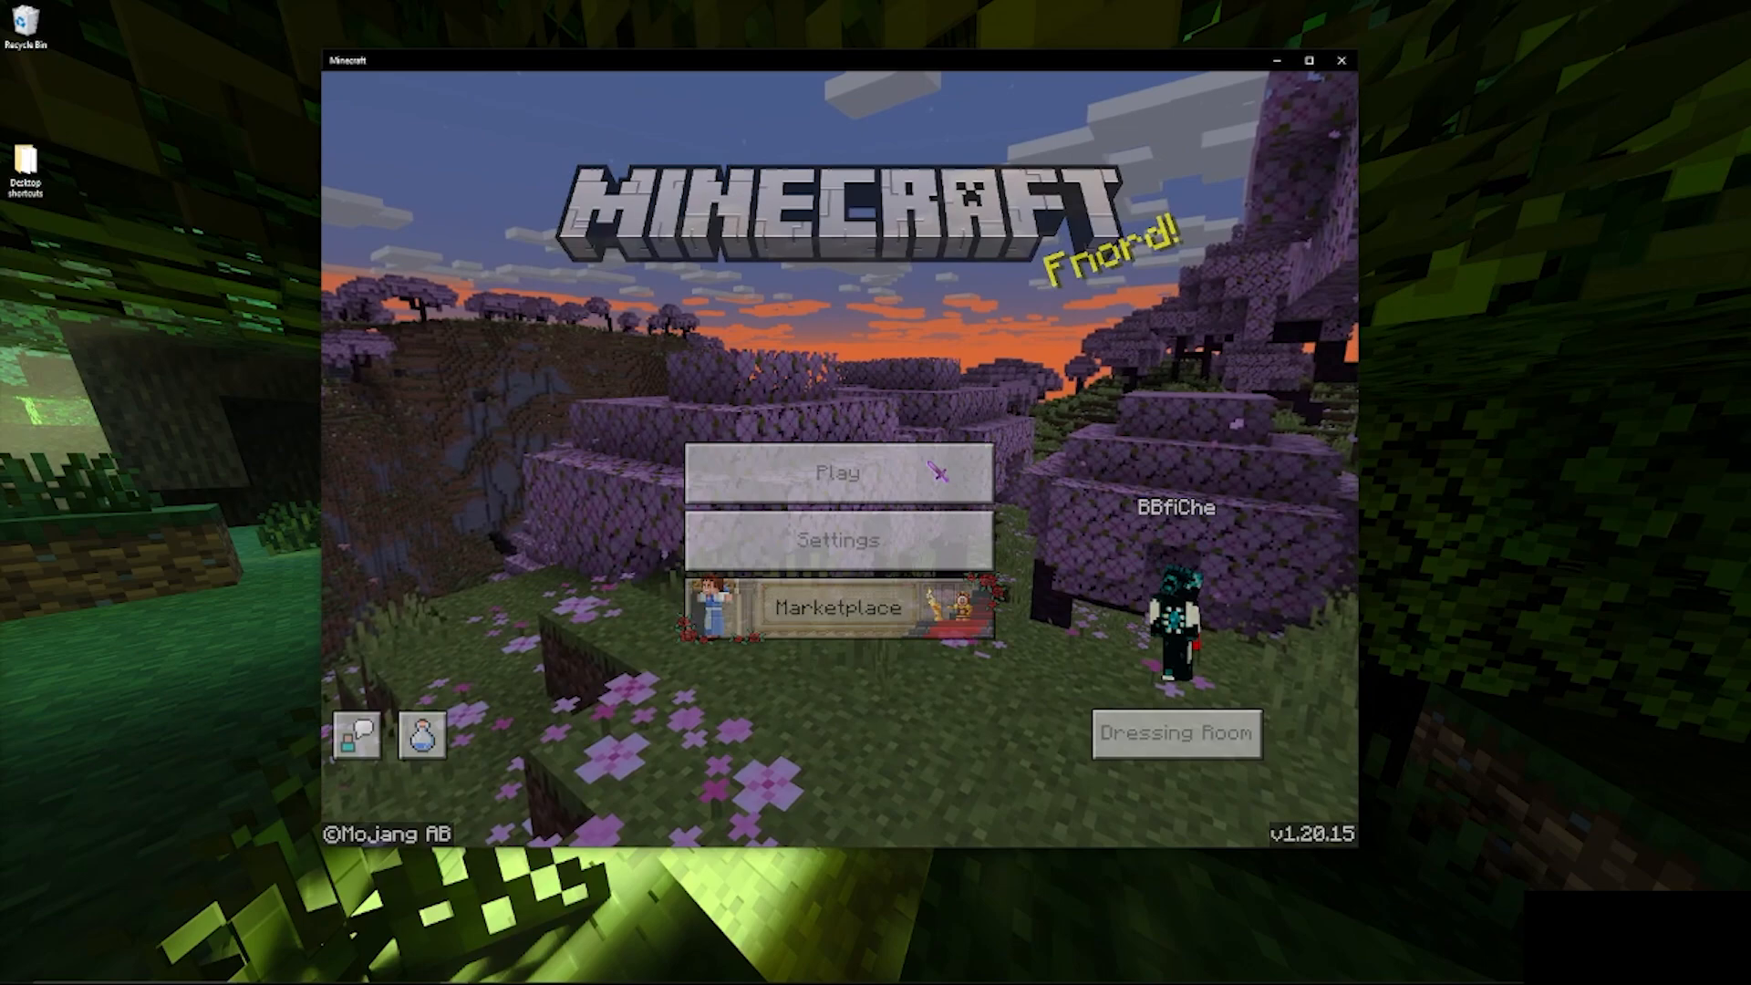
Open Play and join the CubeCraft server from the server list.
left_click(839, 471)
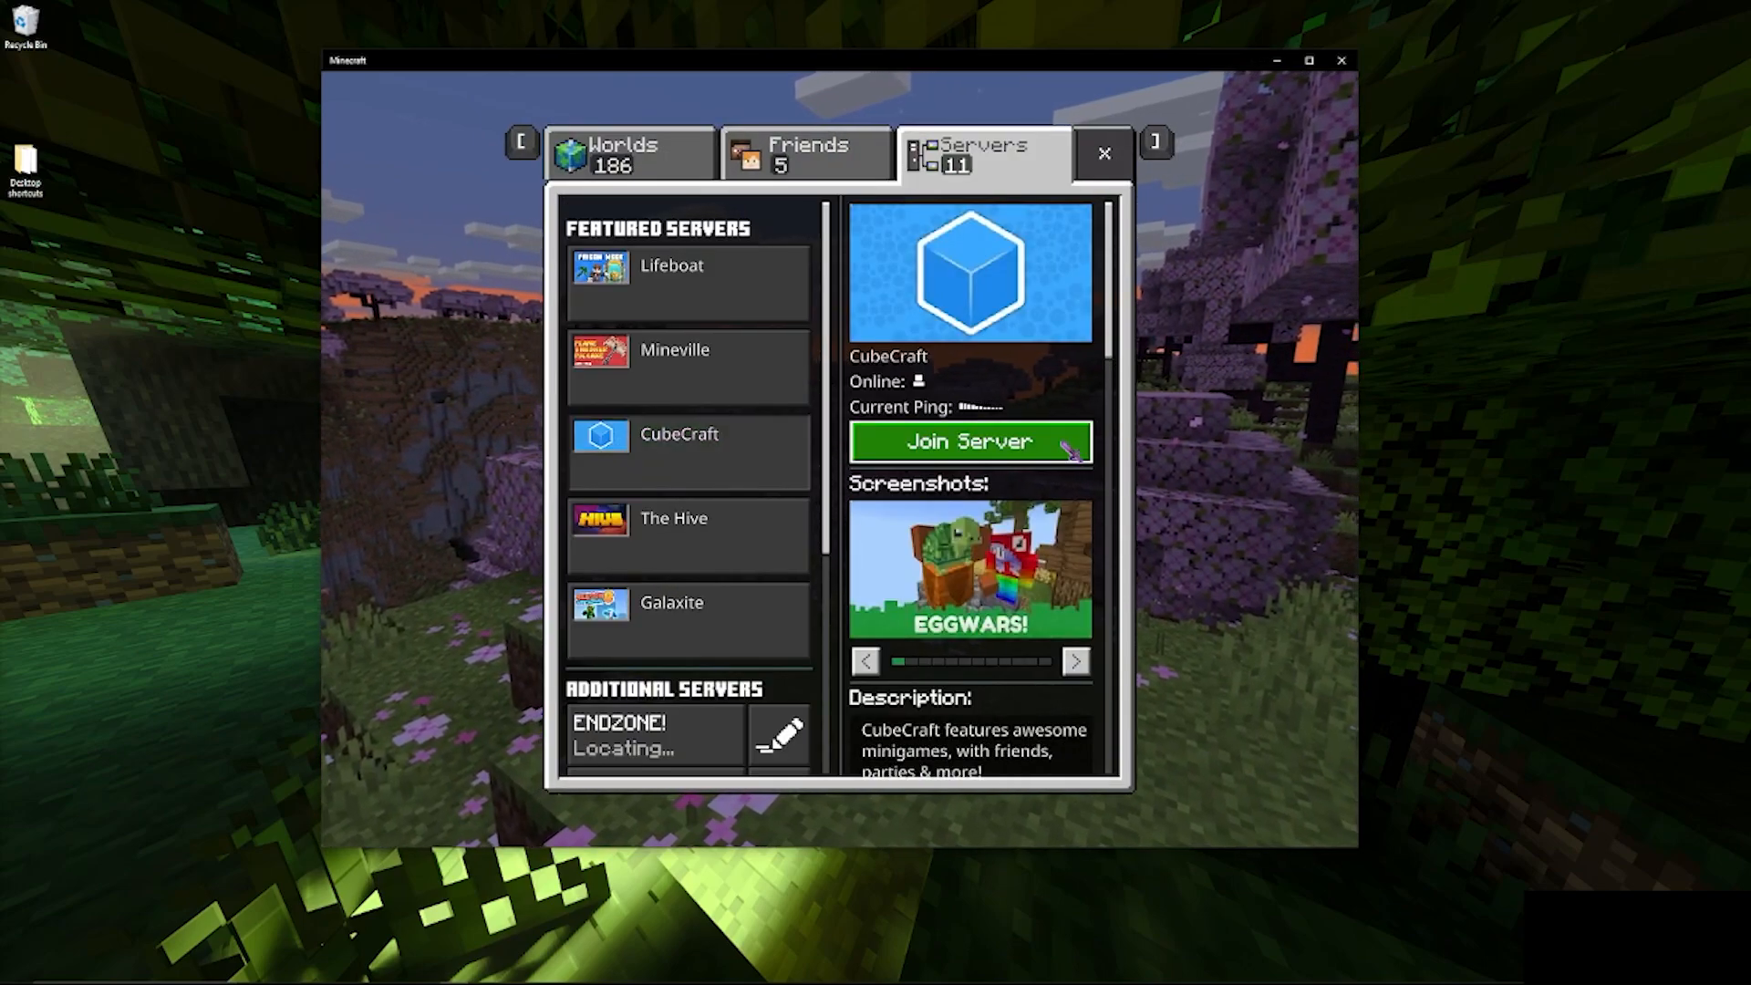
left_click(968, 440)
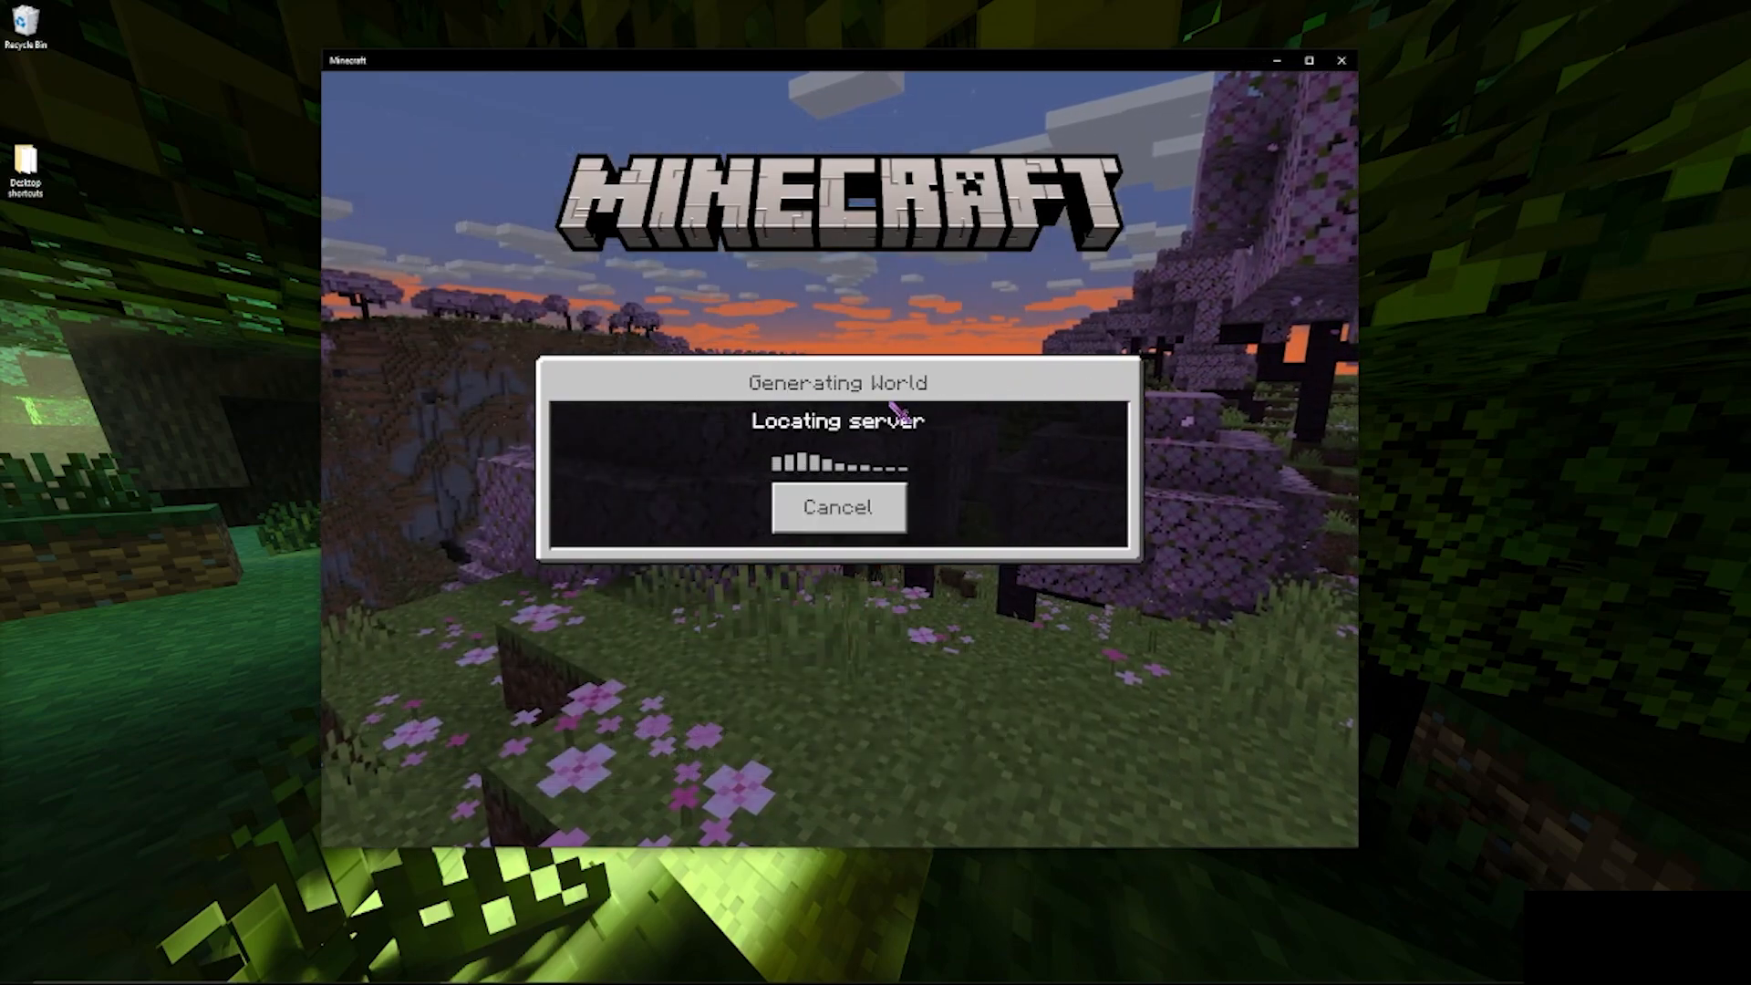